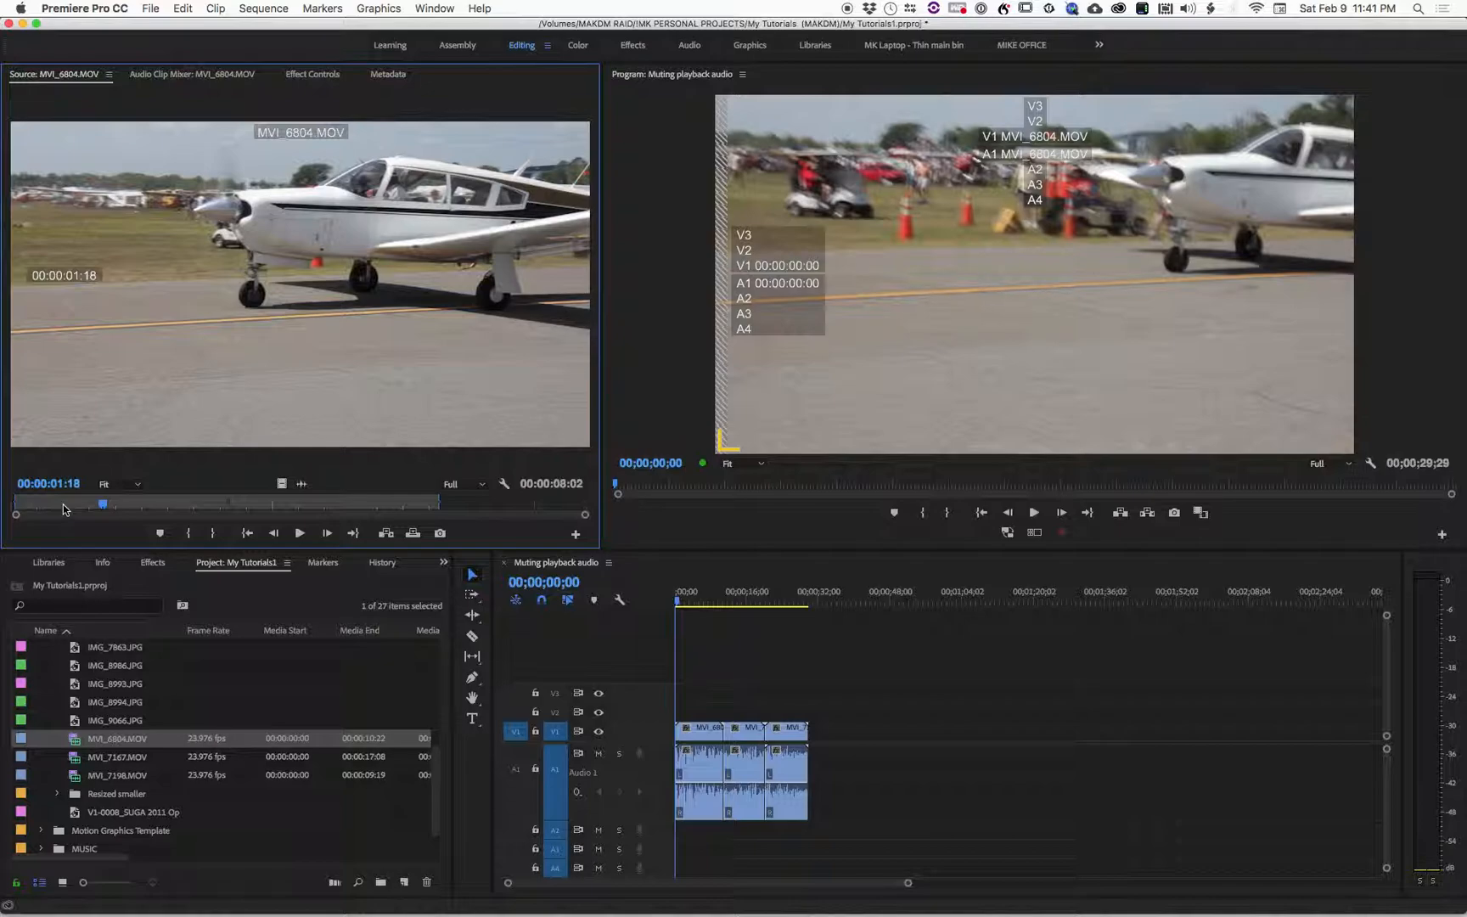
Play the plane clip in the source monitor, then bring Spotify's Movie & Game Soundtracks folder to the front.
click(299, 534)
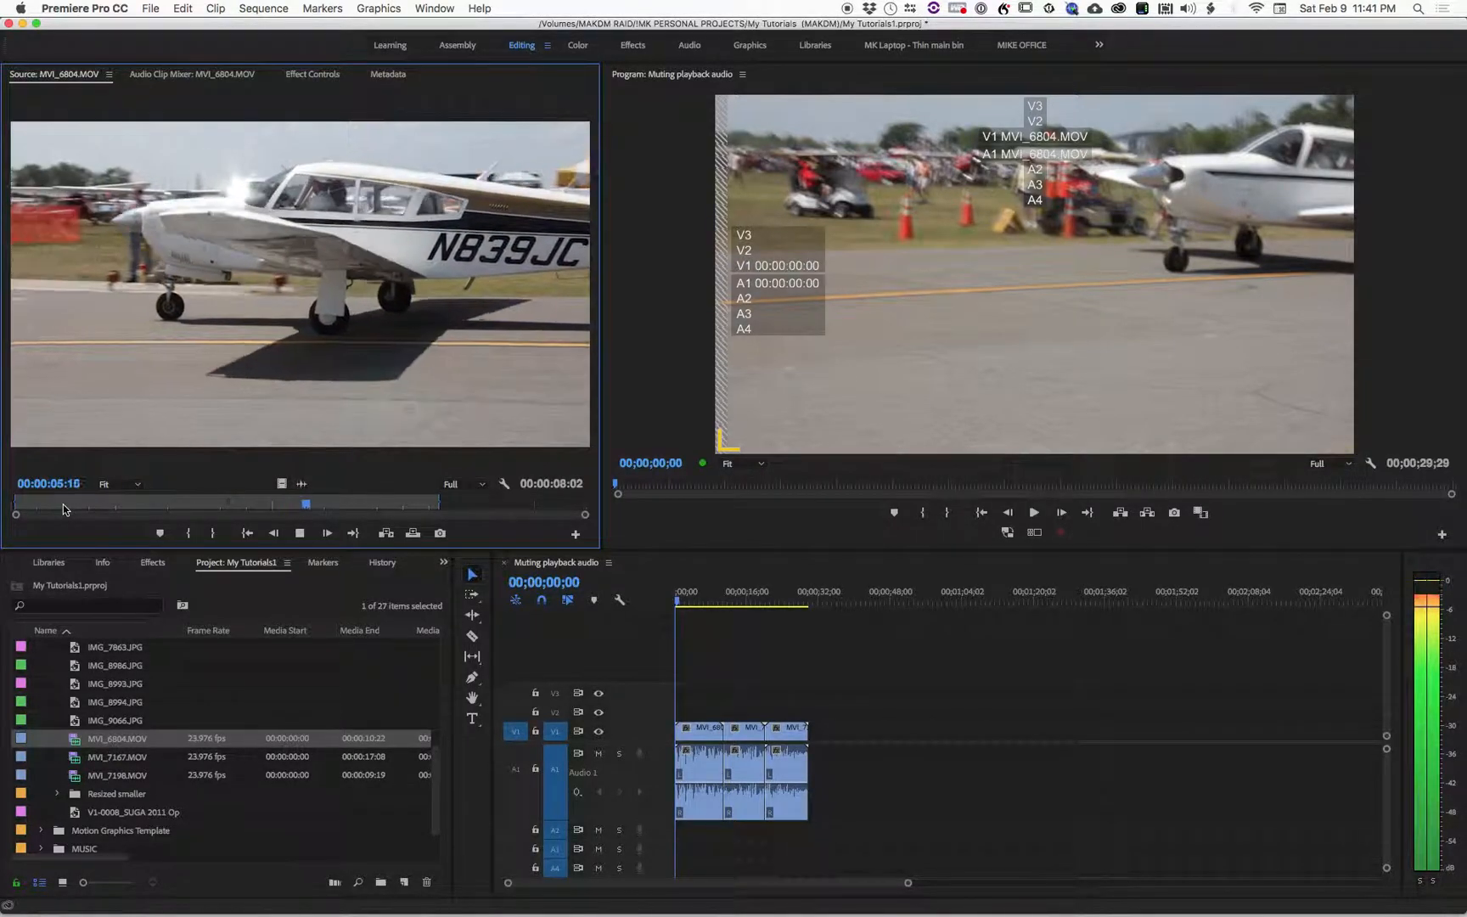
click(426, 506)
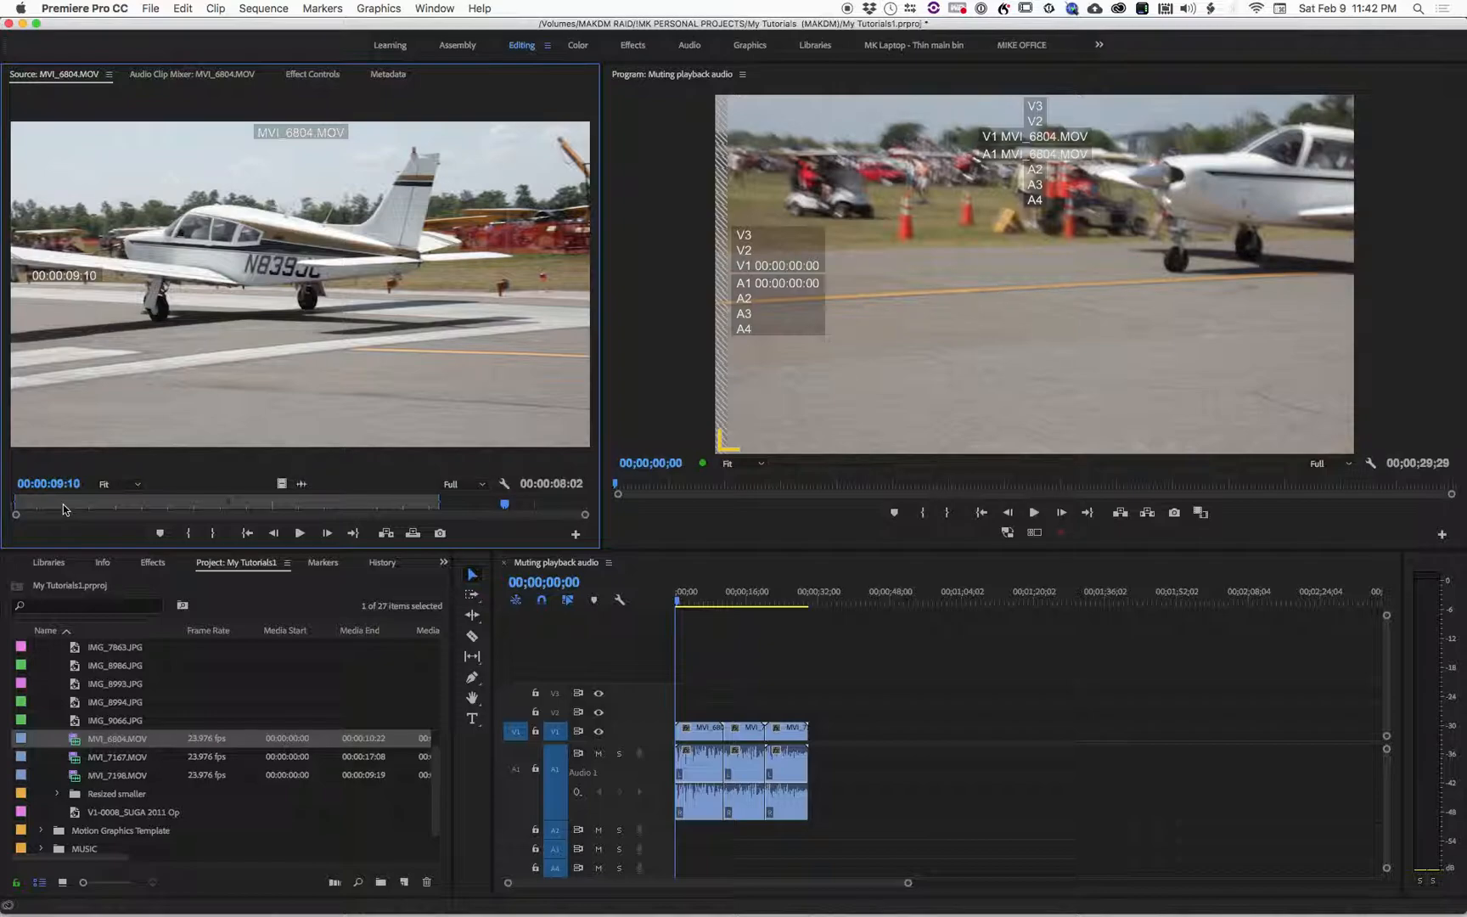
mouse_move(618, 617)
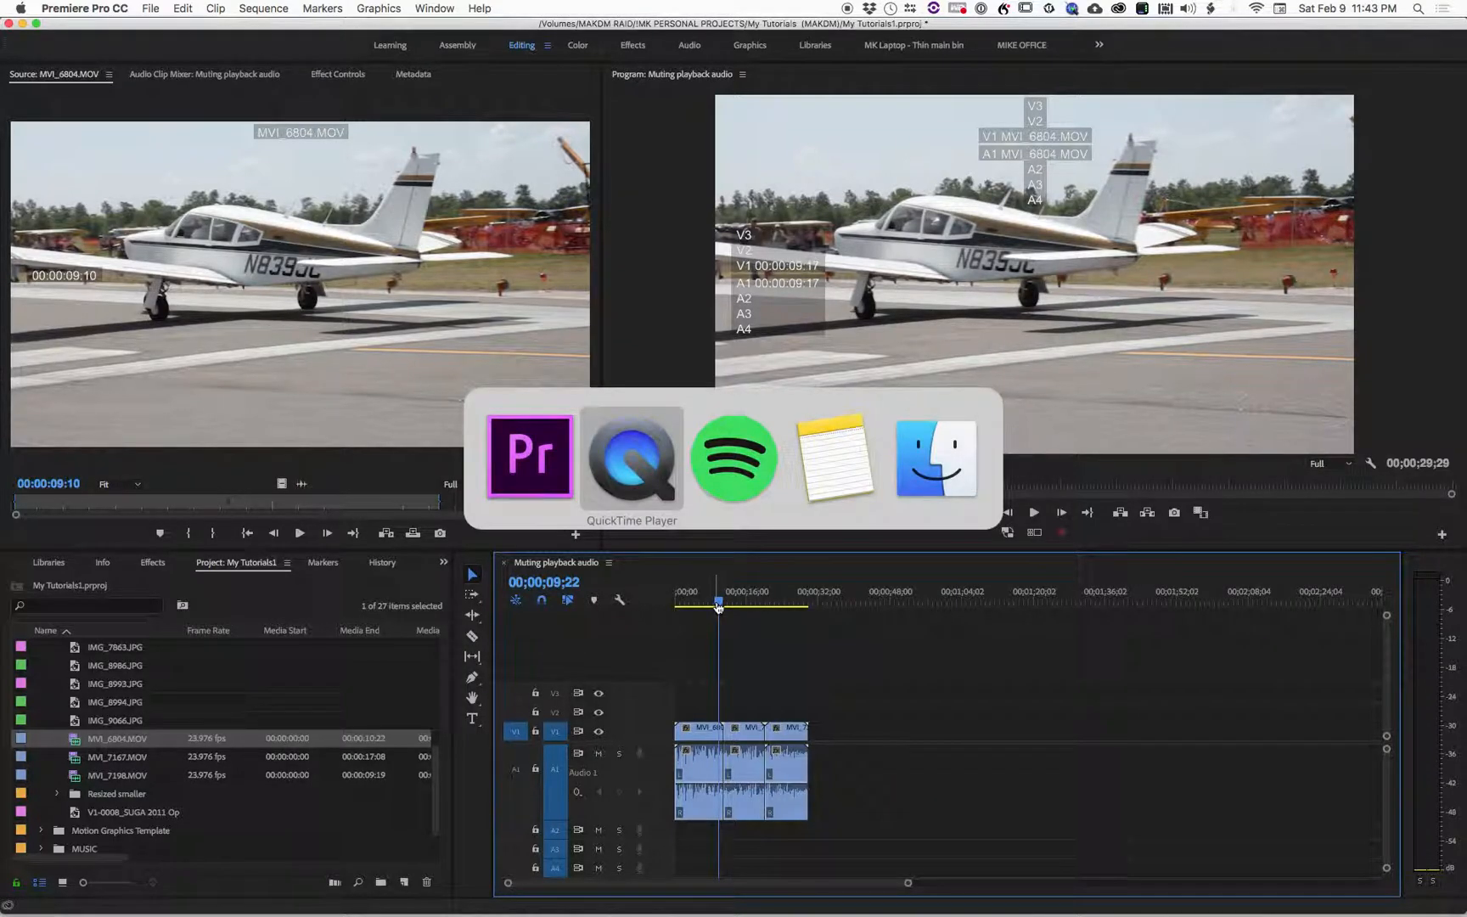
click(732, 458)
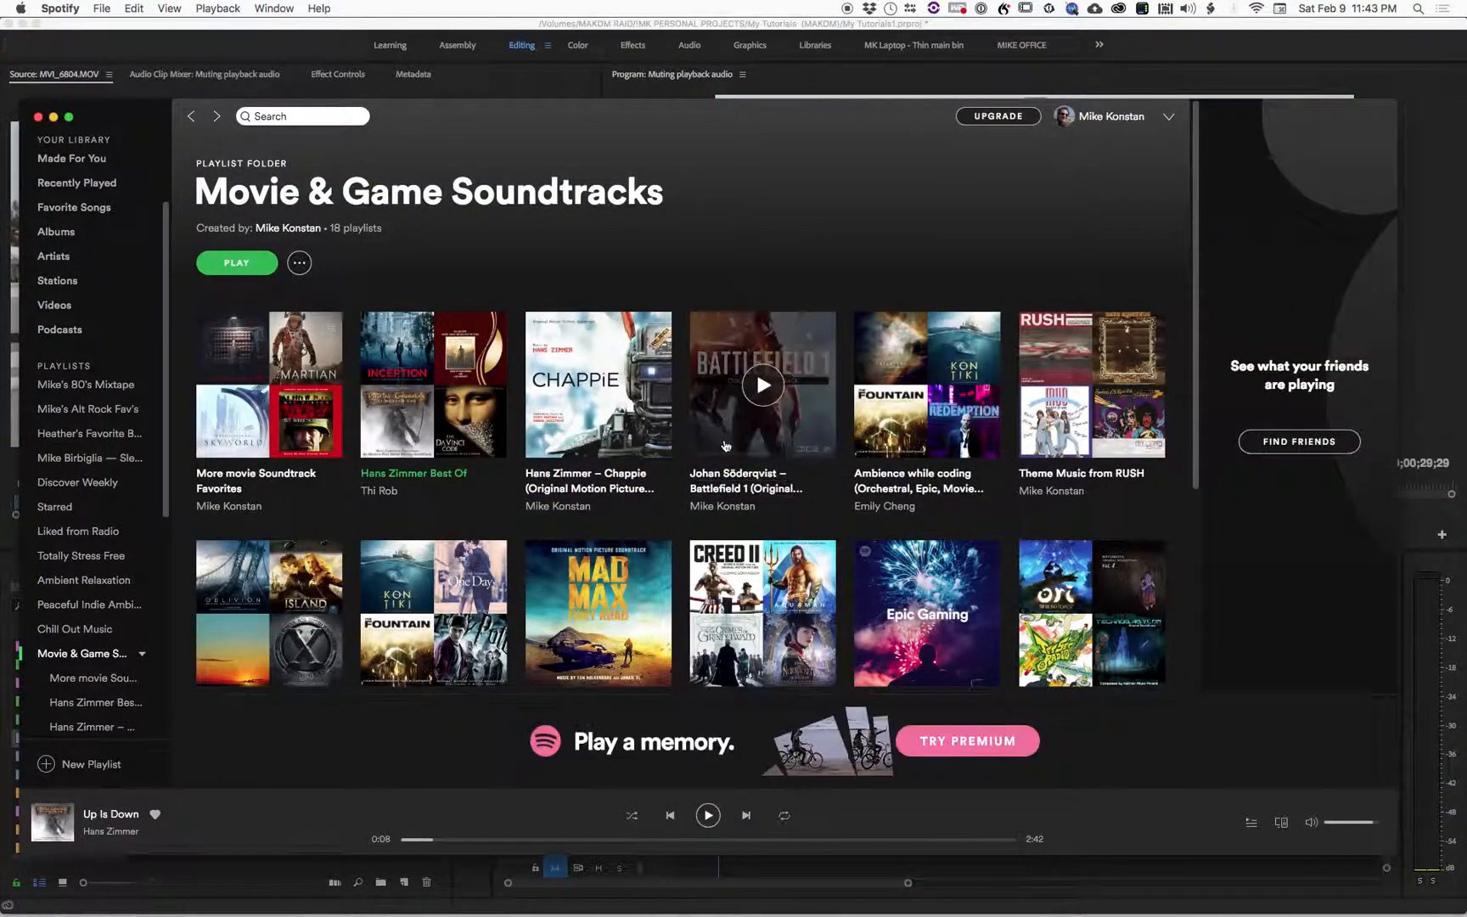
mouse_move(813, 495)
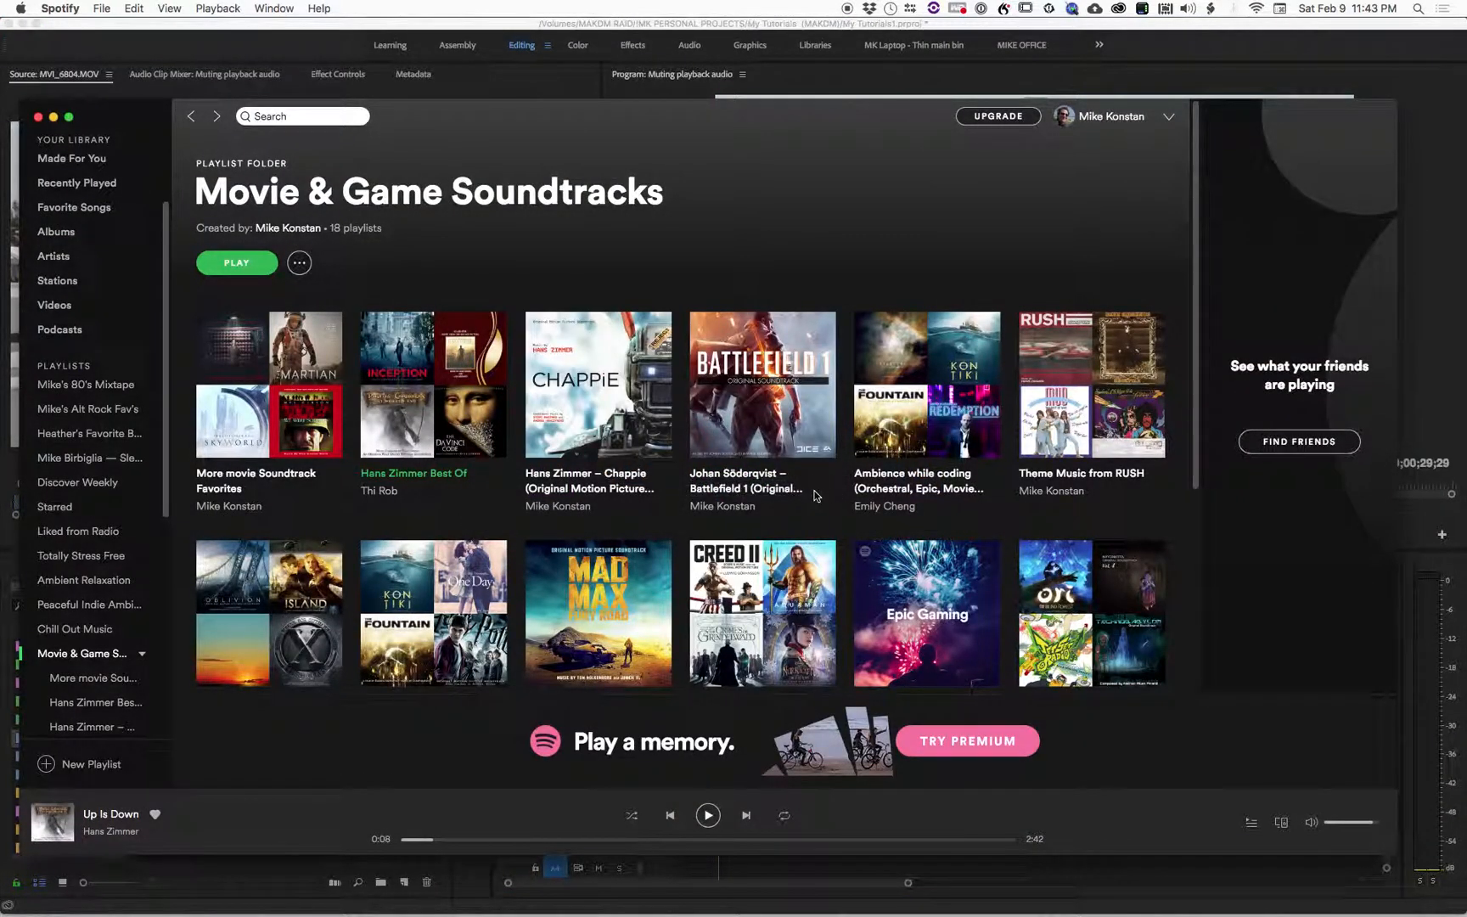
mouse_move(850, 534)
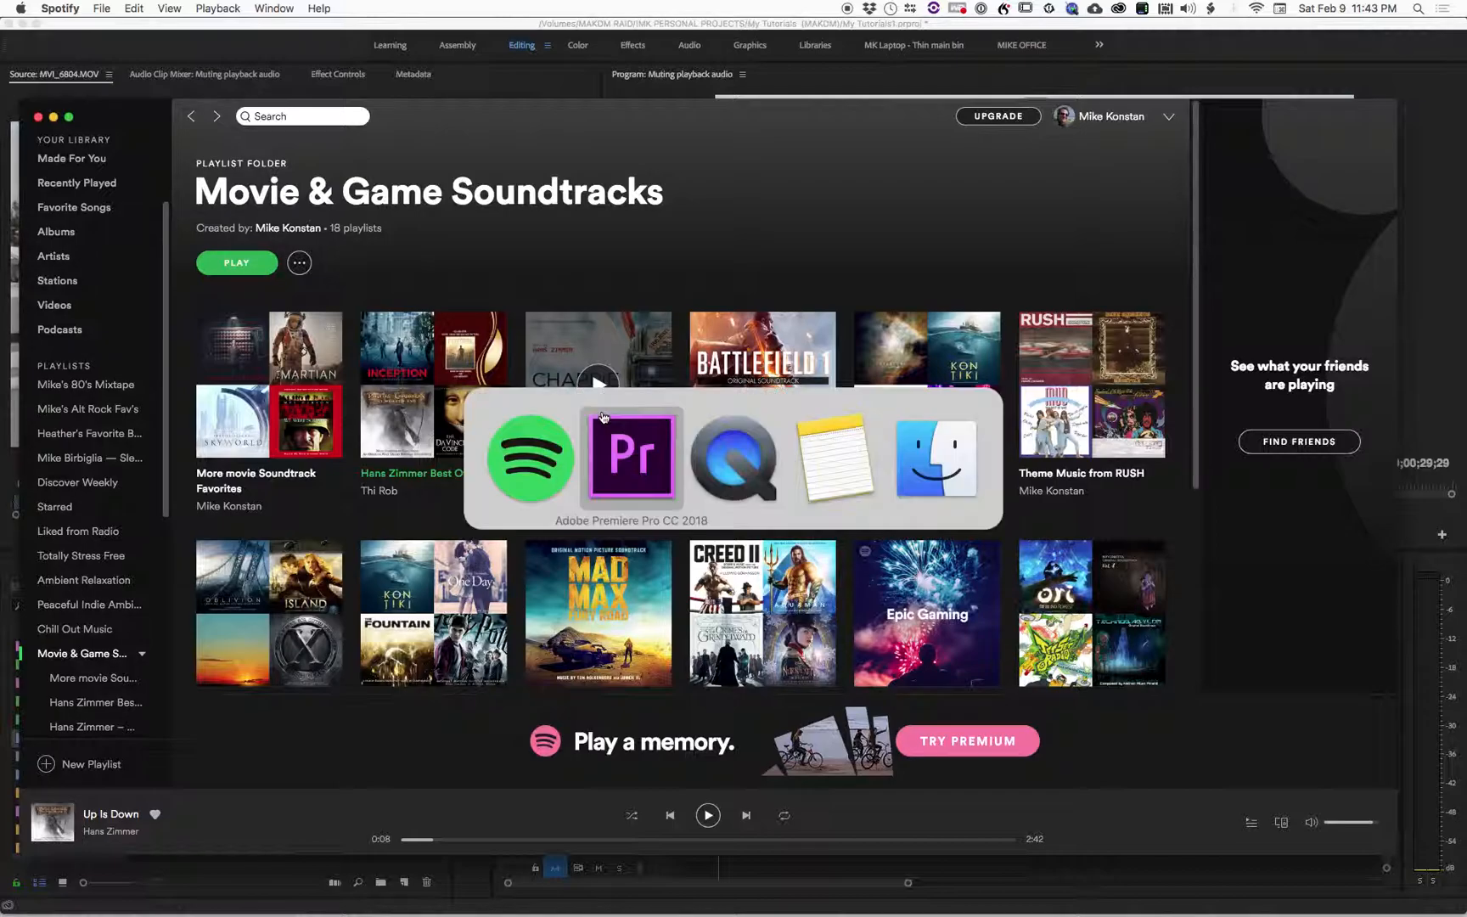
Switch back to Premiere Pro and play the three-clip sequence from the timeline.
click(632, 458)
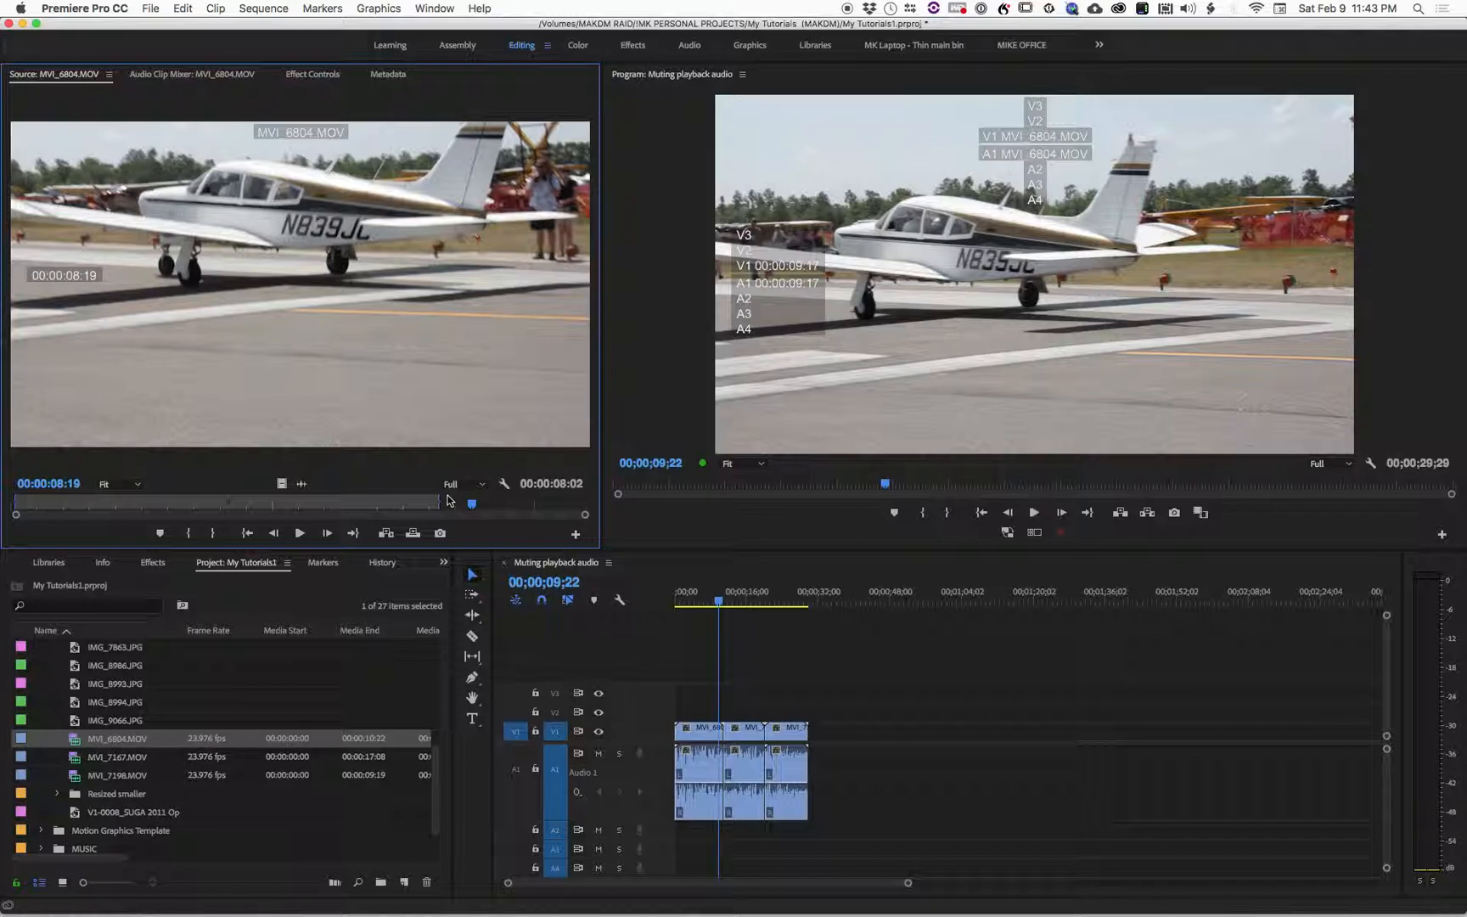
click(299, 533)
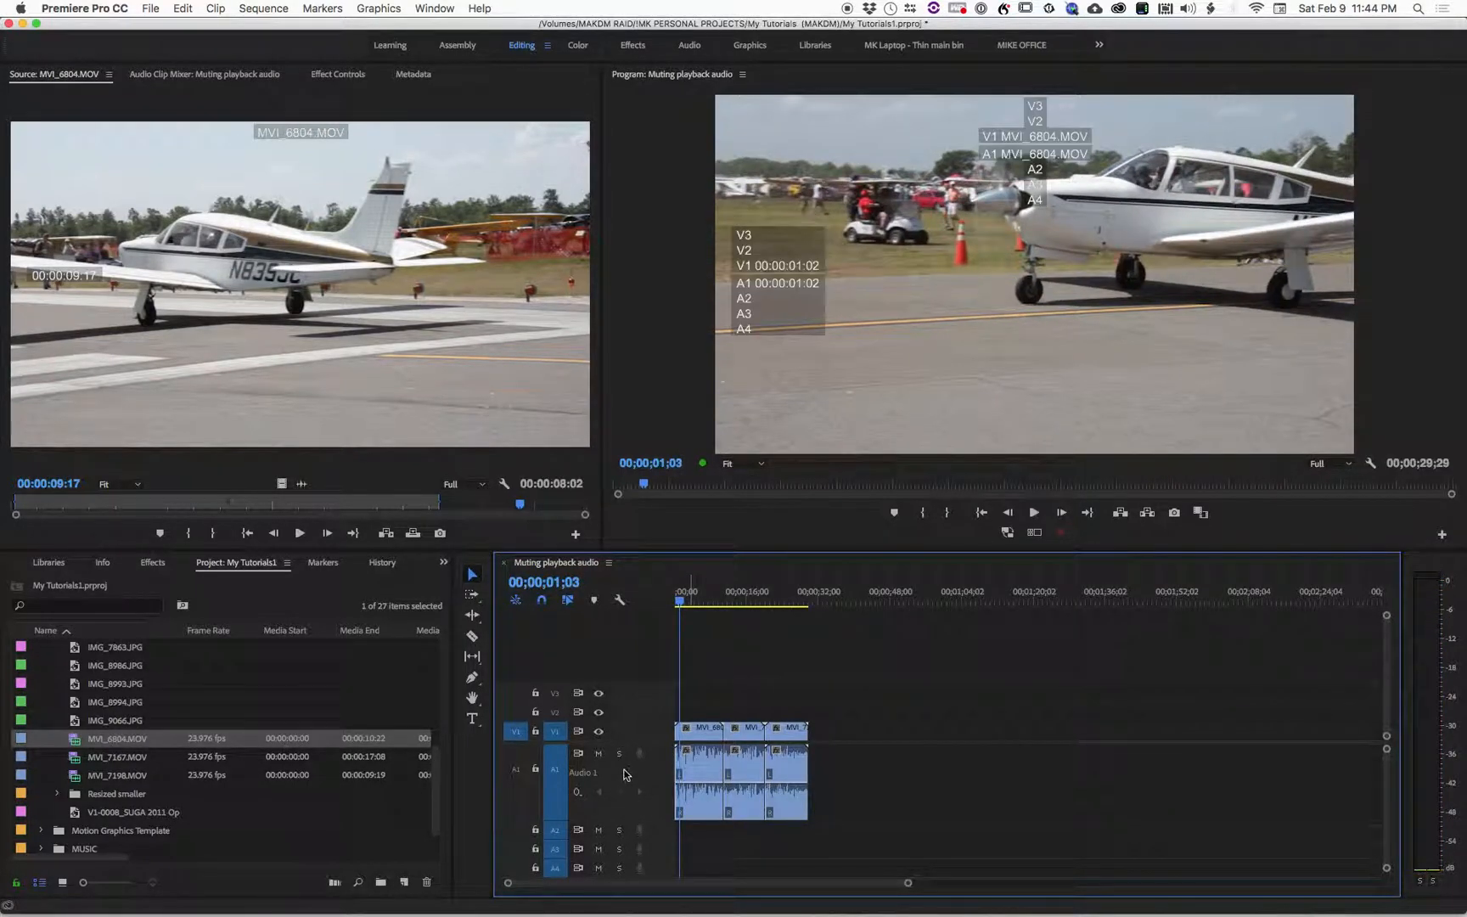
click(598, 753)
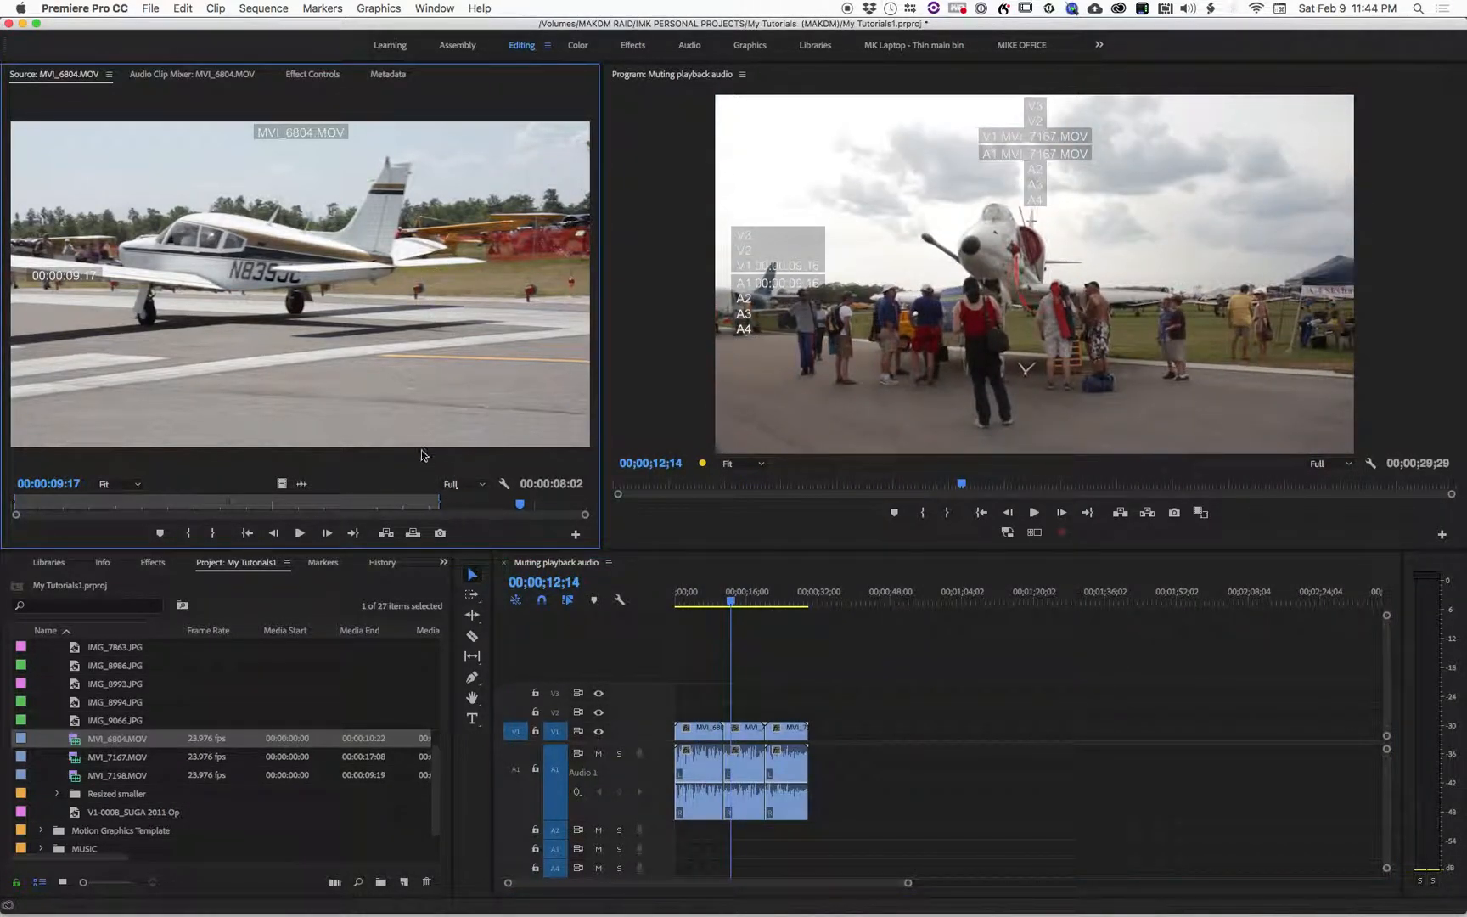
mouse_move(377, 404)
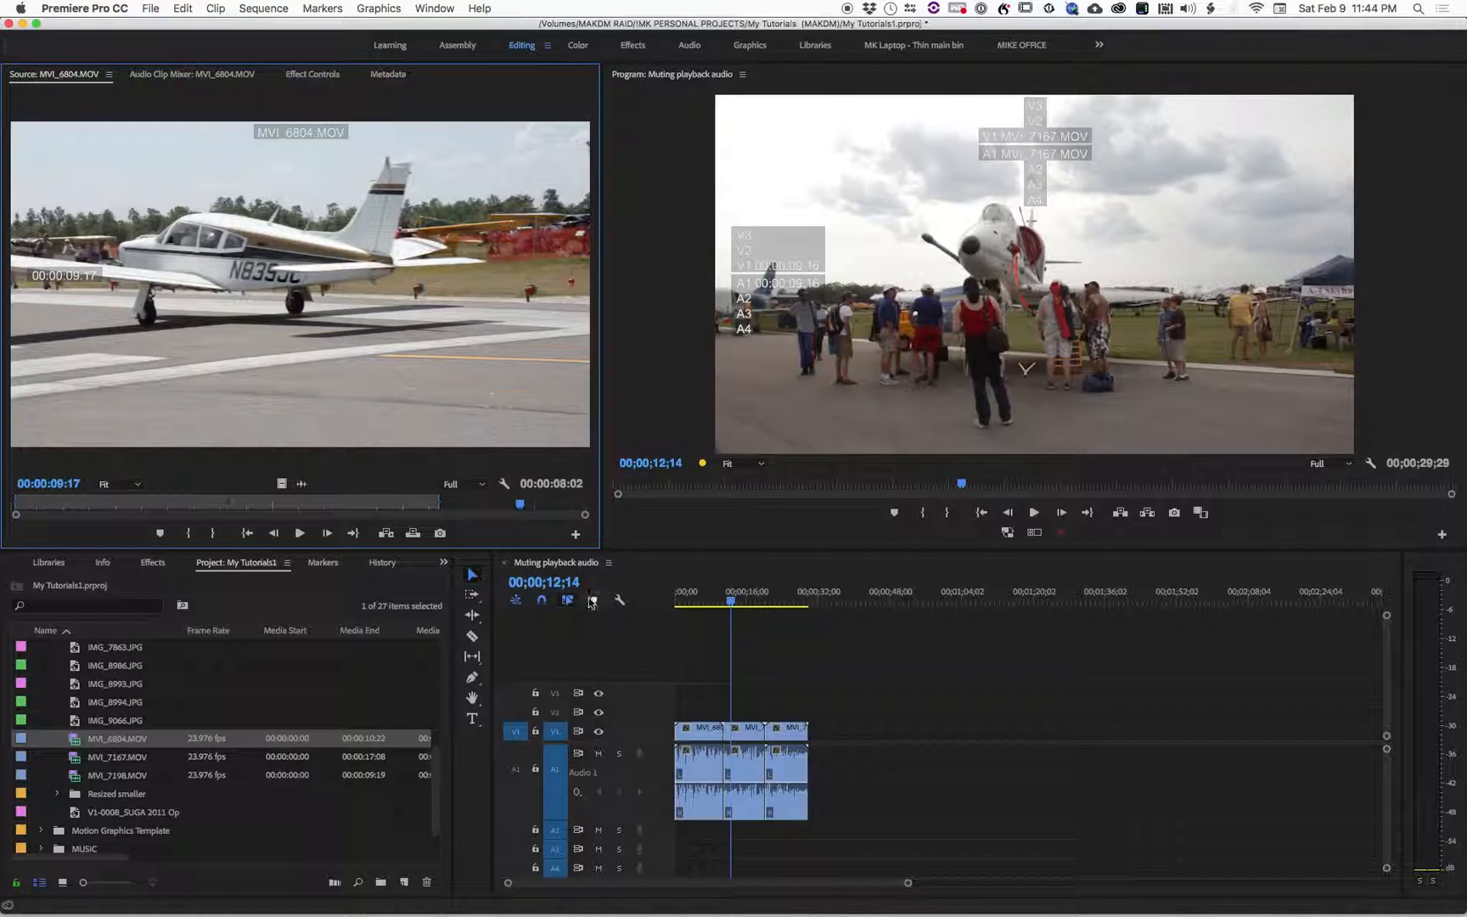
mouse_move(458, 532)
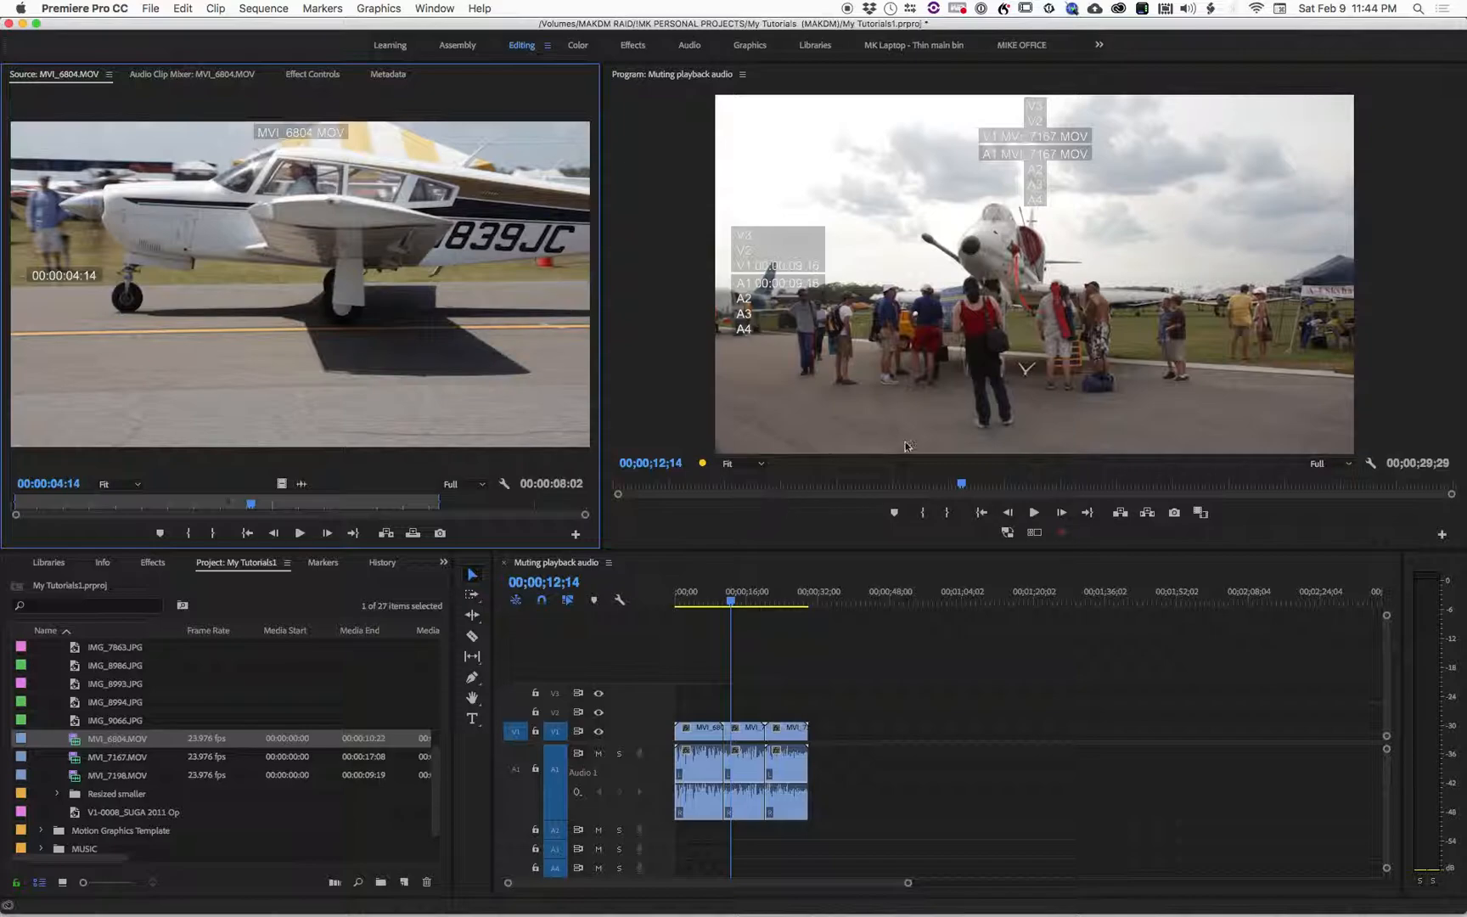
Show the Audio Clip Mixer from the Window menu.
click(378, 8)
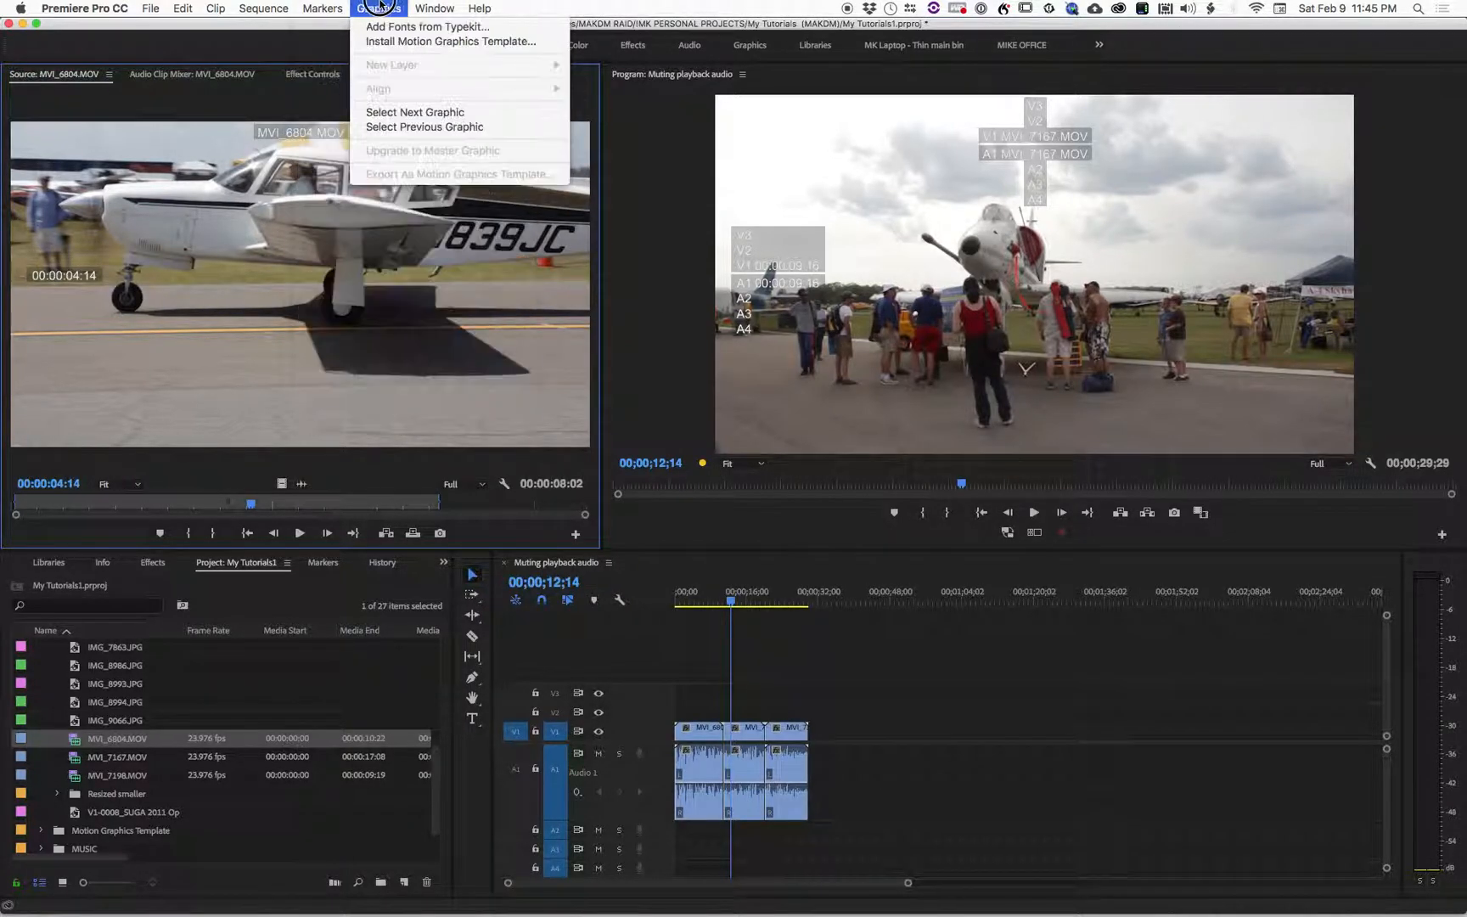
click(433, 8)
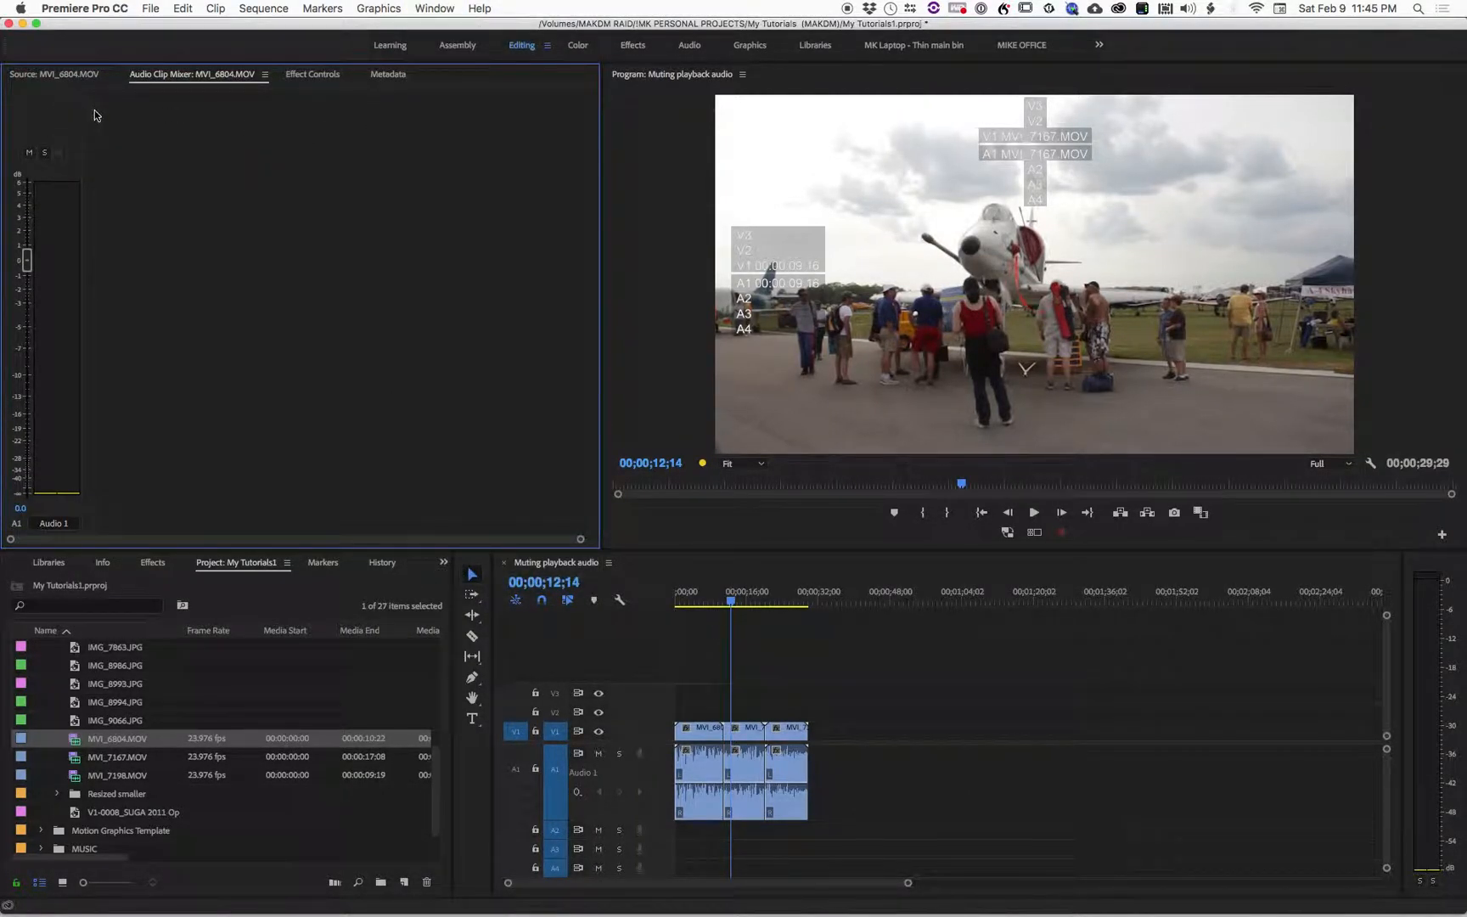
mouse_move(42, 259)
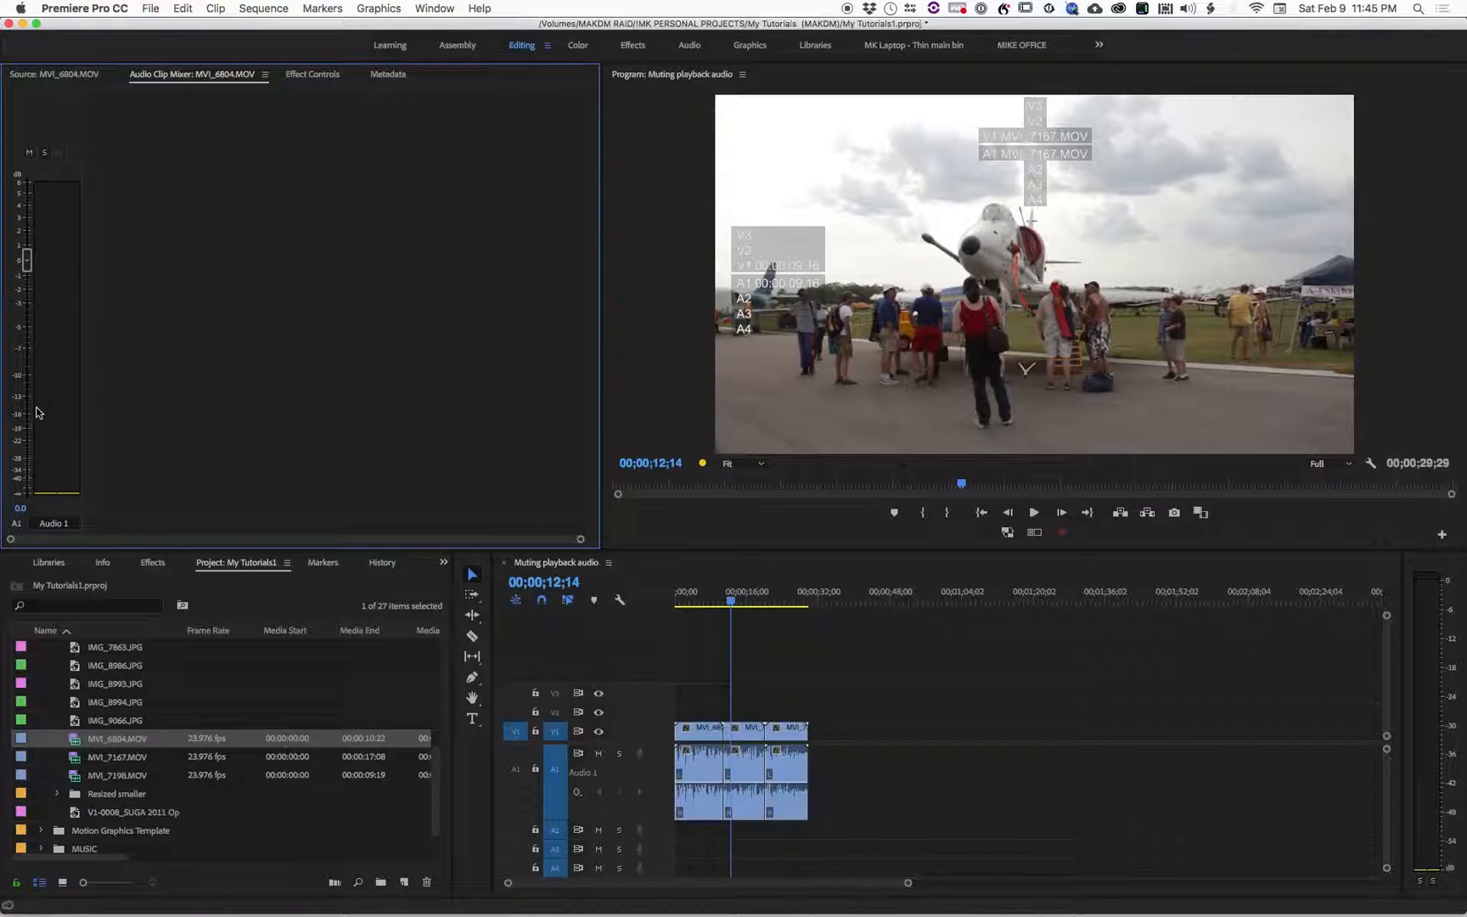
mouse_move(73, 409)
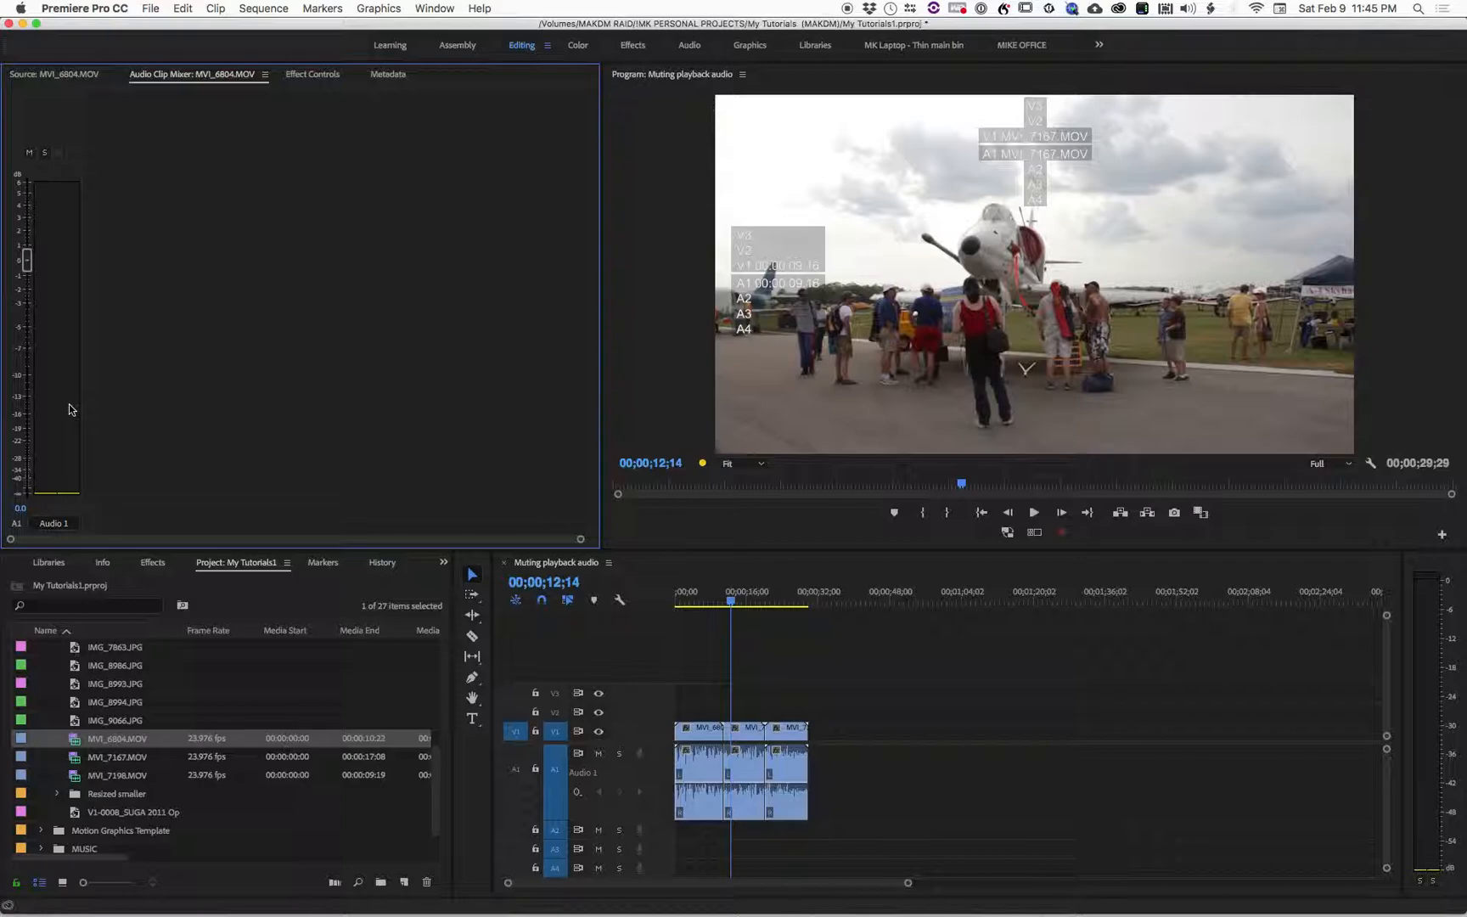
mouse_move(210, 77)
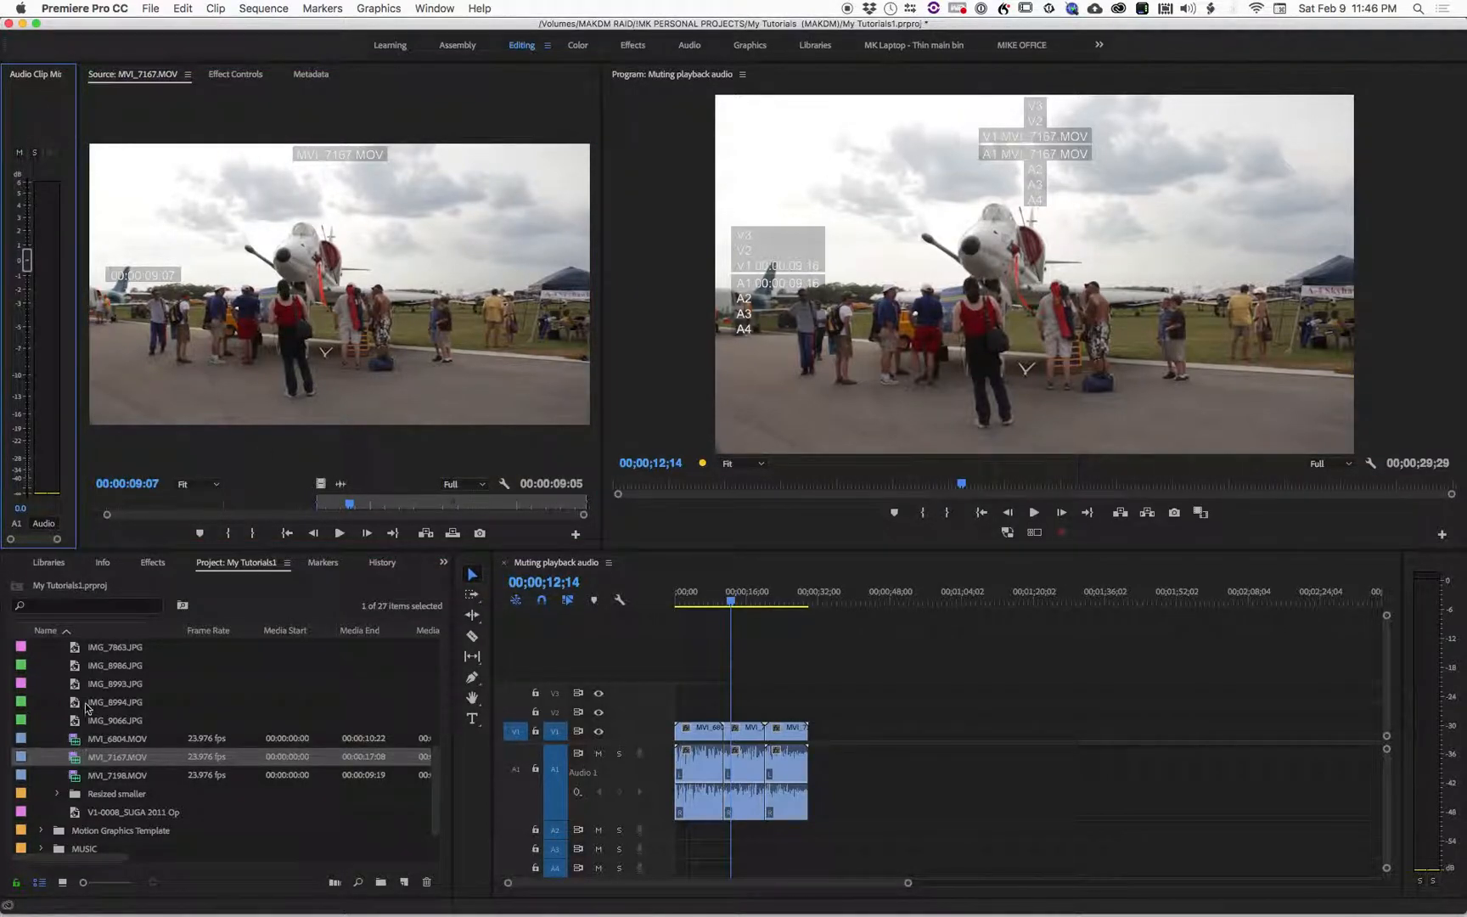
Load MVI_6804.MOV into the source monitor from the Project panel.
double_click(117, 738)
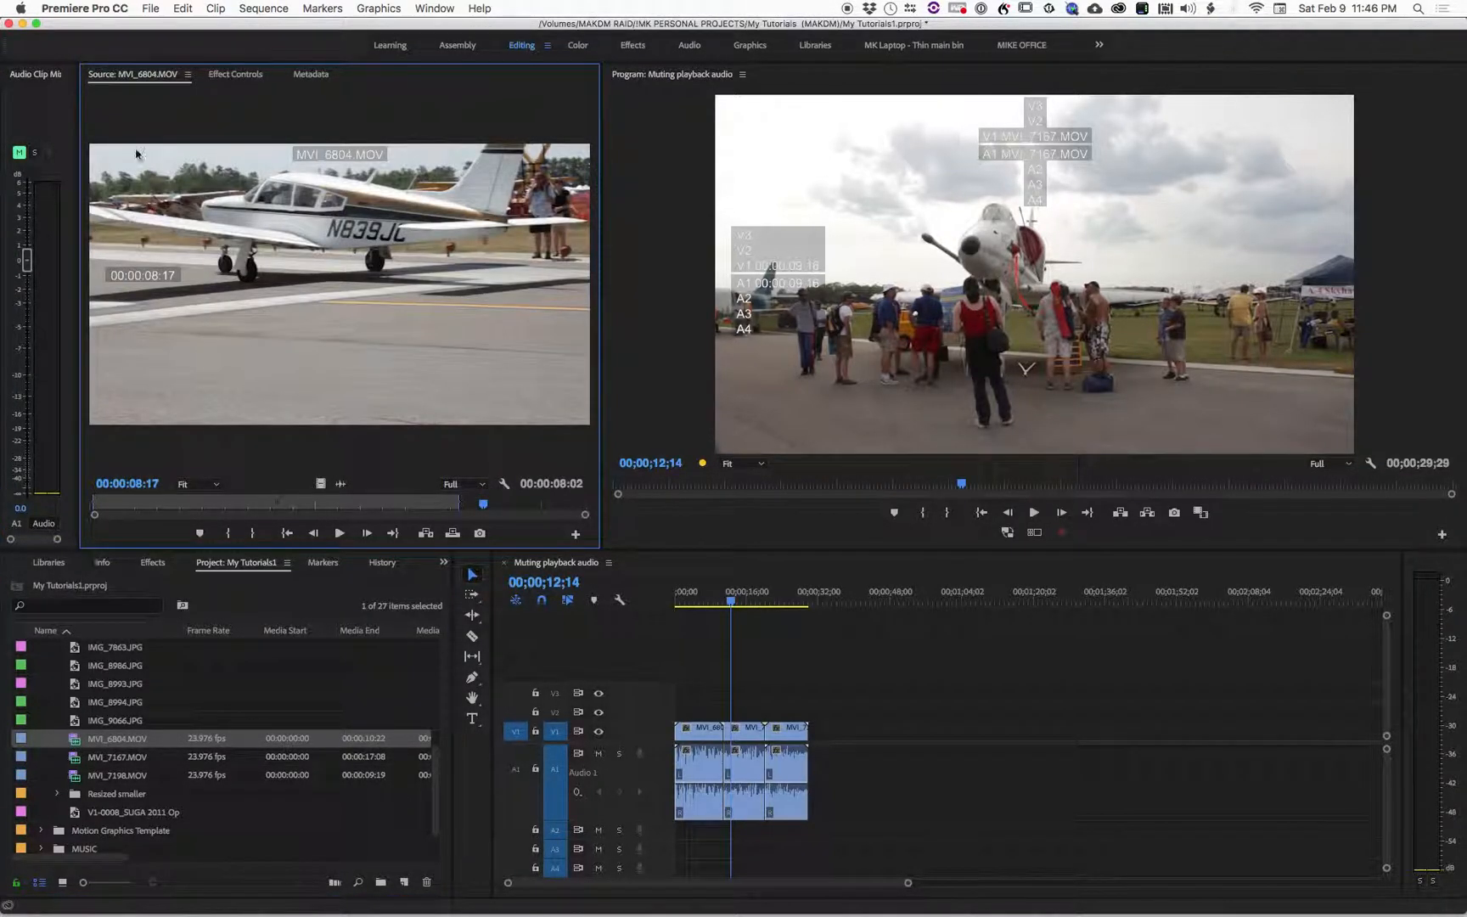
mouse_move(18, 153)
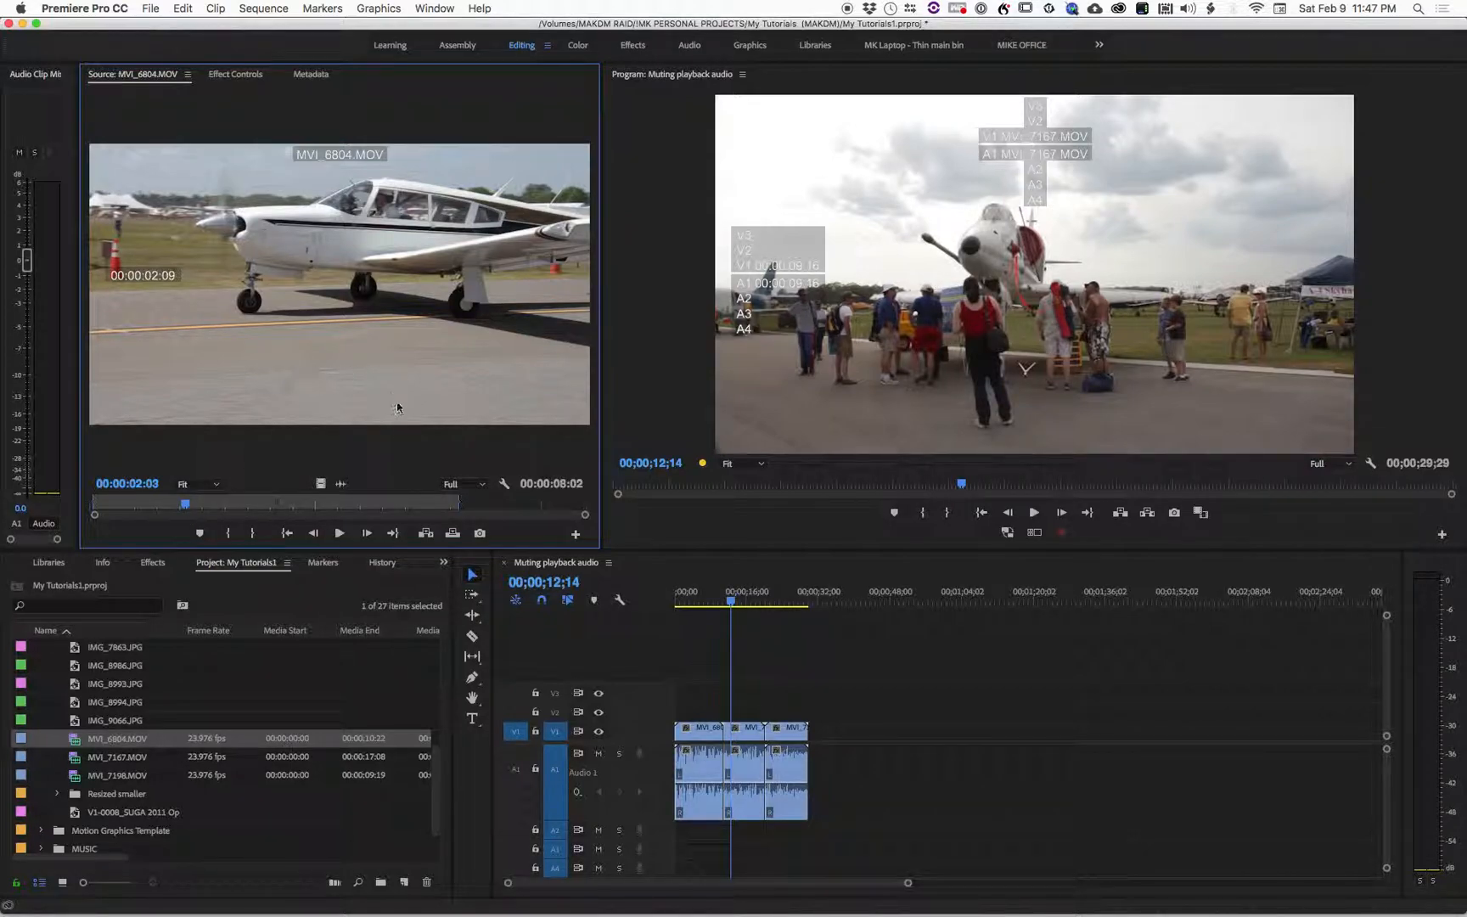
mouse_move(338, 310)
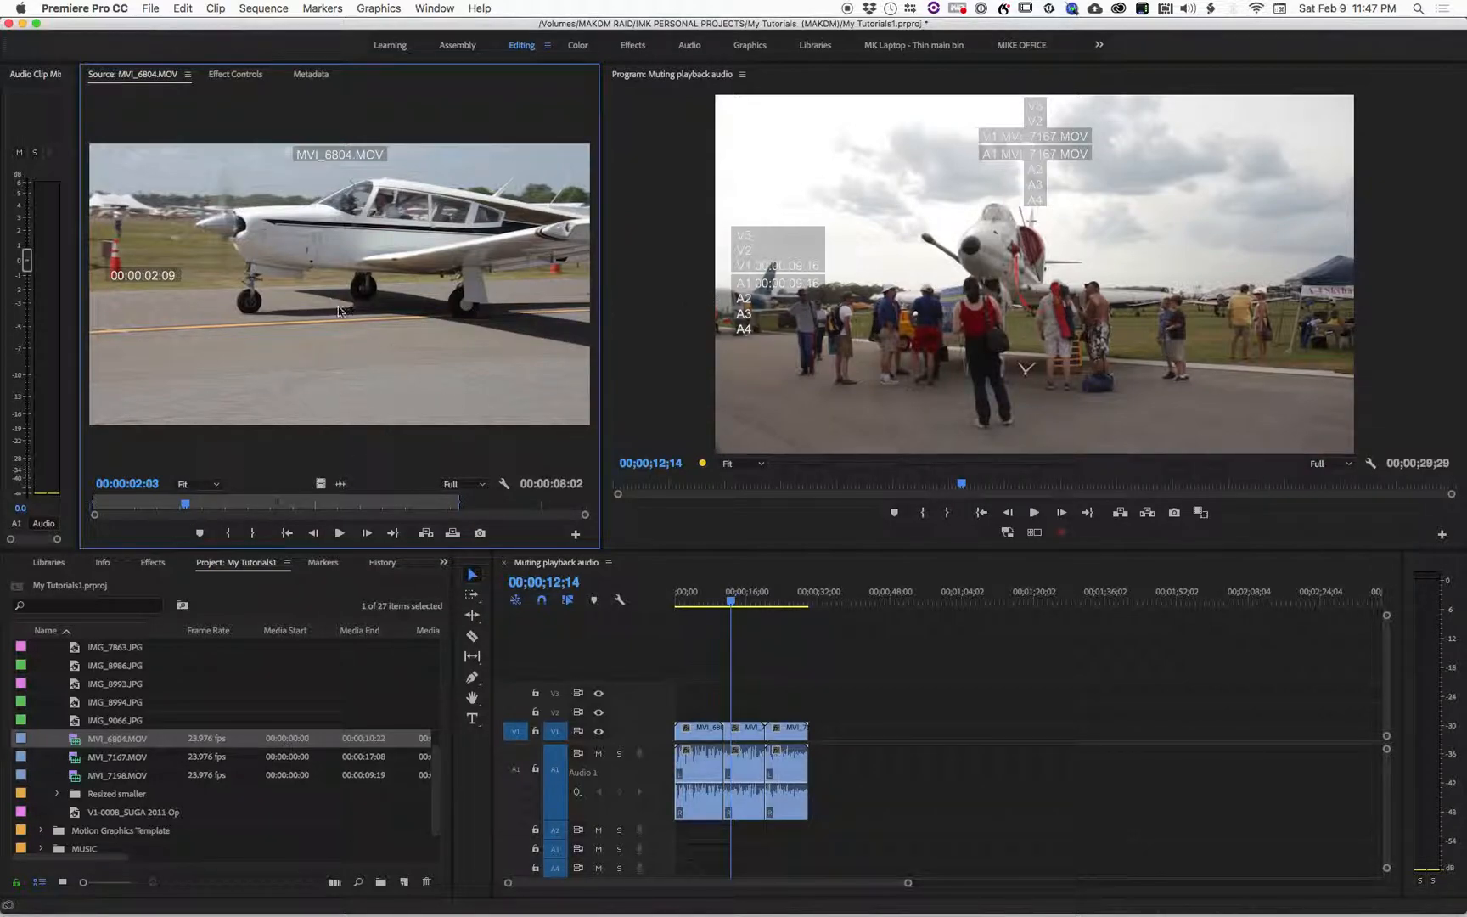
mouse_move(179, 739)
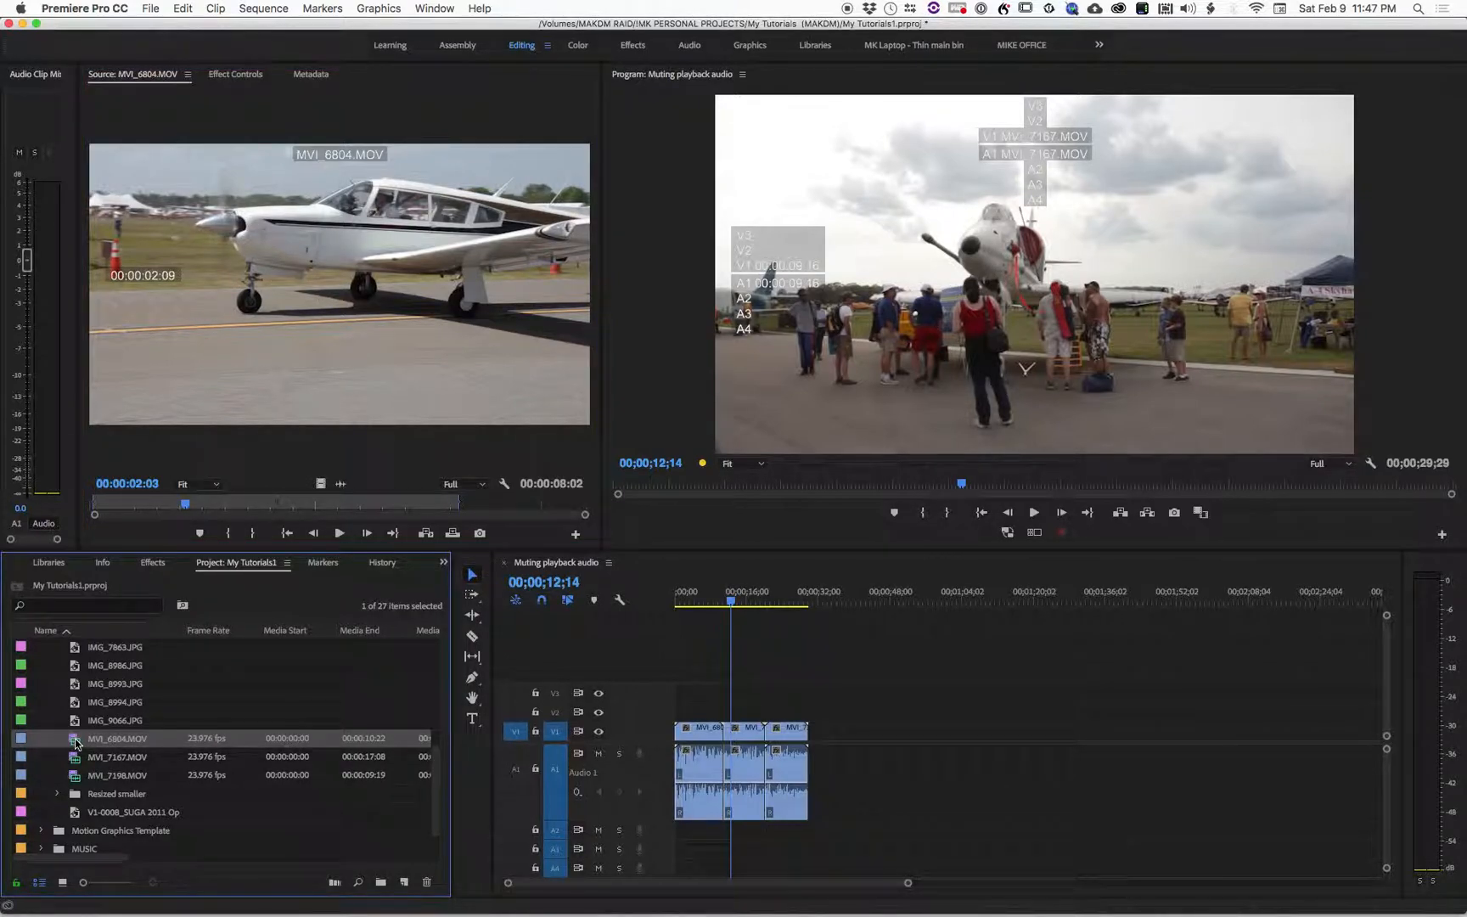
In Modify Clip audio channels for MVI_6804.MOV, toggle the left source channel and leave the custom setup.
right_click(111, 738)
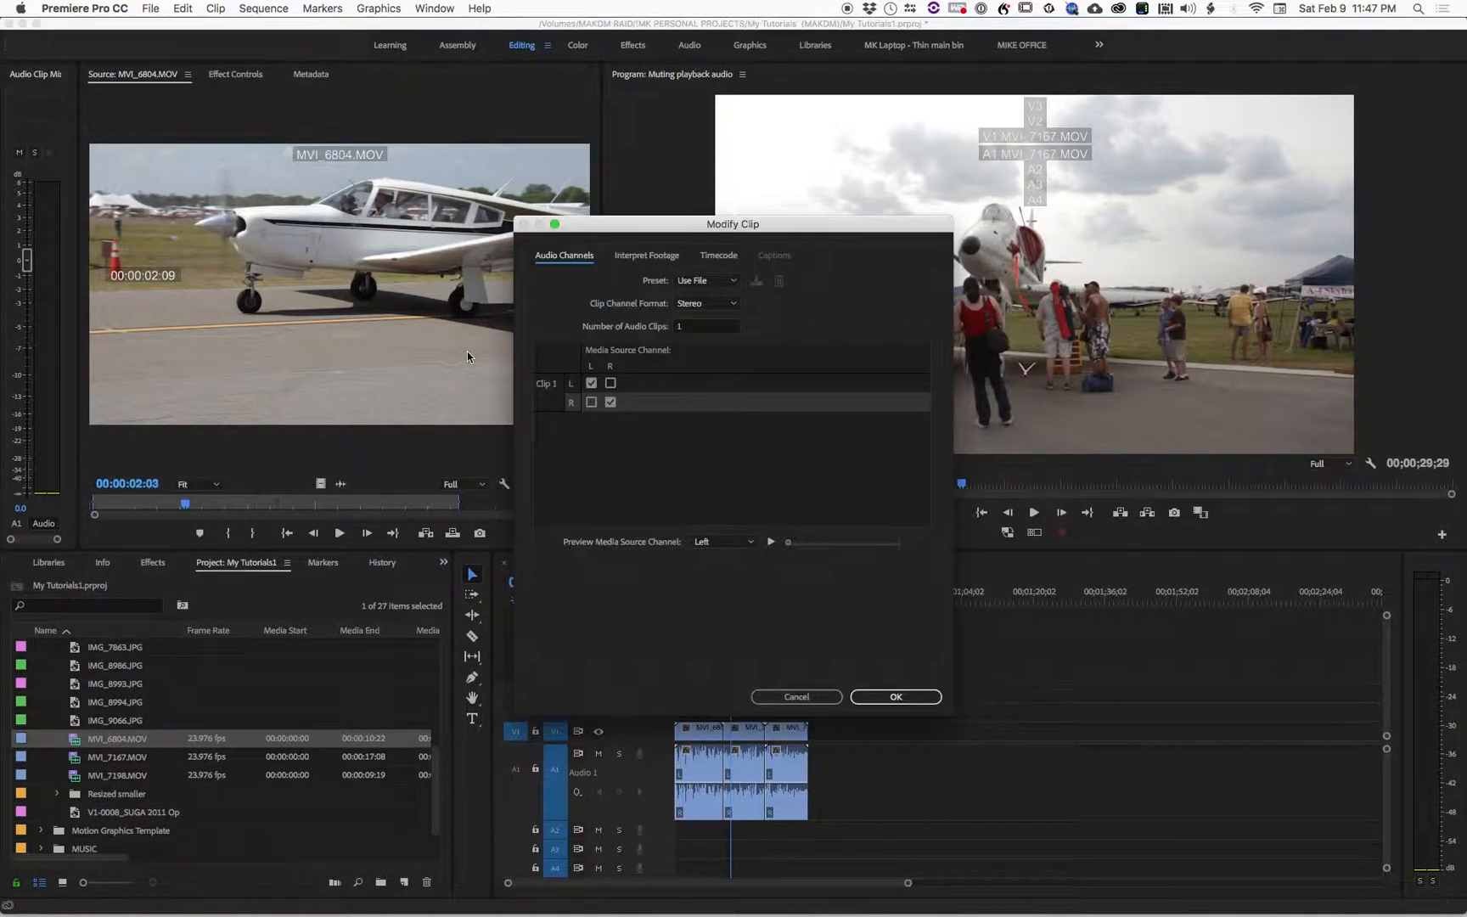
click(591, 382)
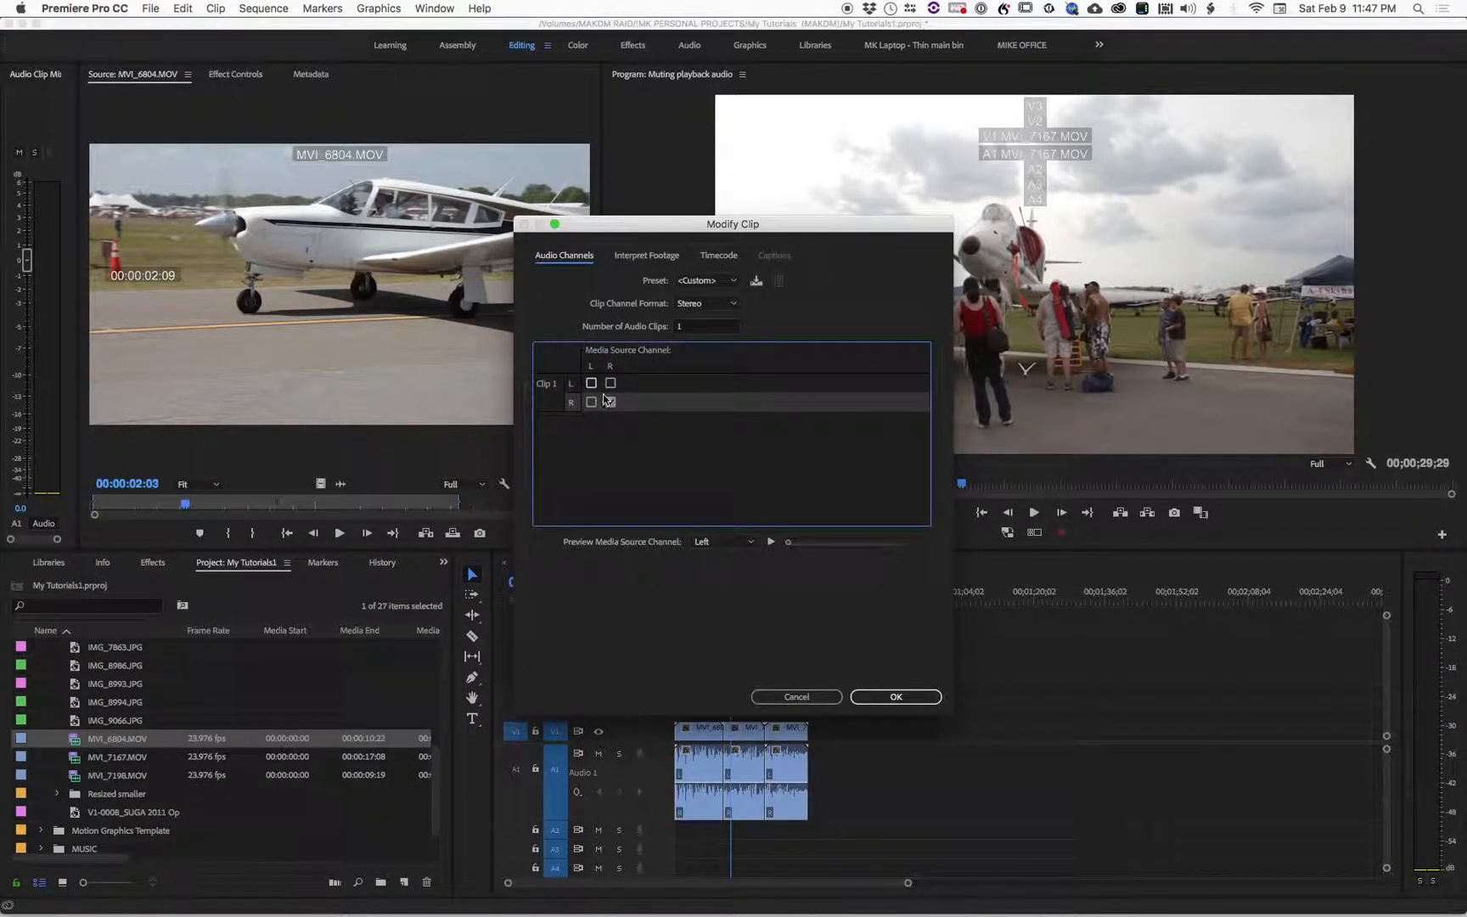
click(590, 382)
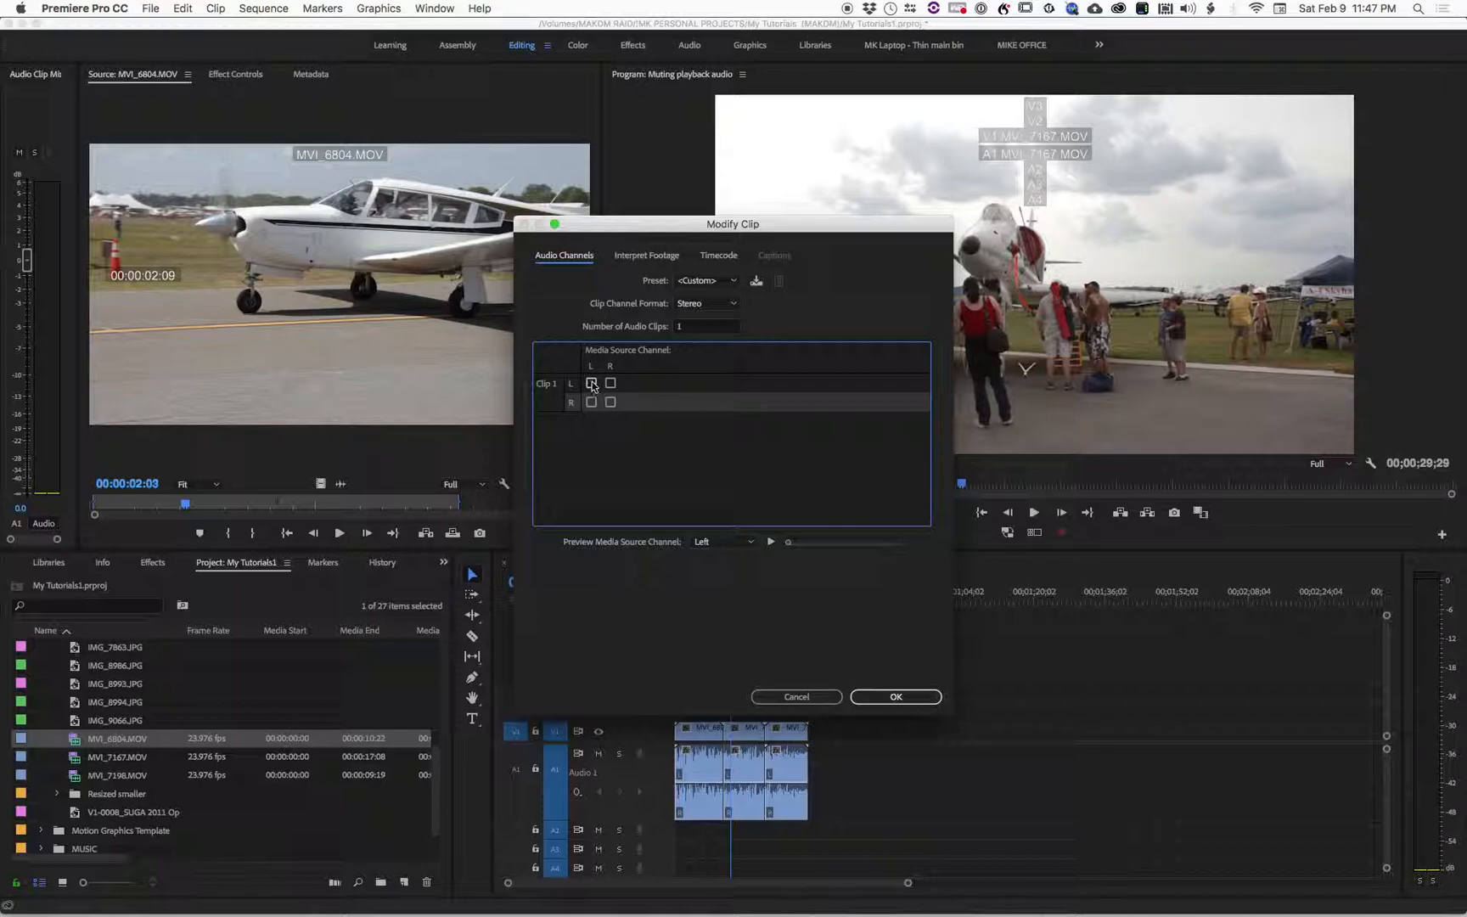
click(611, 400)
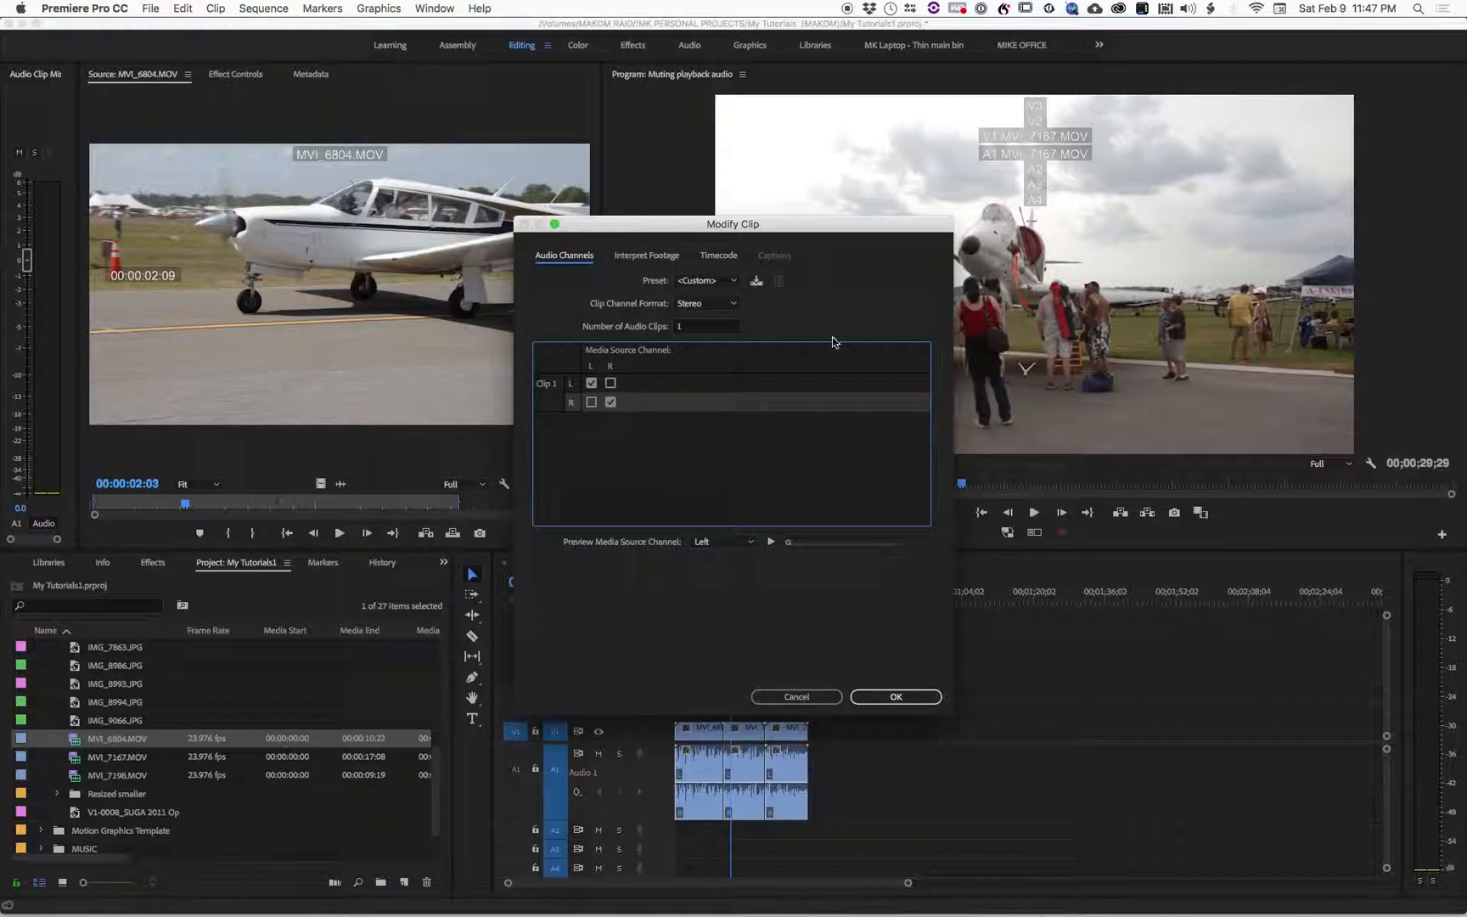
mouse_move(732, 282)
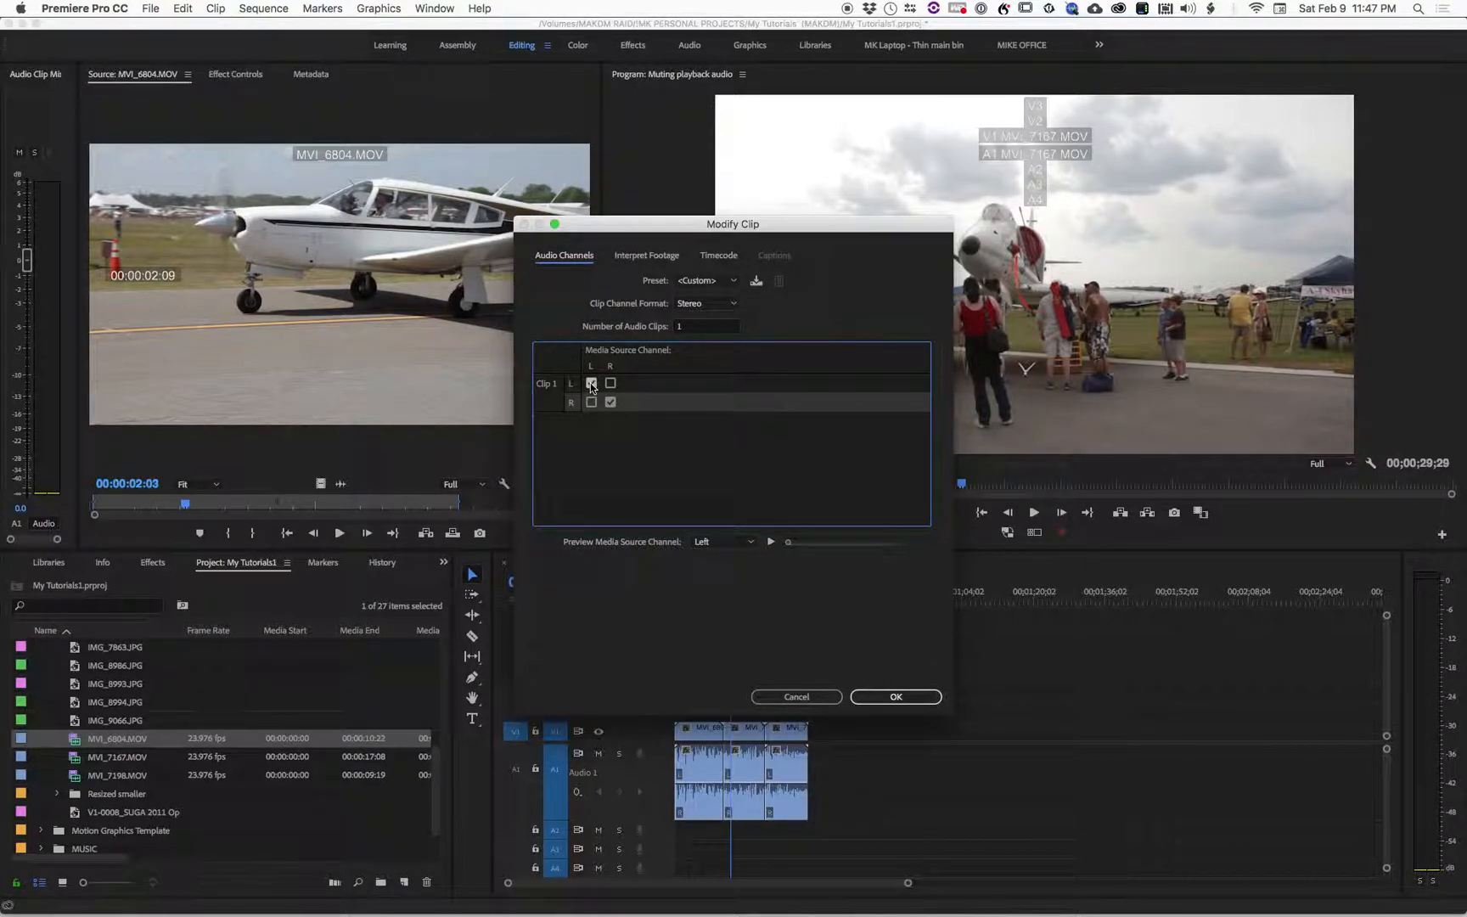
click(705, 280)
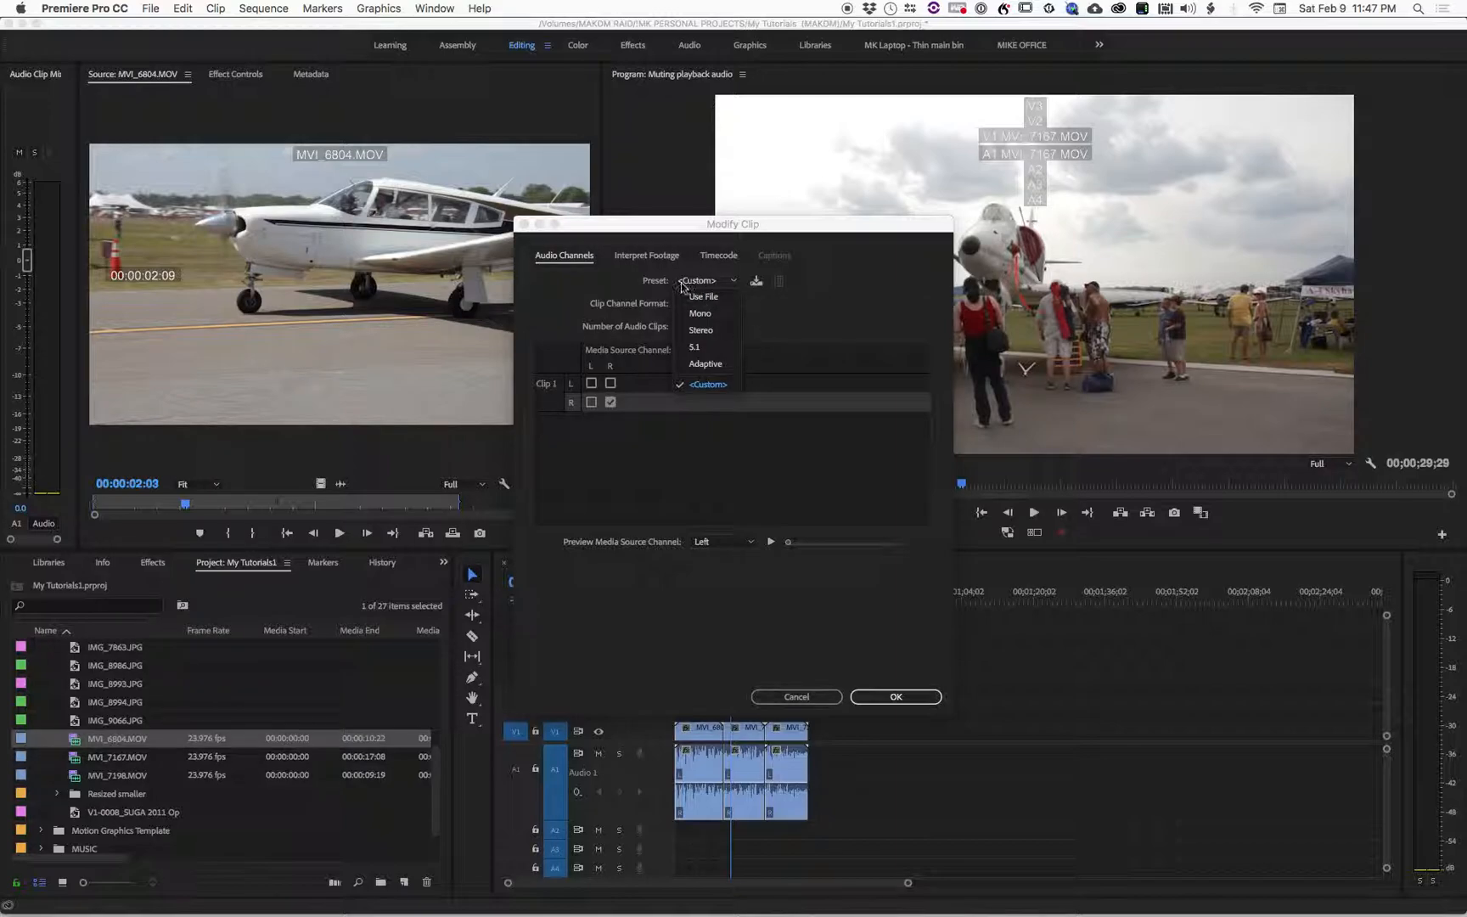
click(701, 329)
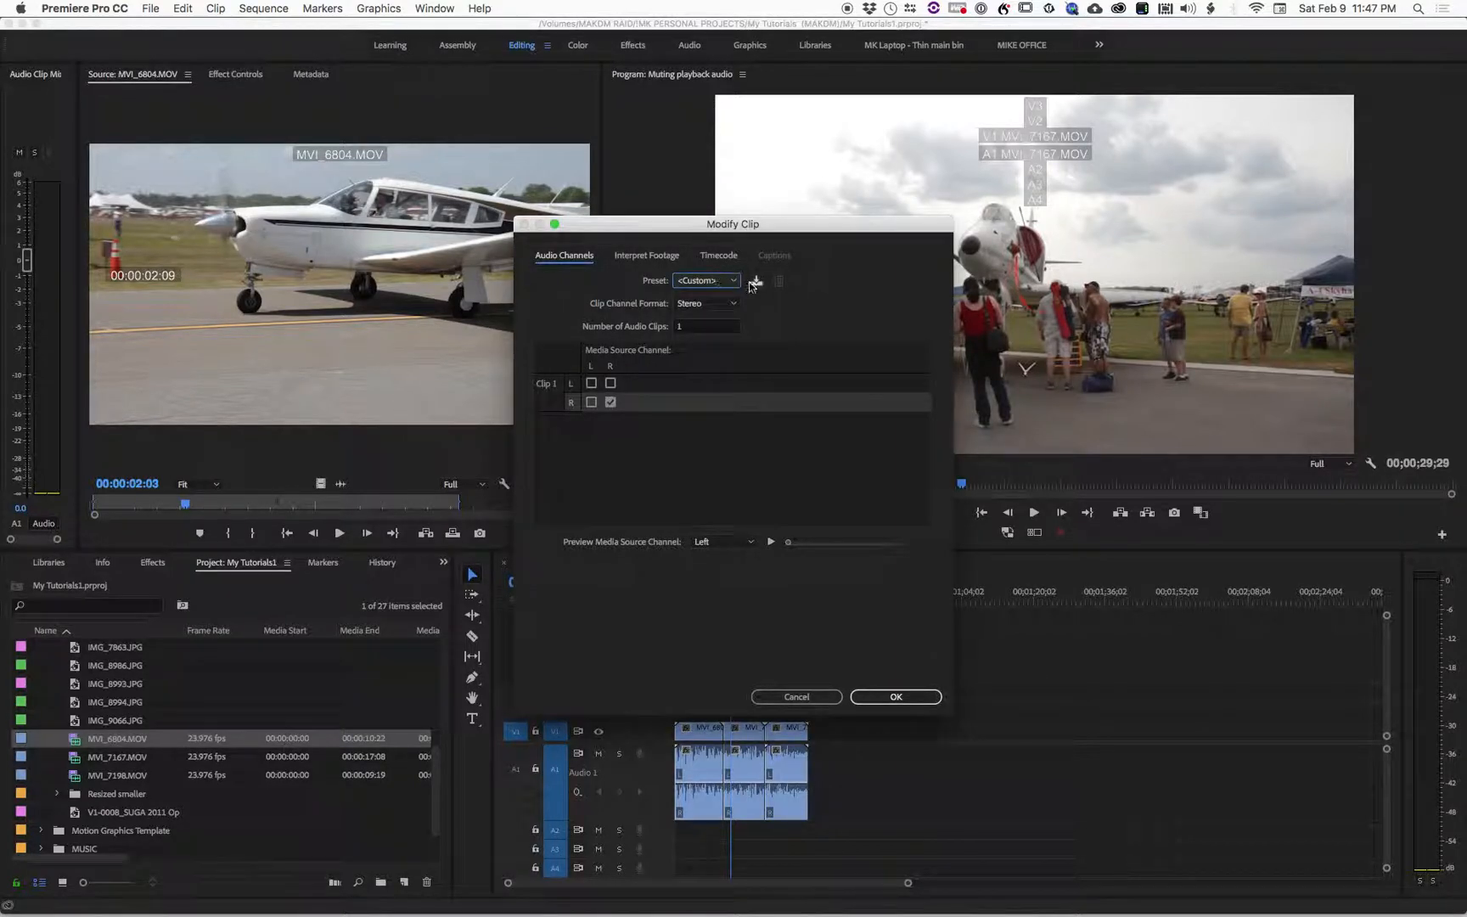
mouse_move(755, 281)
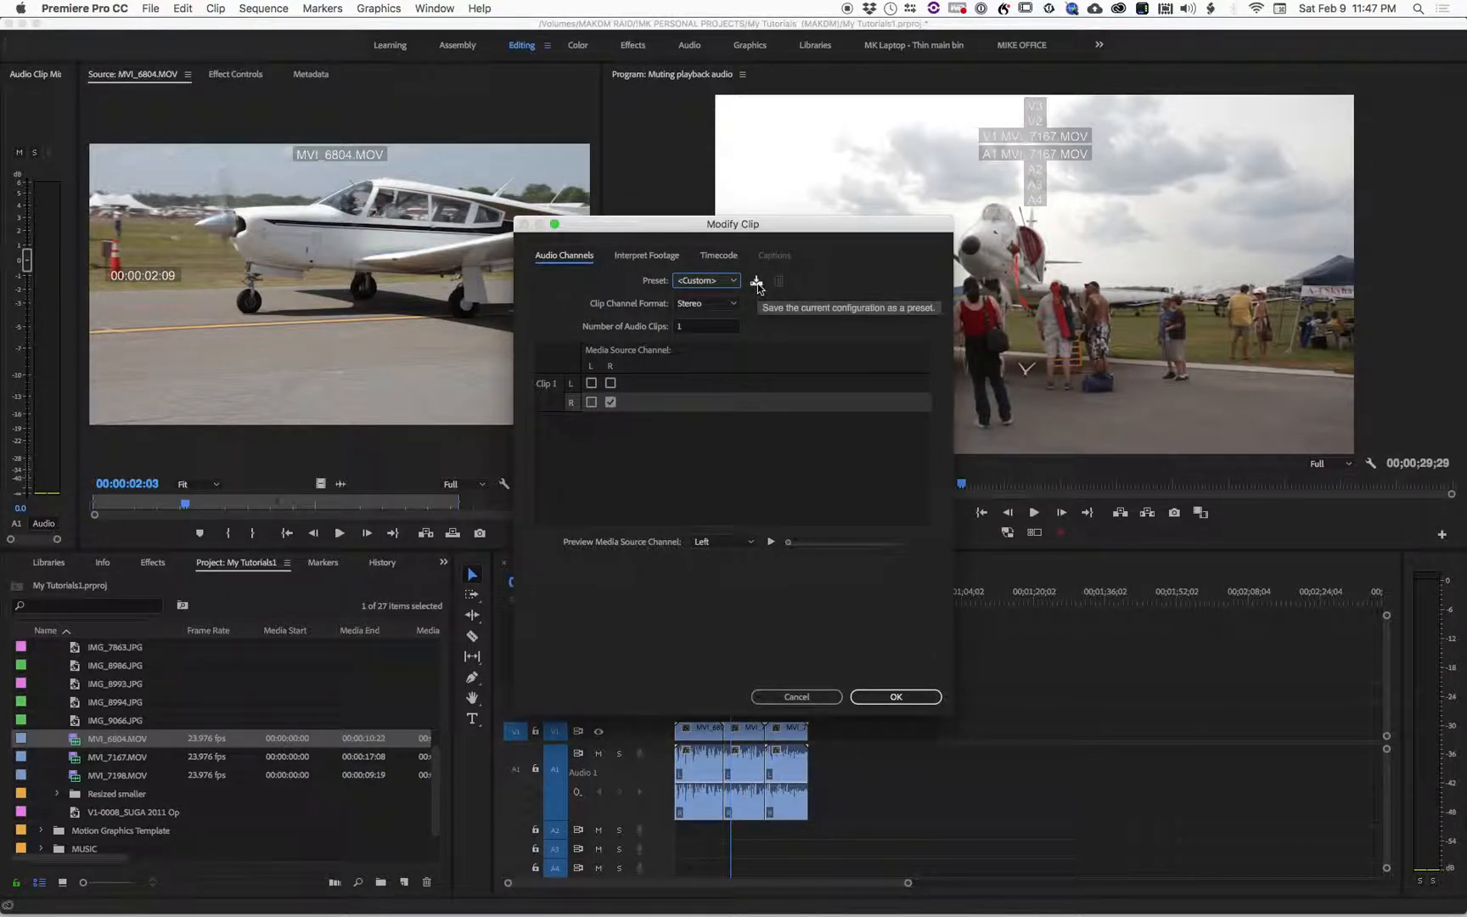
Save the current channel setup as a preset named 'All Off'.
click(755, 280)
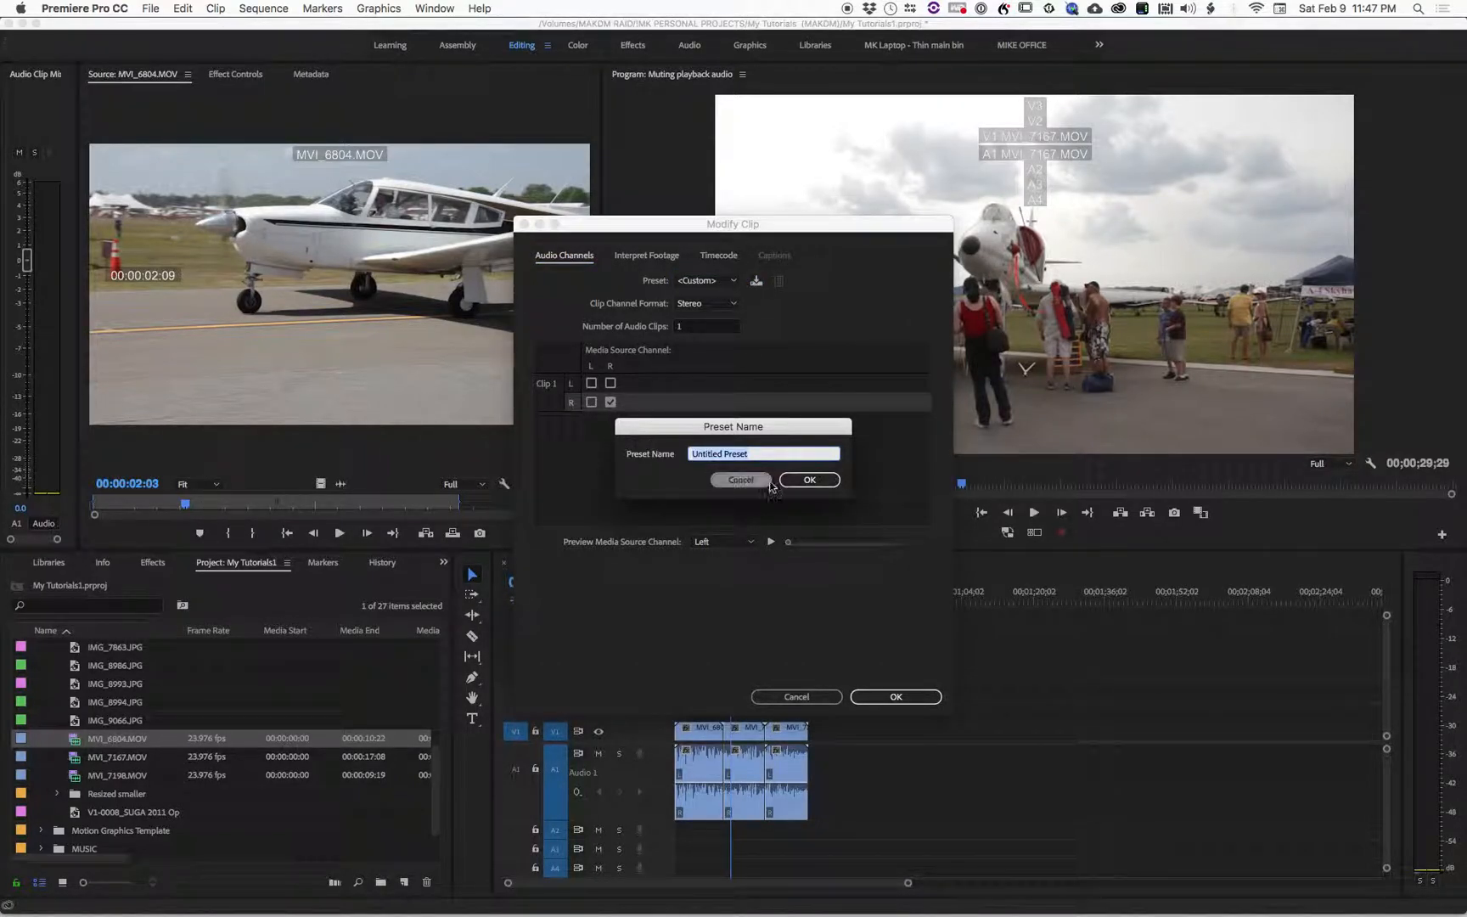
click(762, 453)
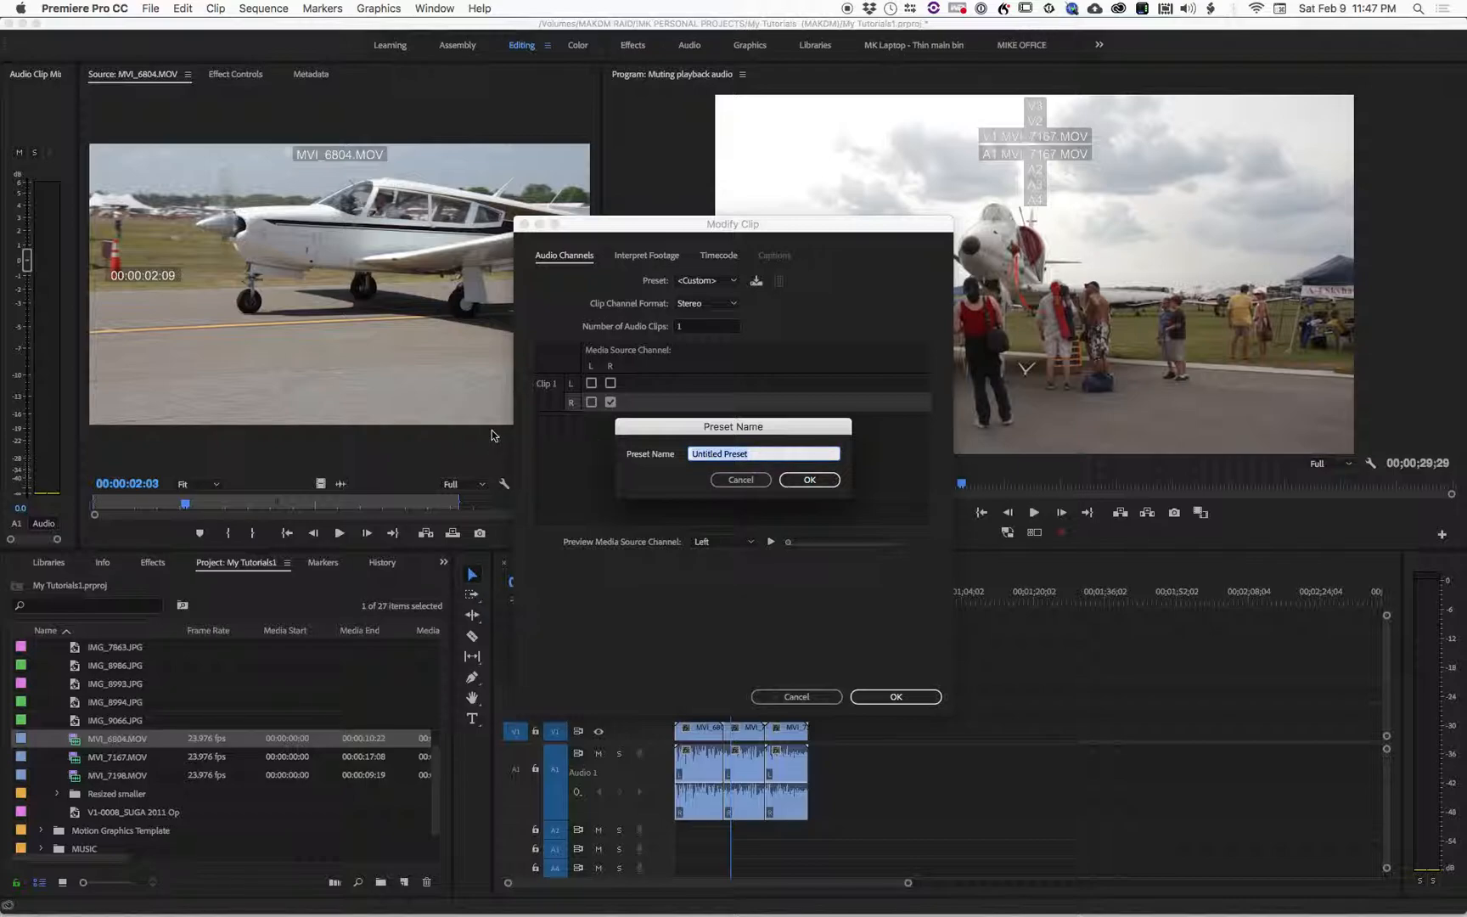
text(All Off)
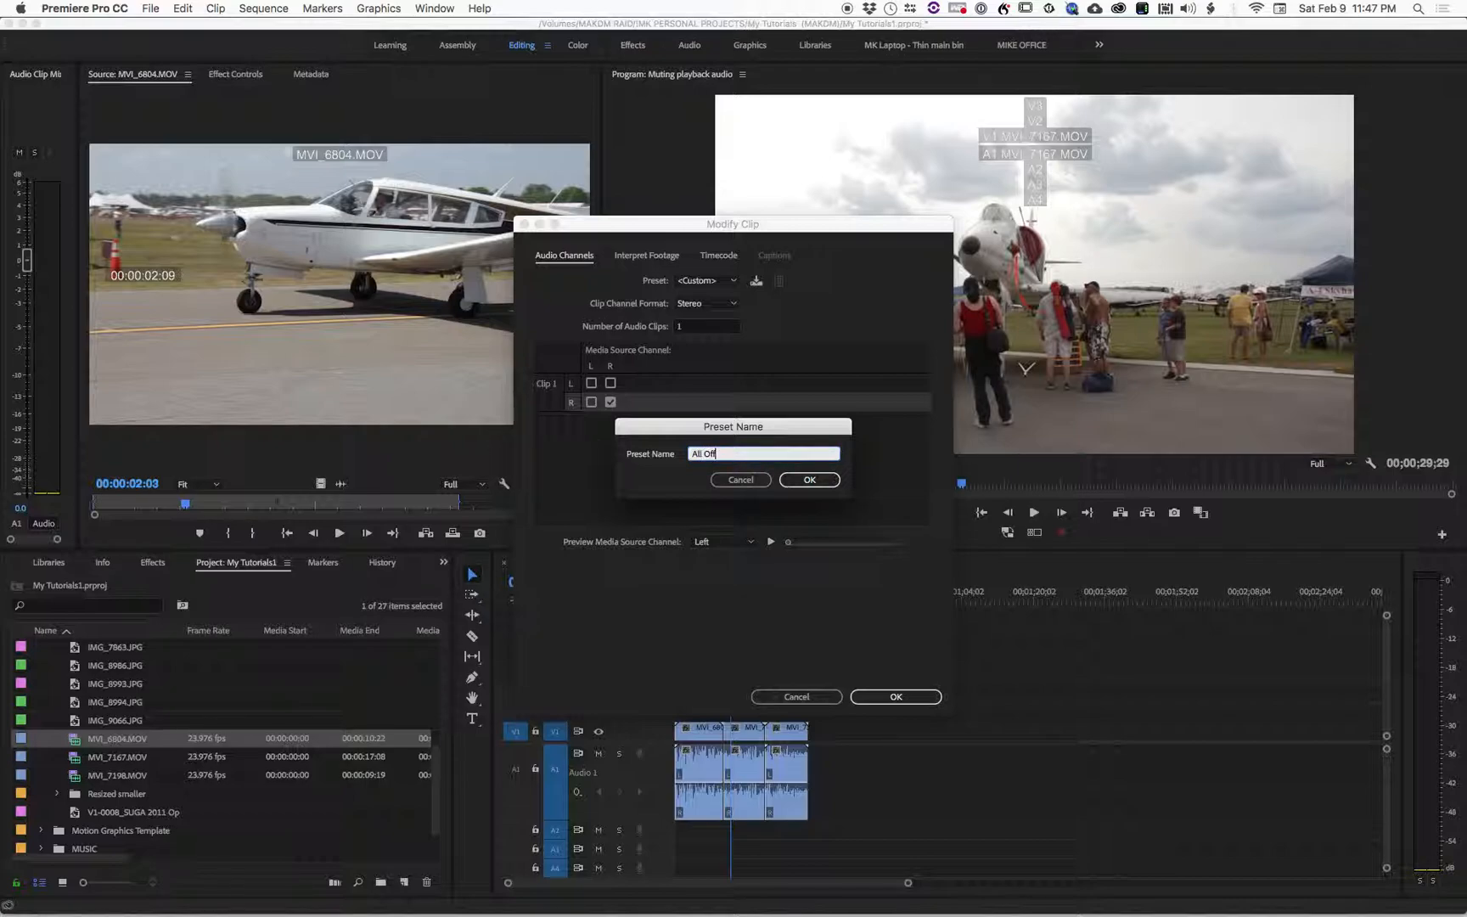
click(808, 479)
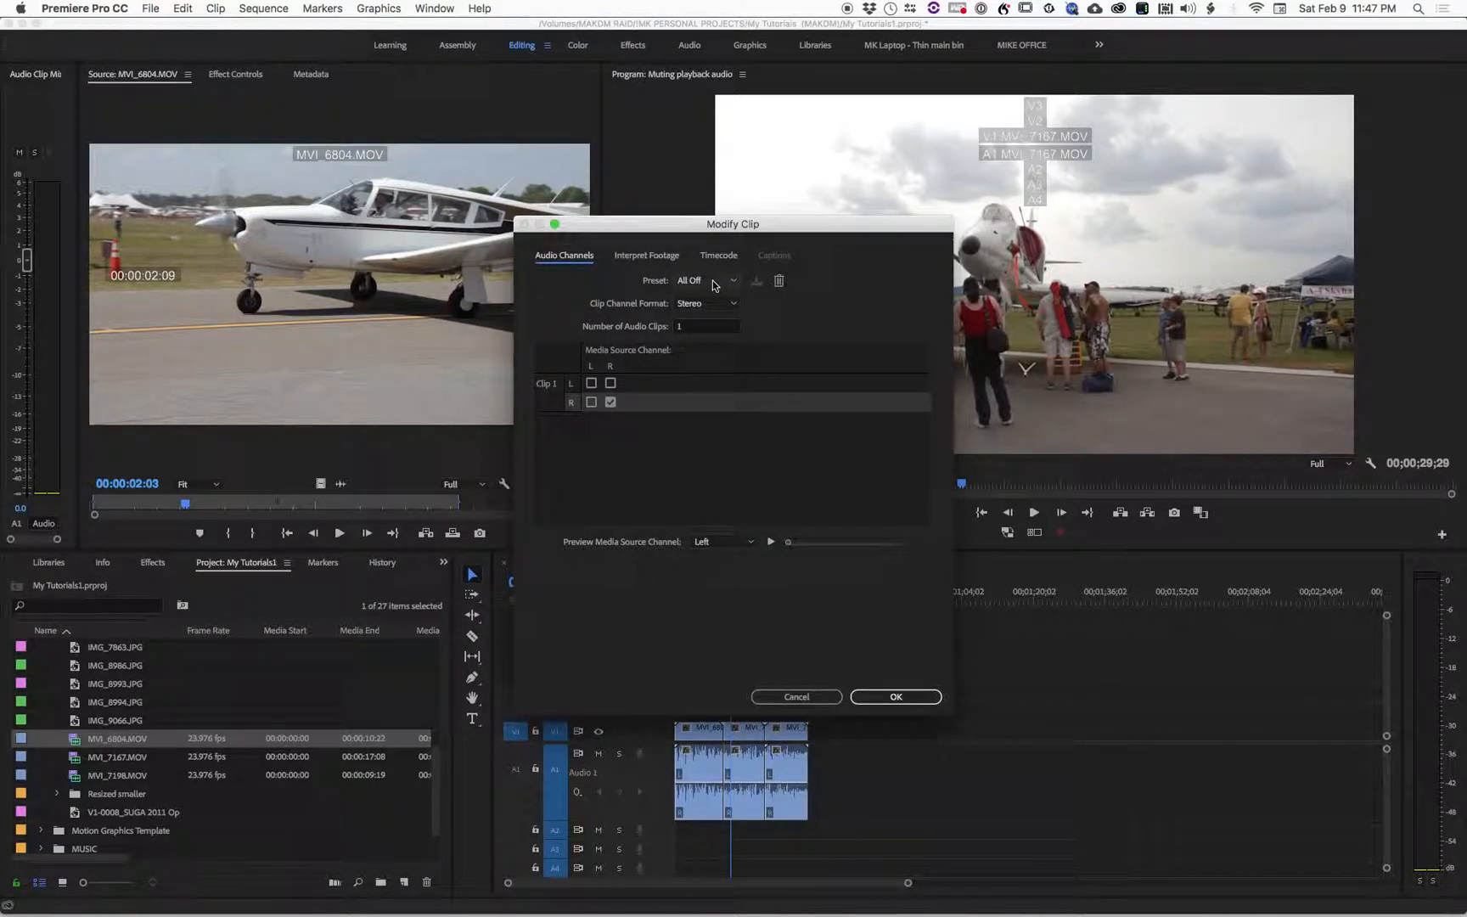
Switch between Use File and All Off, then save the preset again as All Off, overwriting the existing one.
click(705, 280)
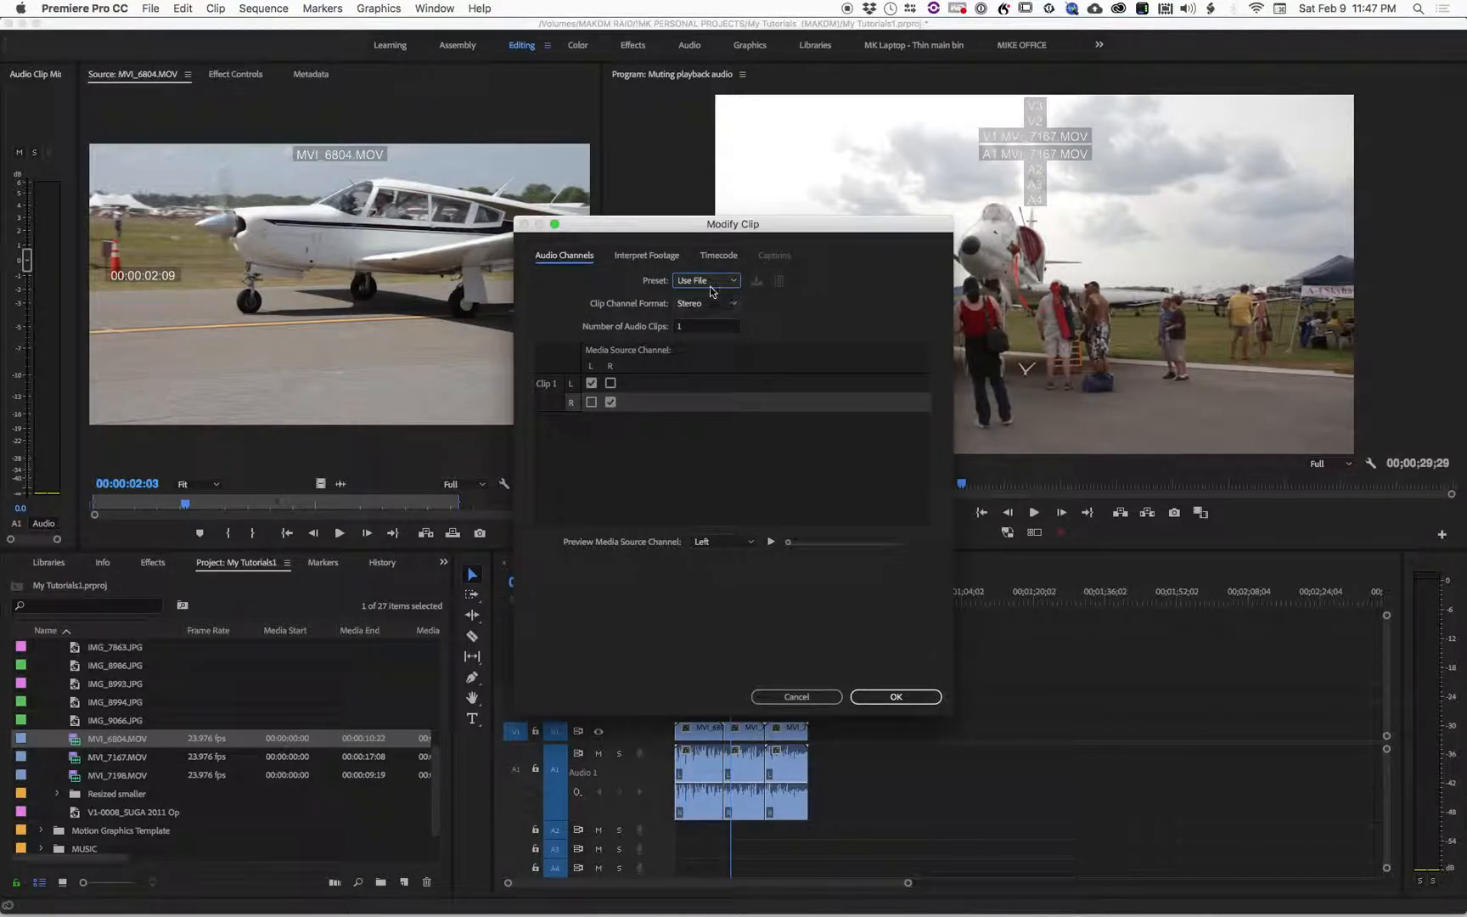
click(705, 280)
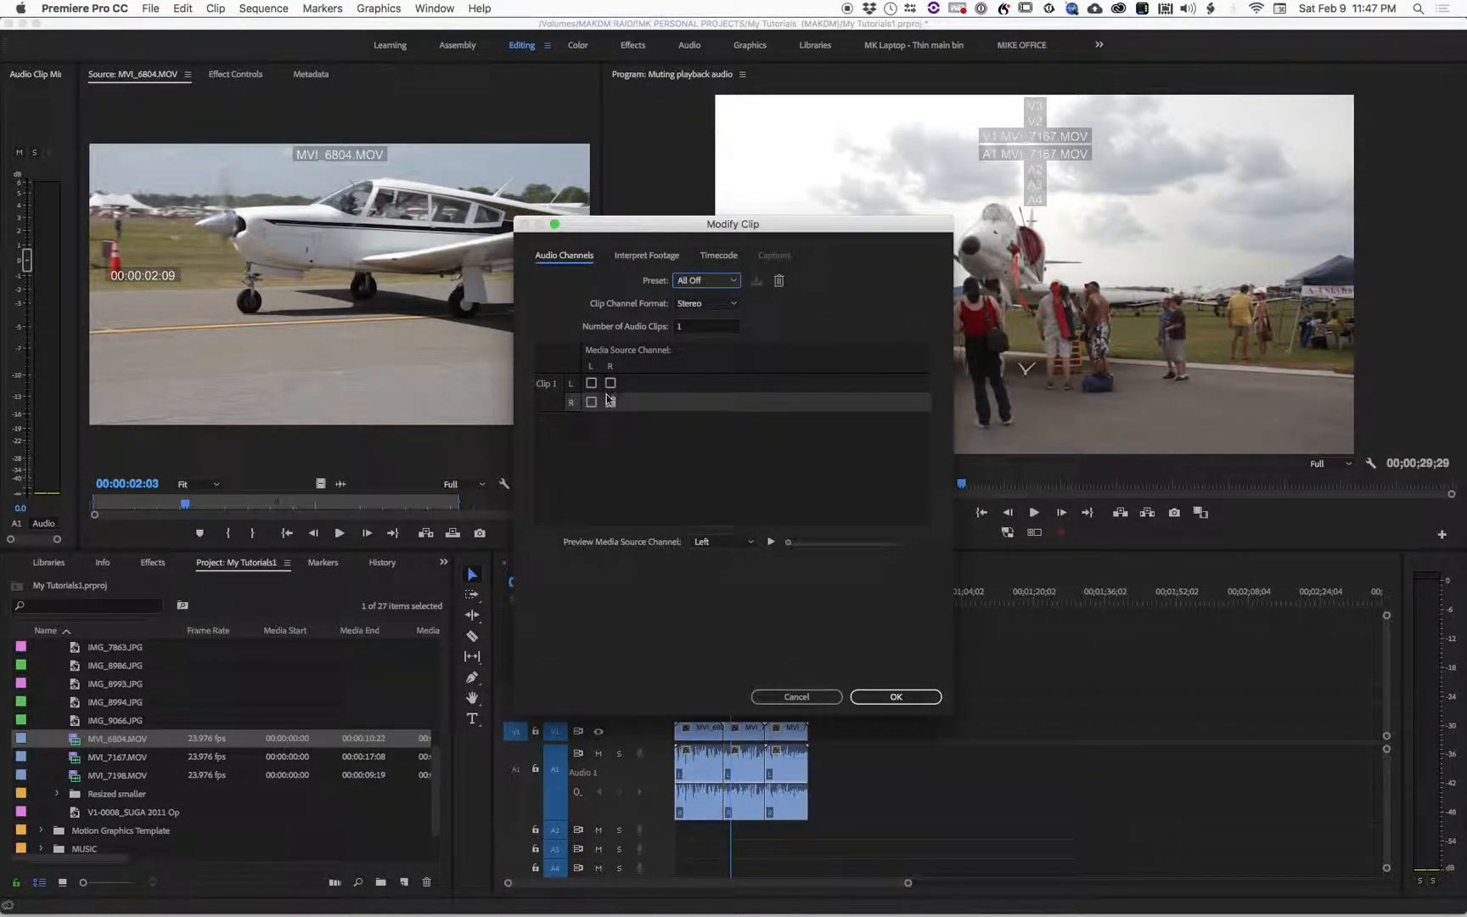
click(705, 280)
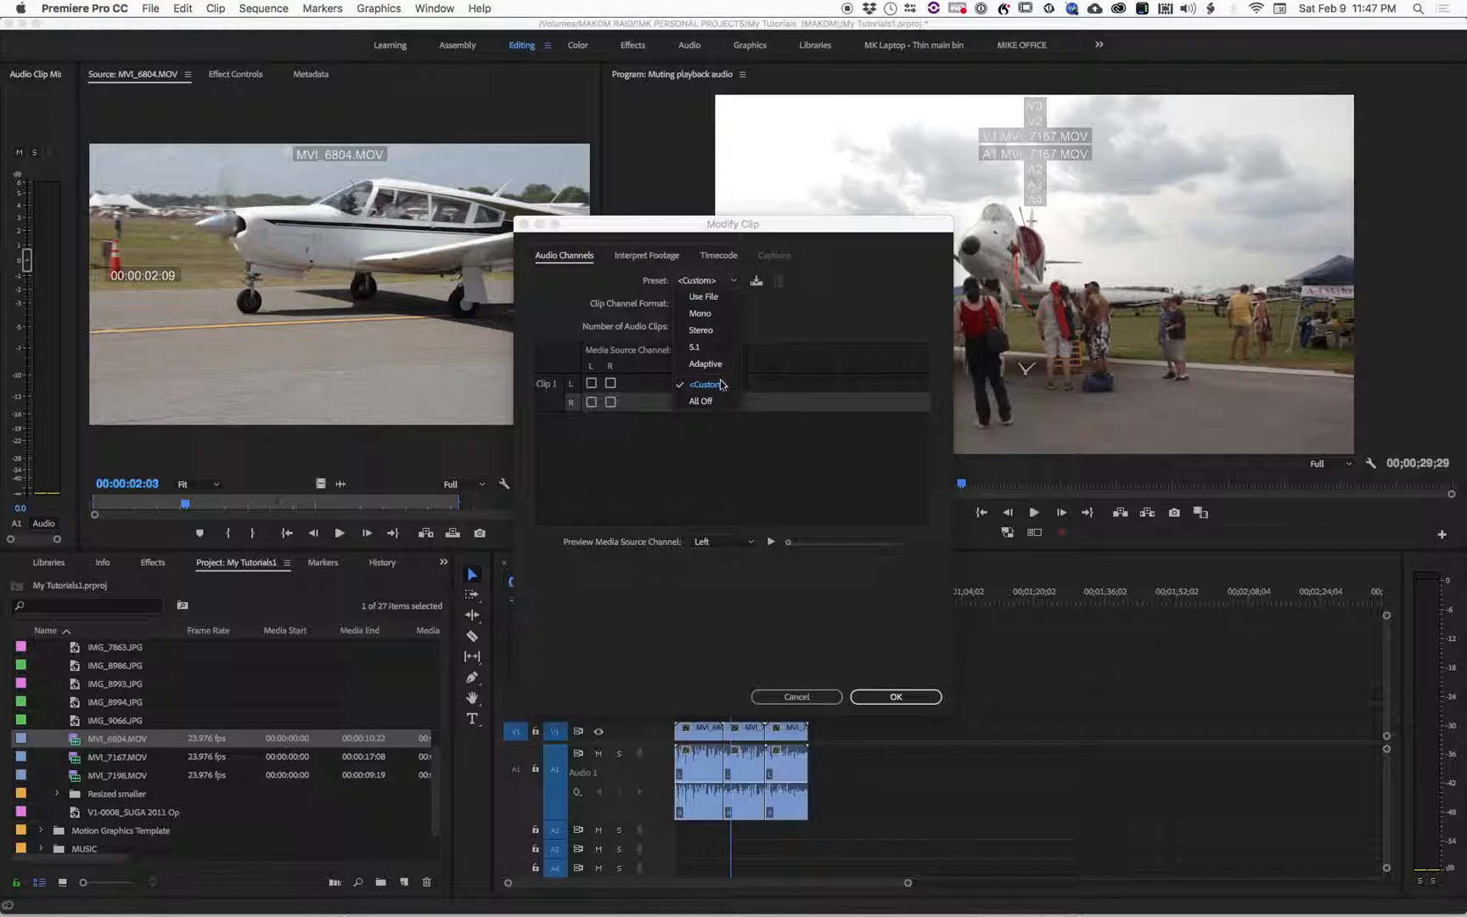
click(718, 254)
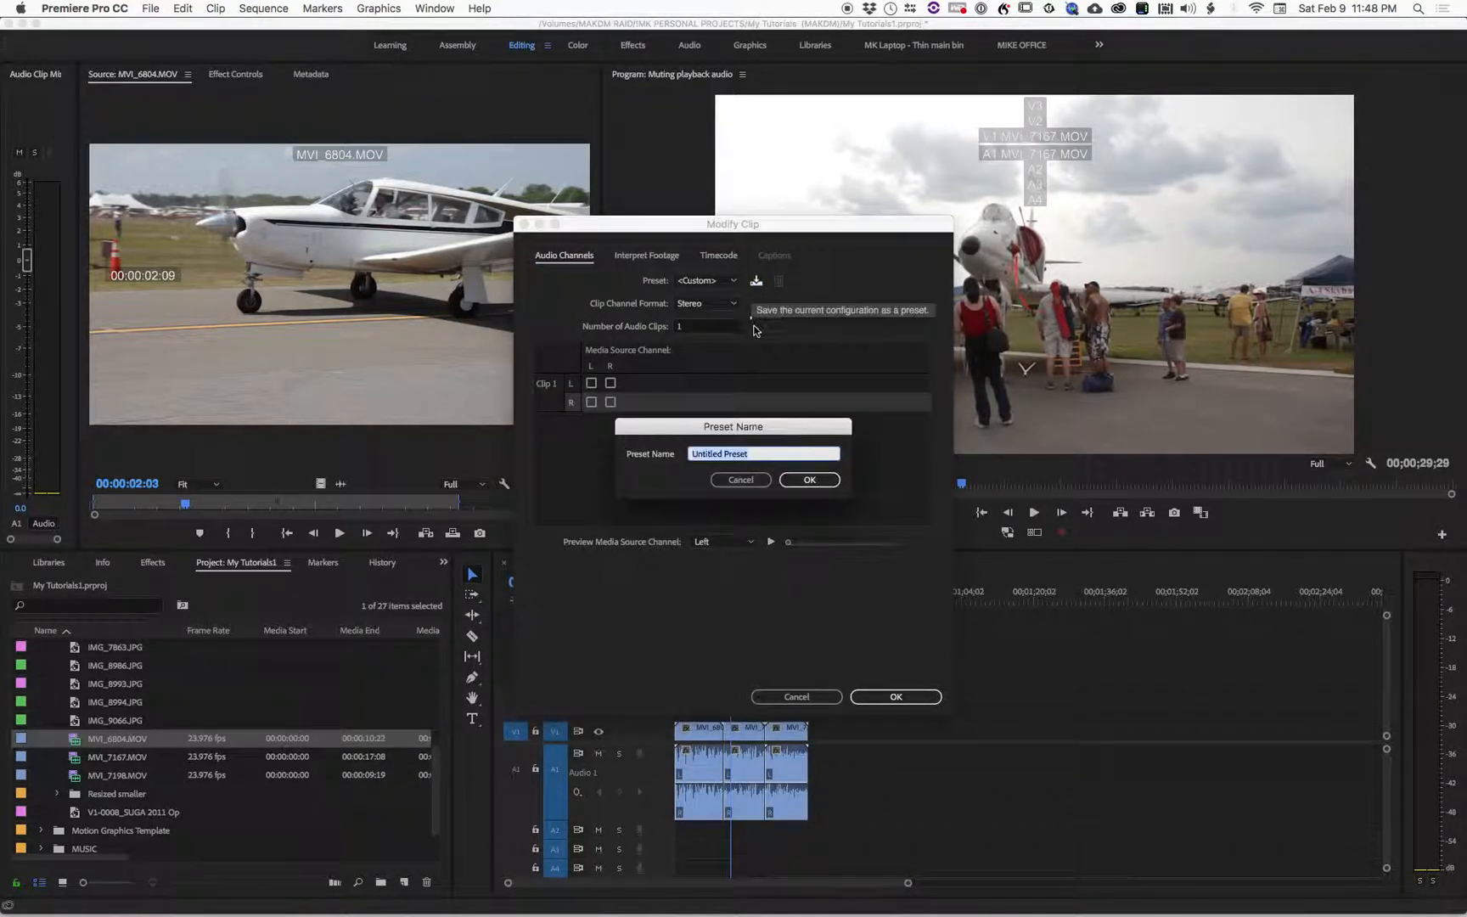
text(All C)
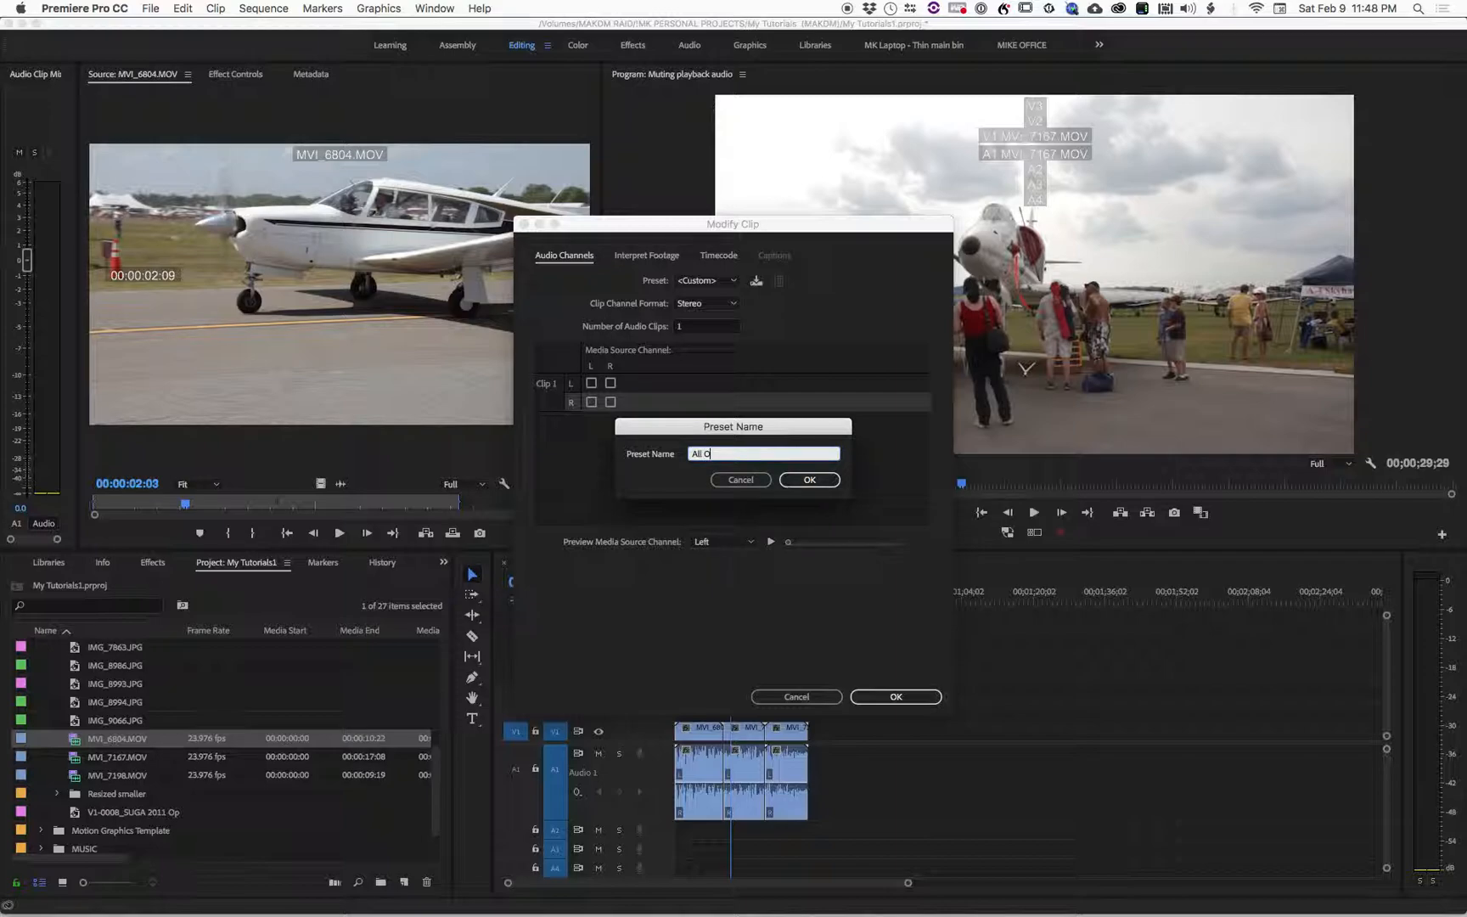
click(808, 478)
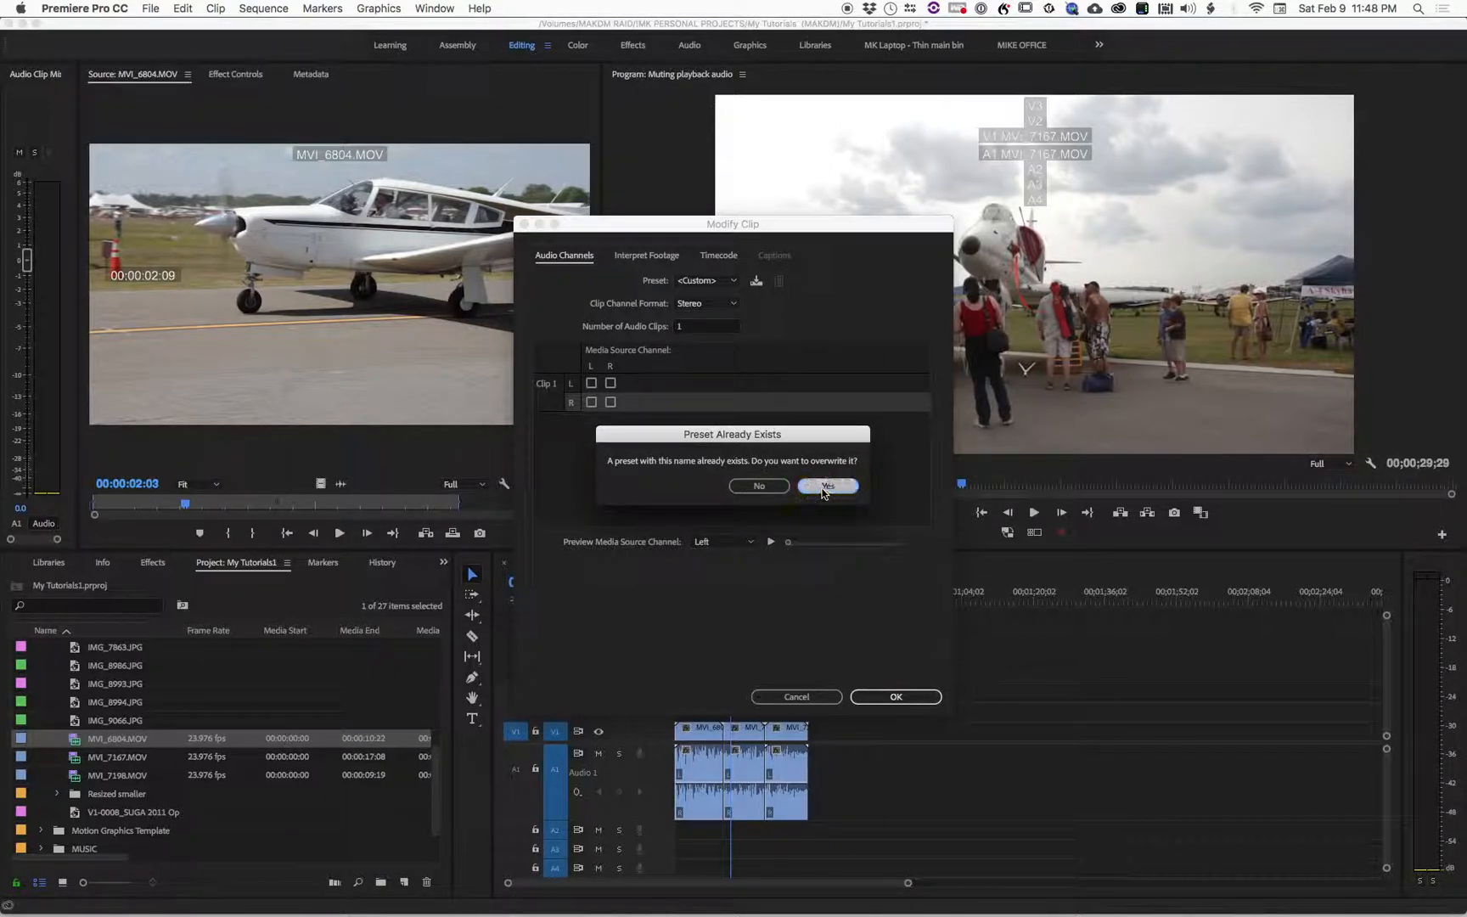
click(827, 486)
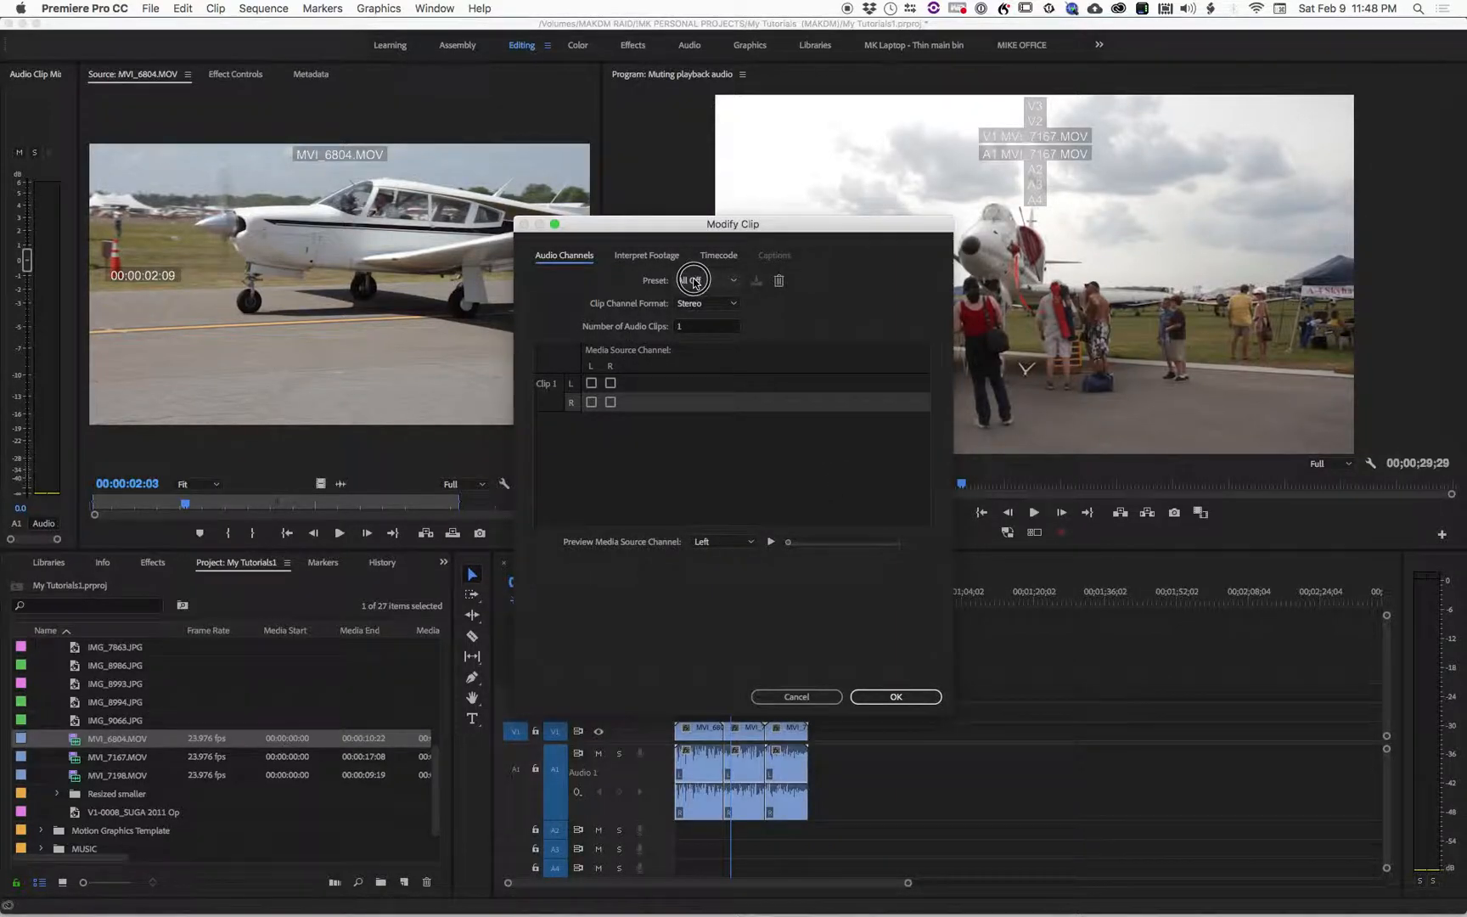
Toggle the preset between All Off and Use File, finish on Use File and apply it to the clip.
click(708, 280)
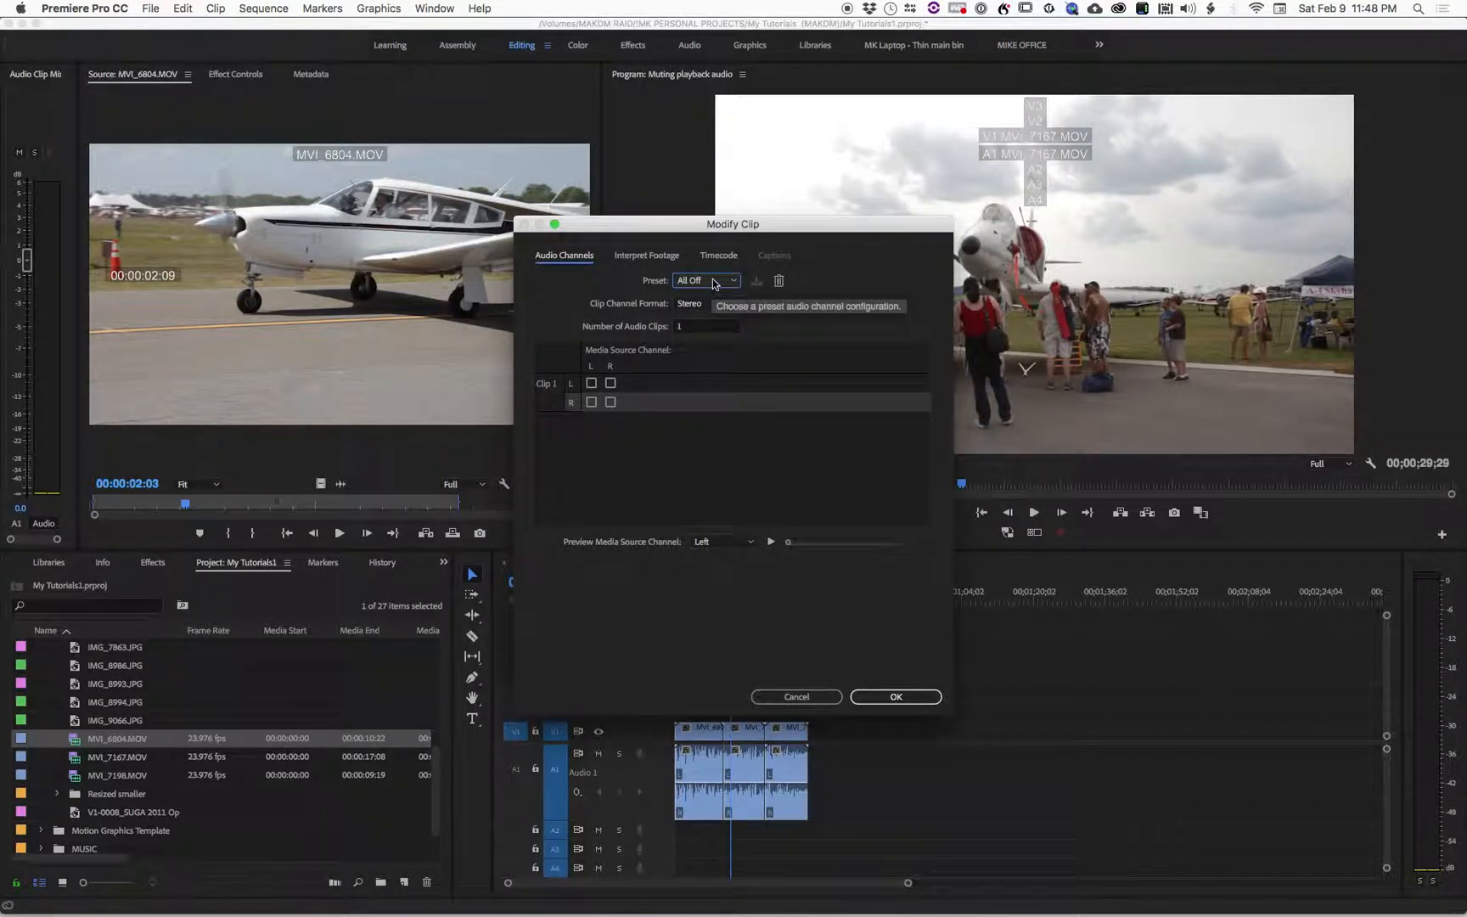
click(705, 280)
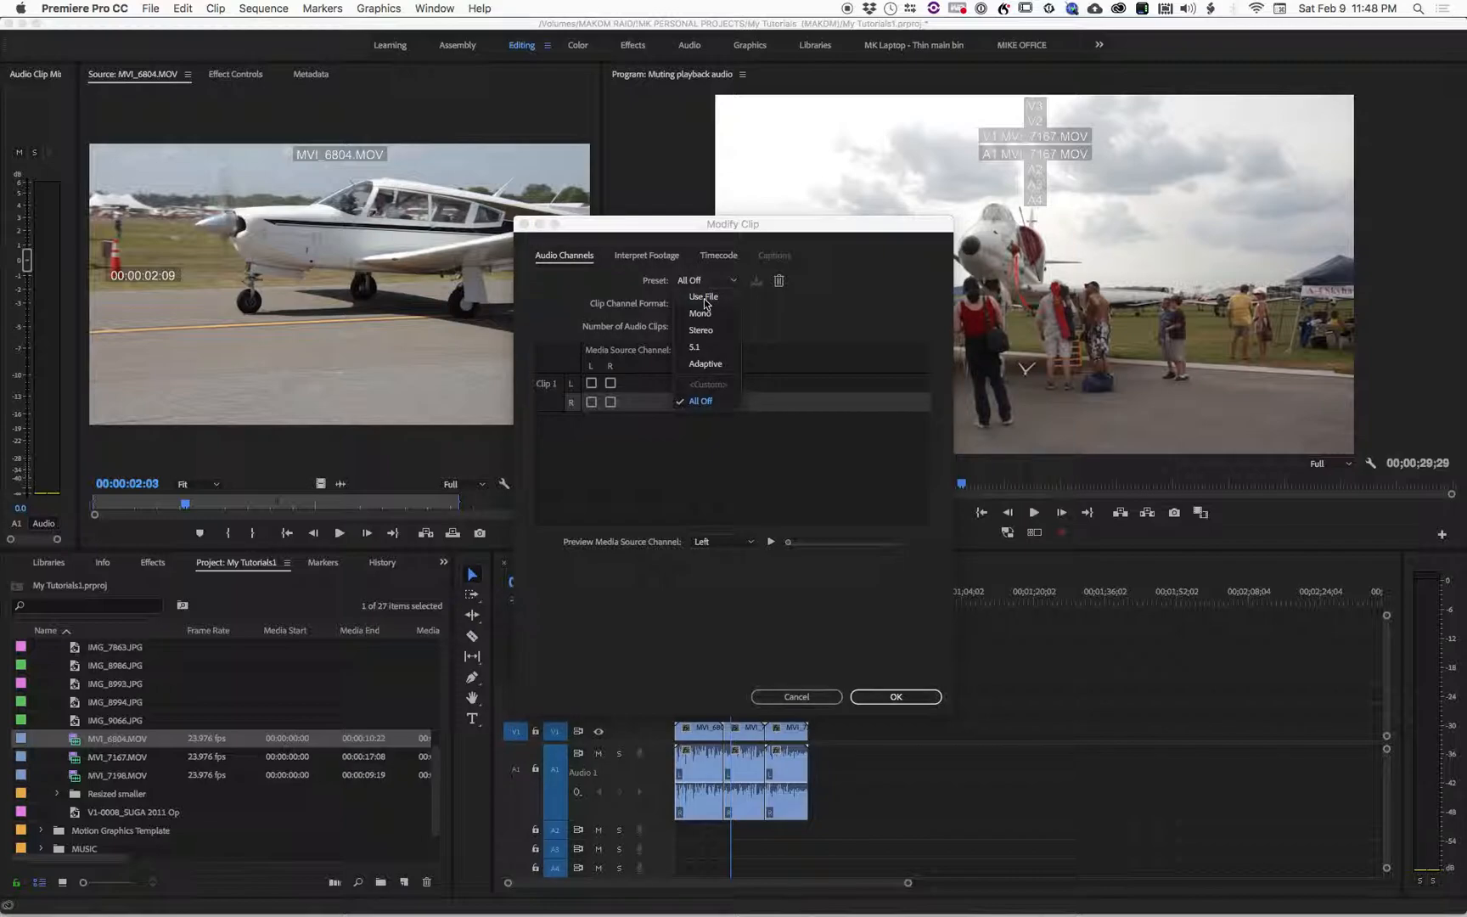
click(703, 297)
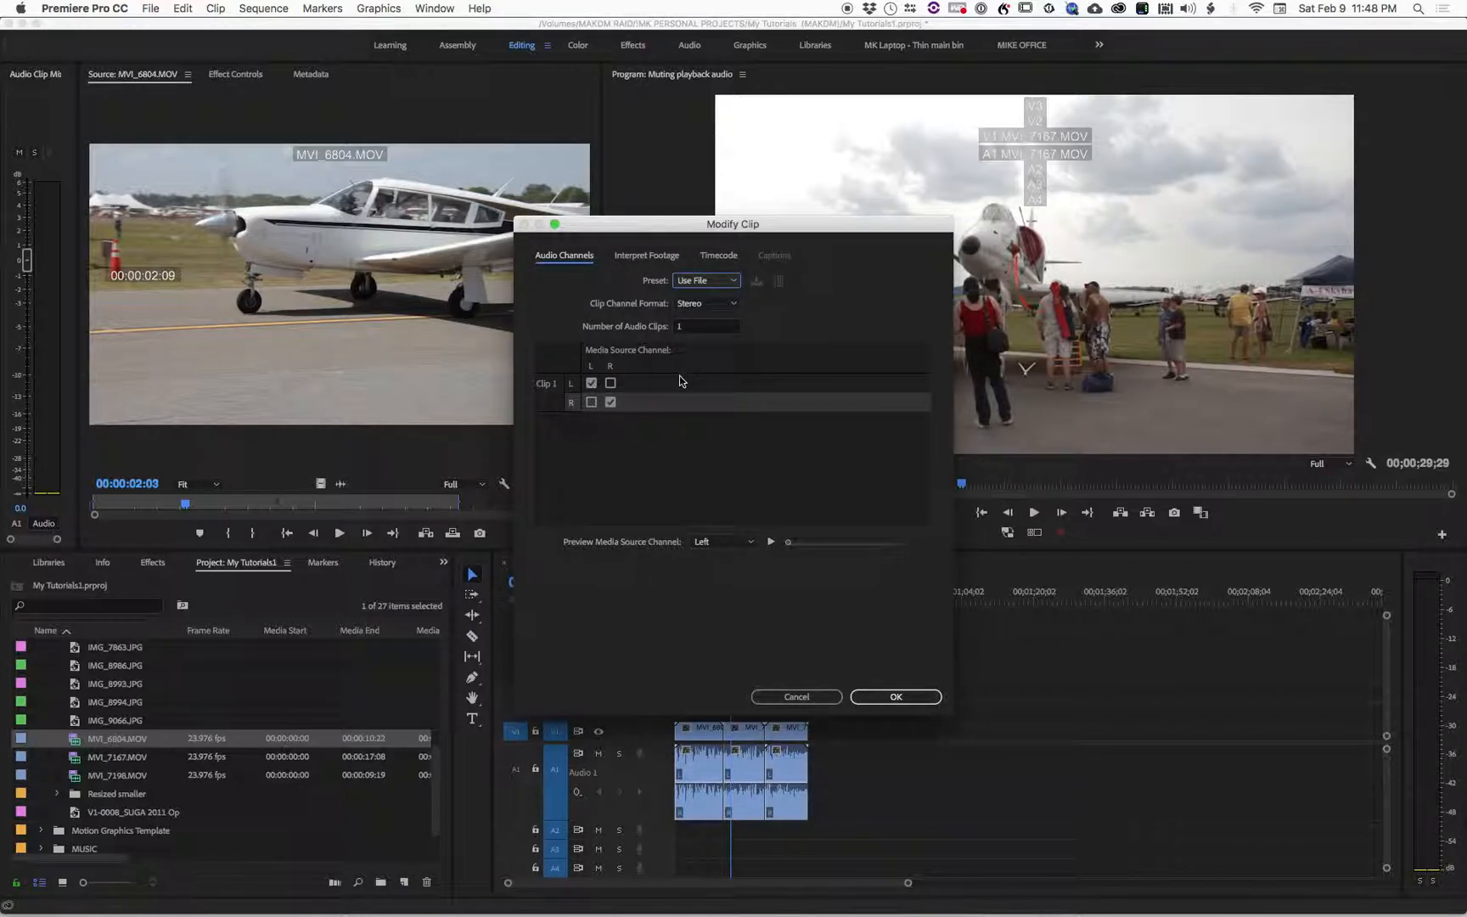
mouse_move(708, 280)
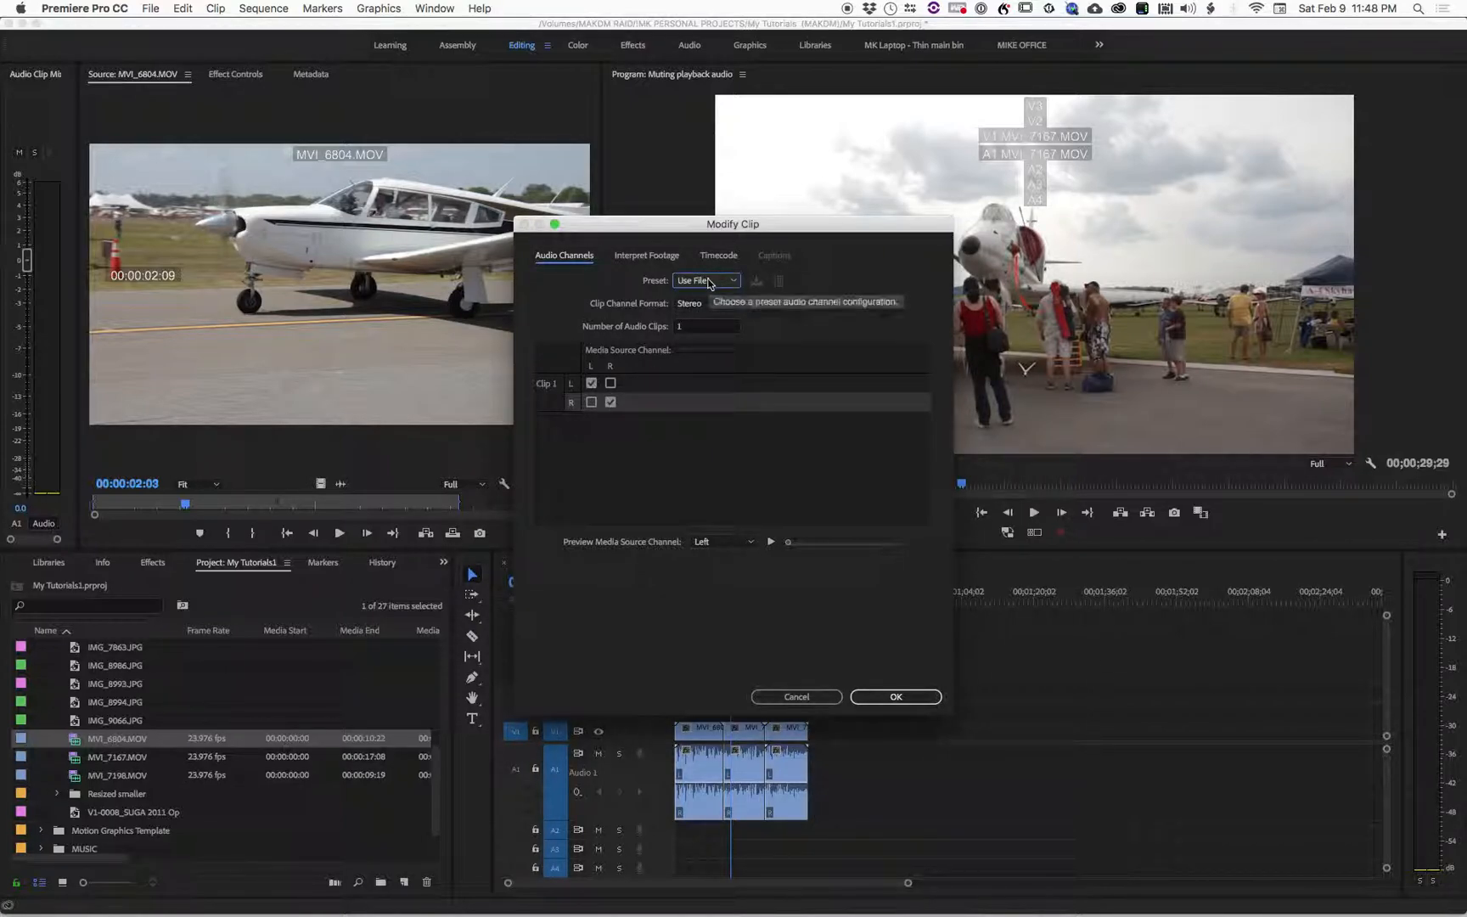
click(704, 281)
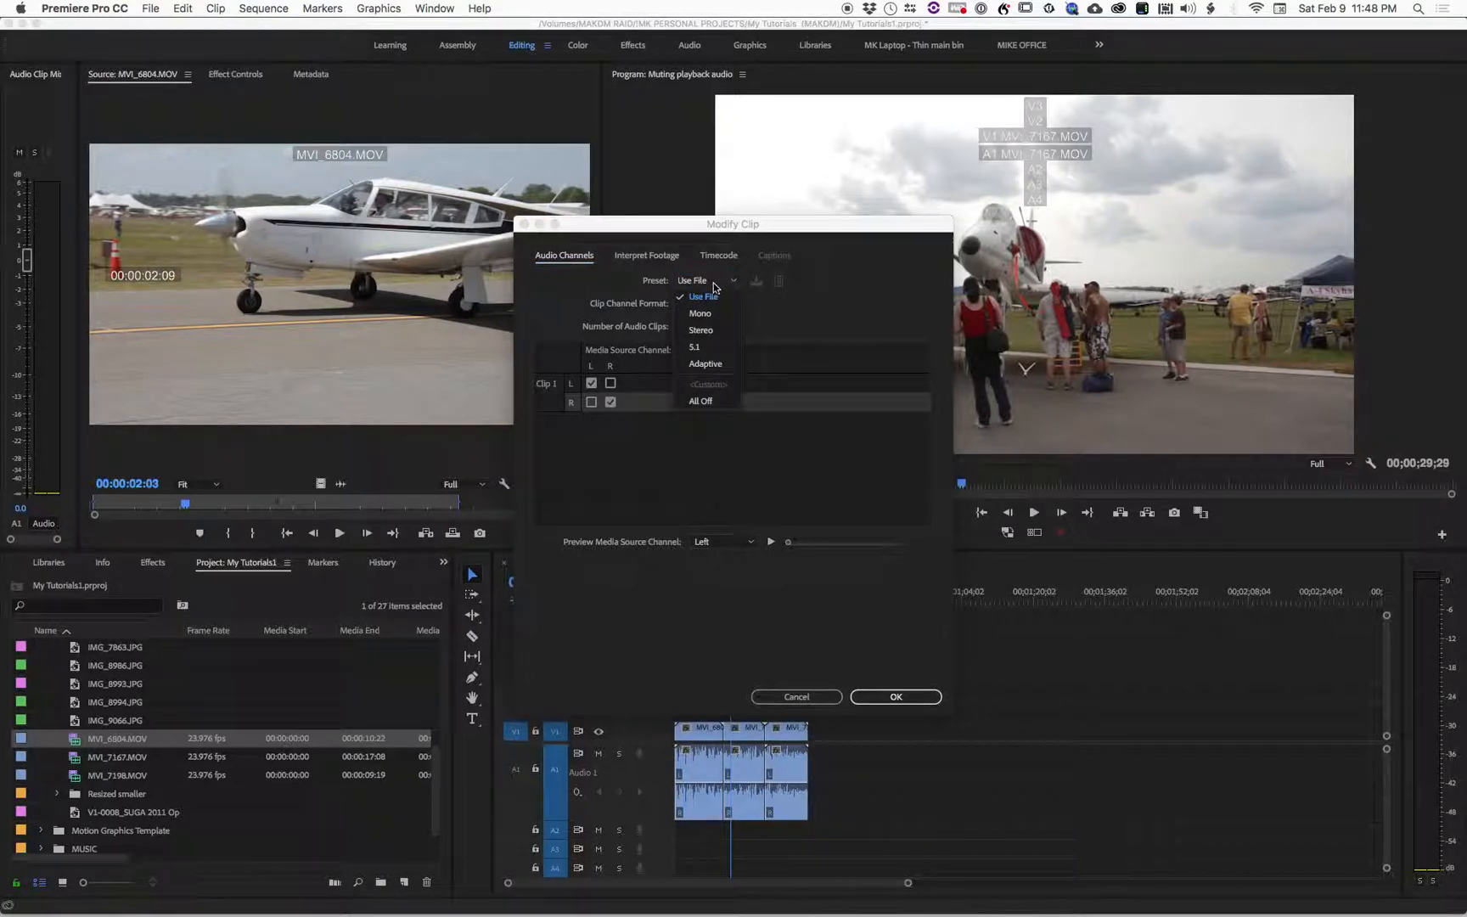
click(699, 400)
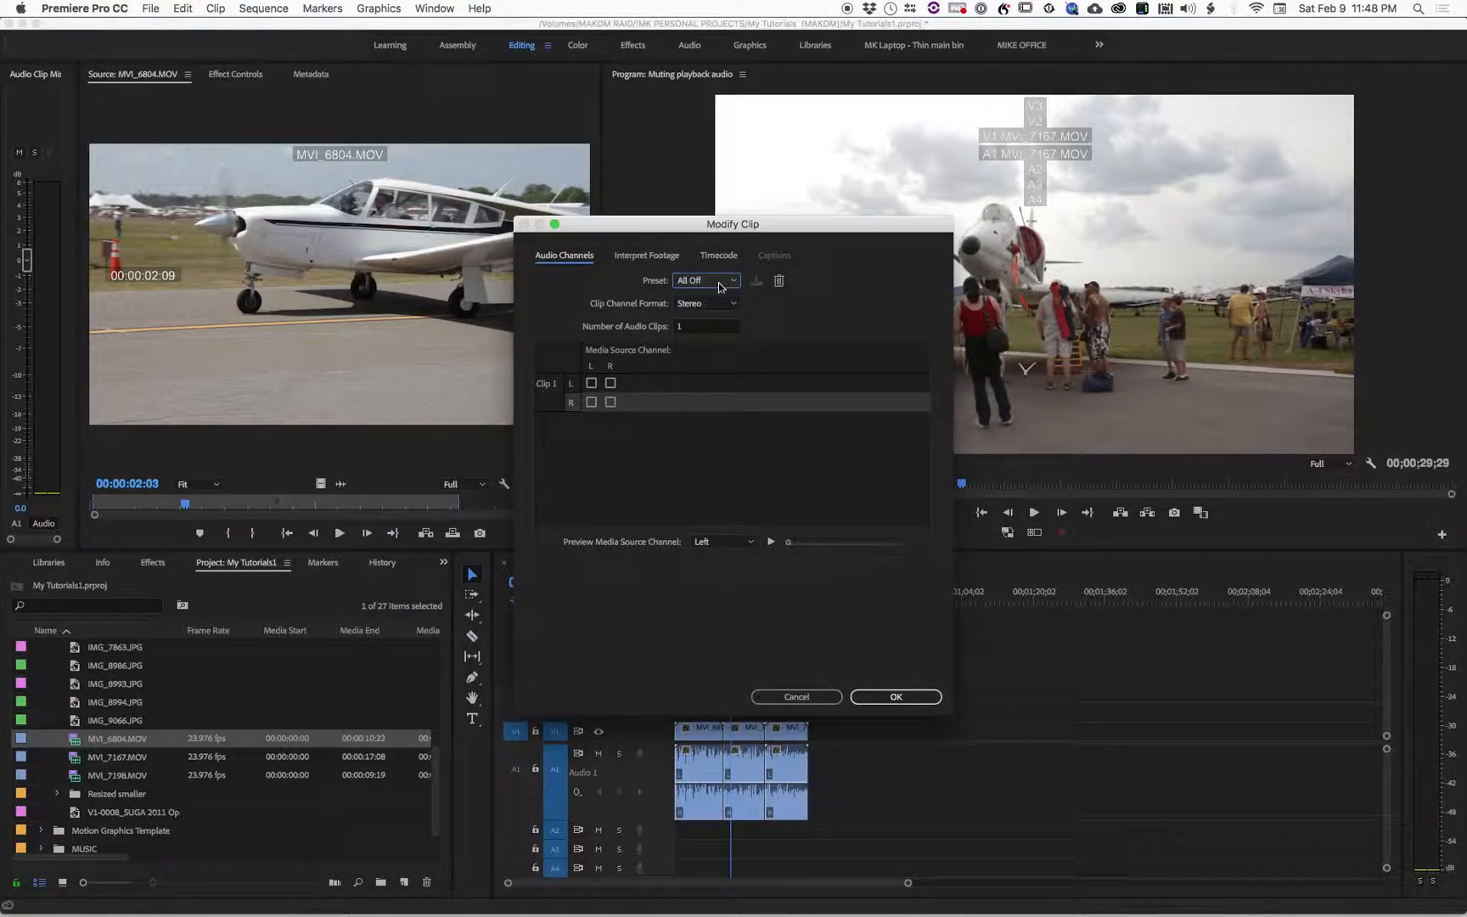
click(706, 280)
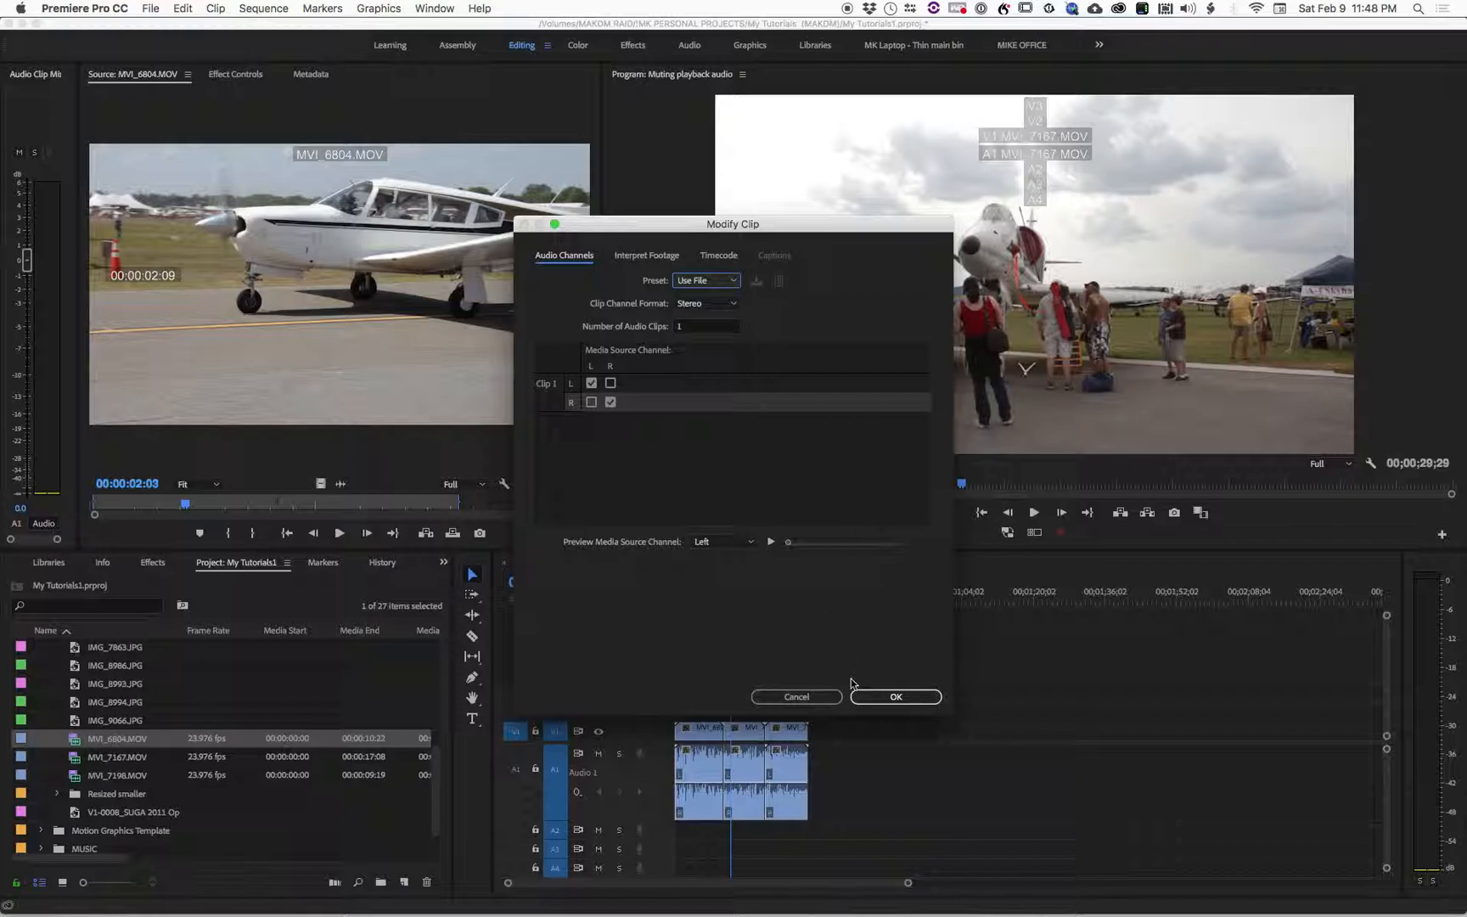
click(893, 696)
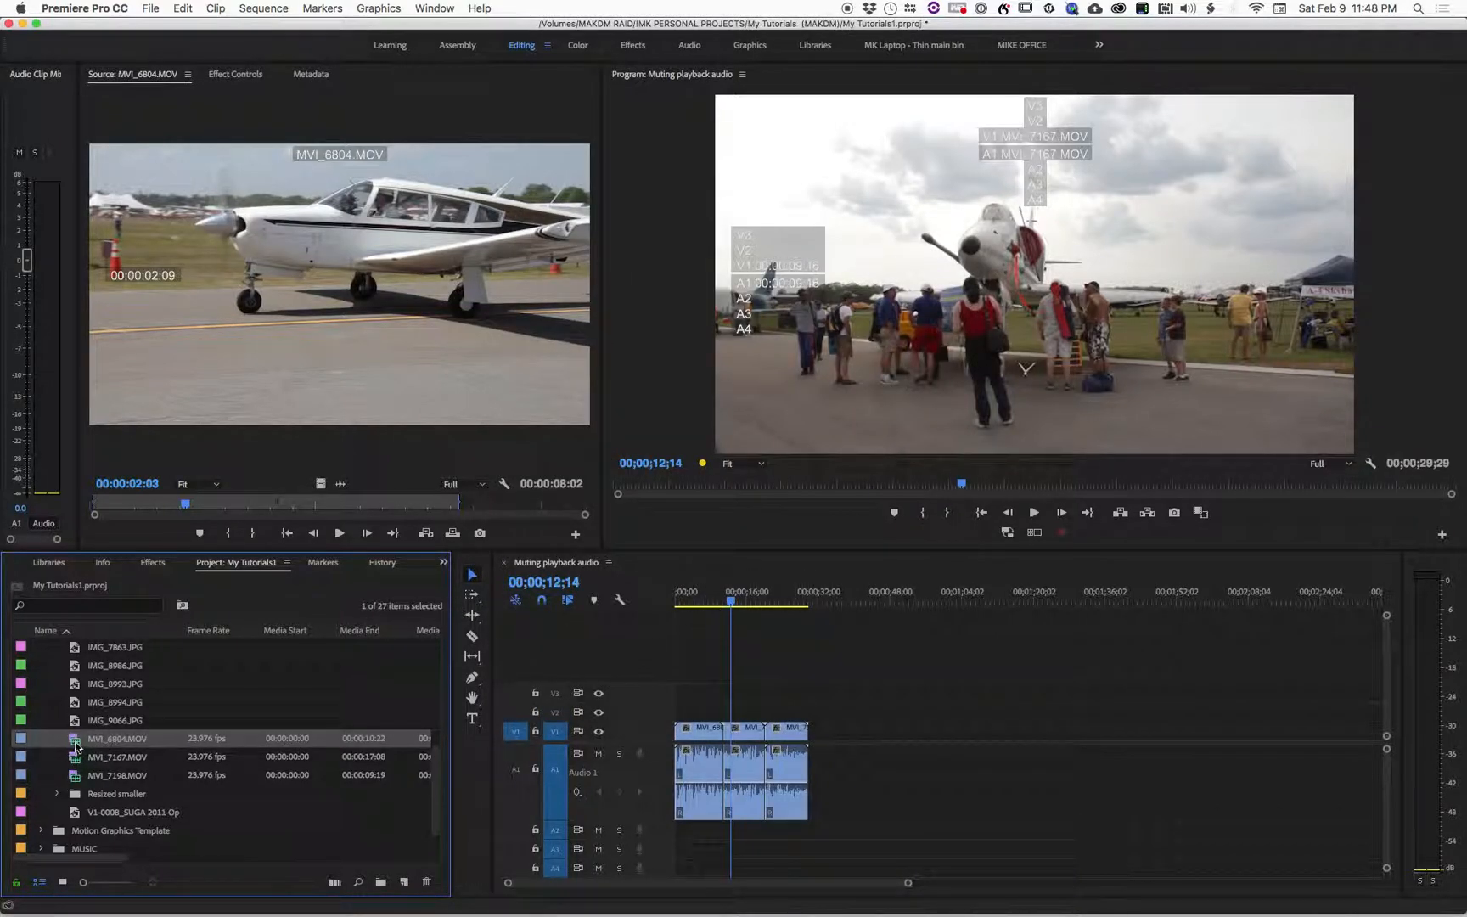
Apply the All Off channel preset to the three selected MVI clips, silencing the sequence audio.
click(117, 775)
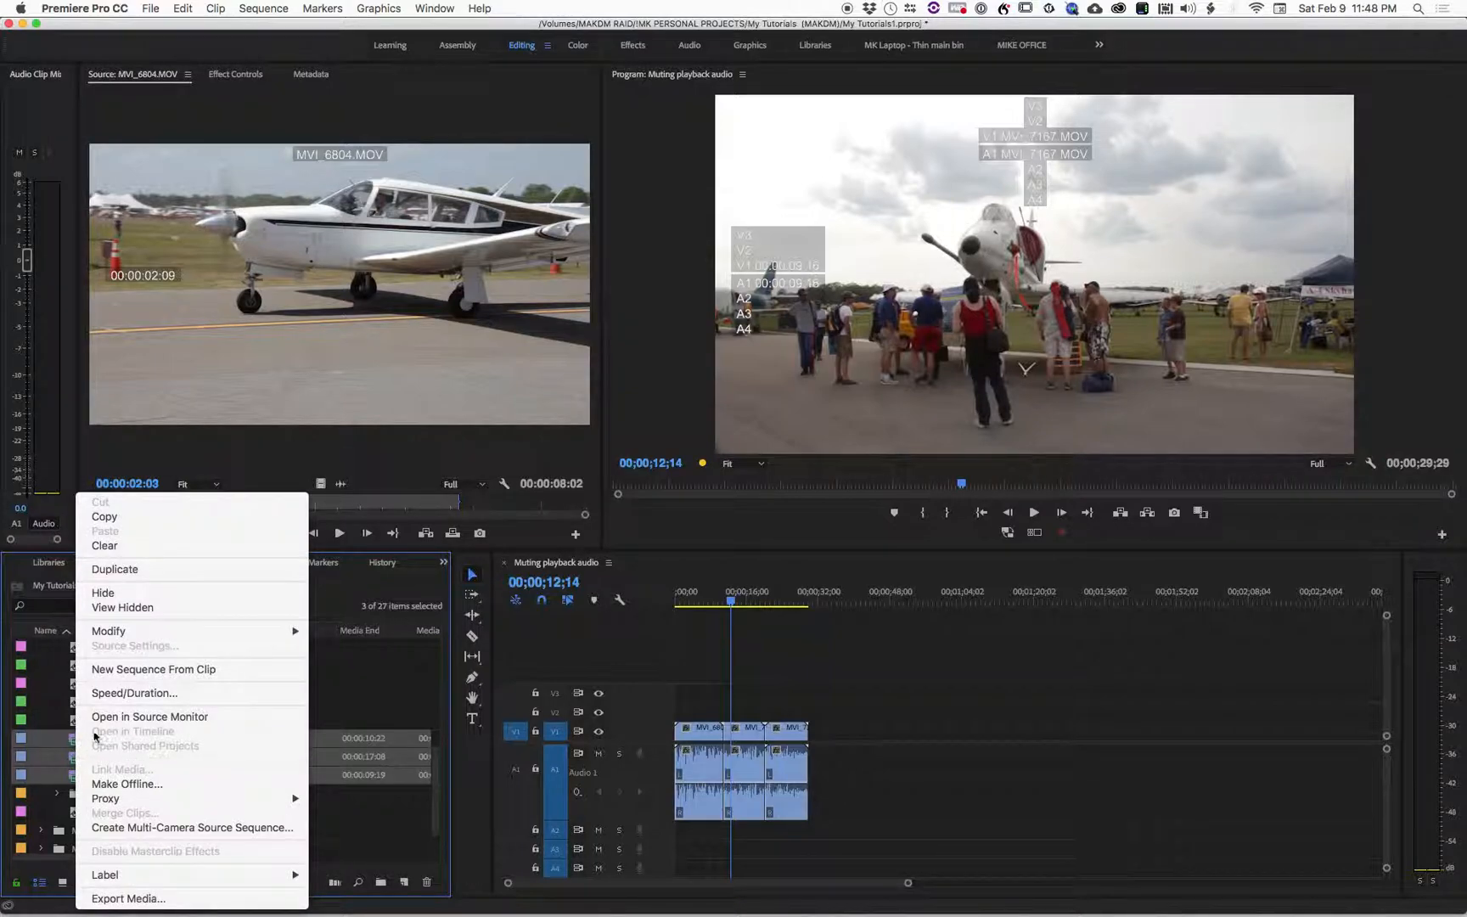
mouse_move(107, 630)
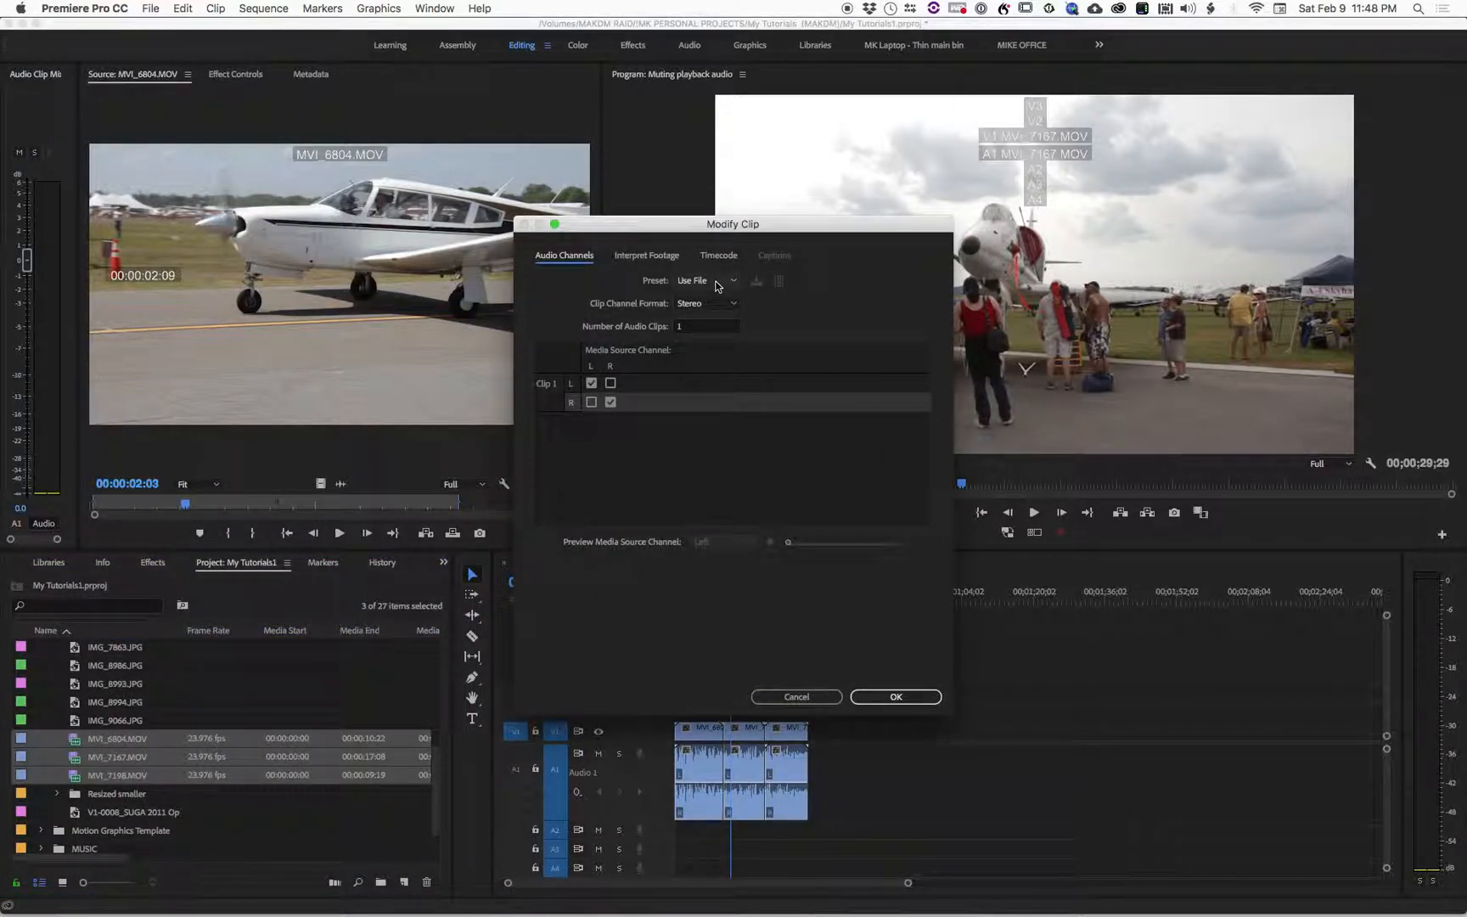
click(704, 280)
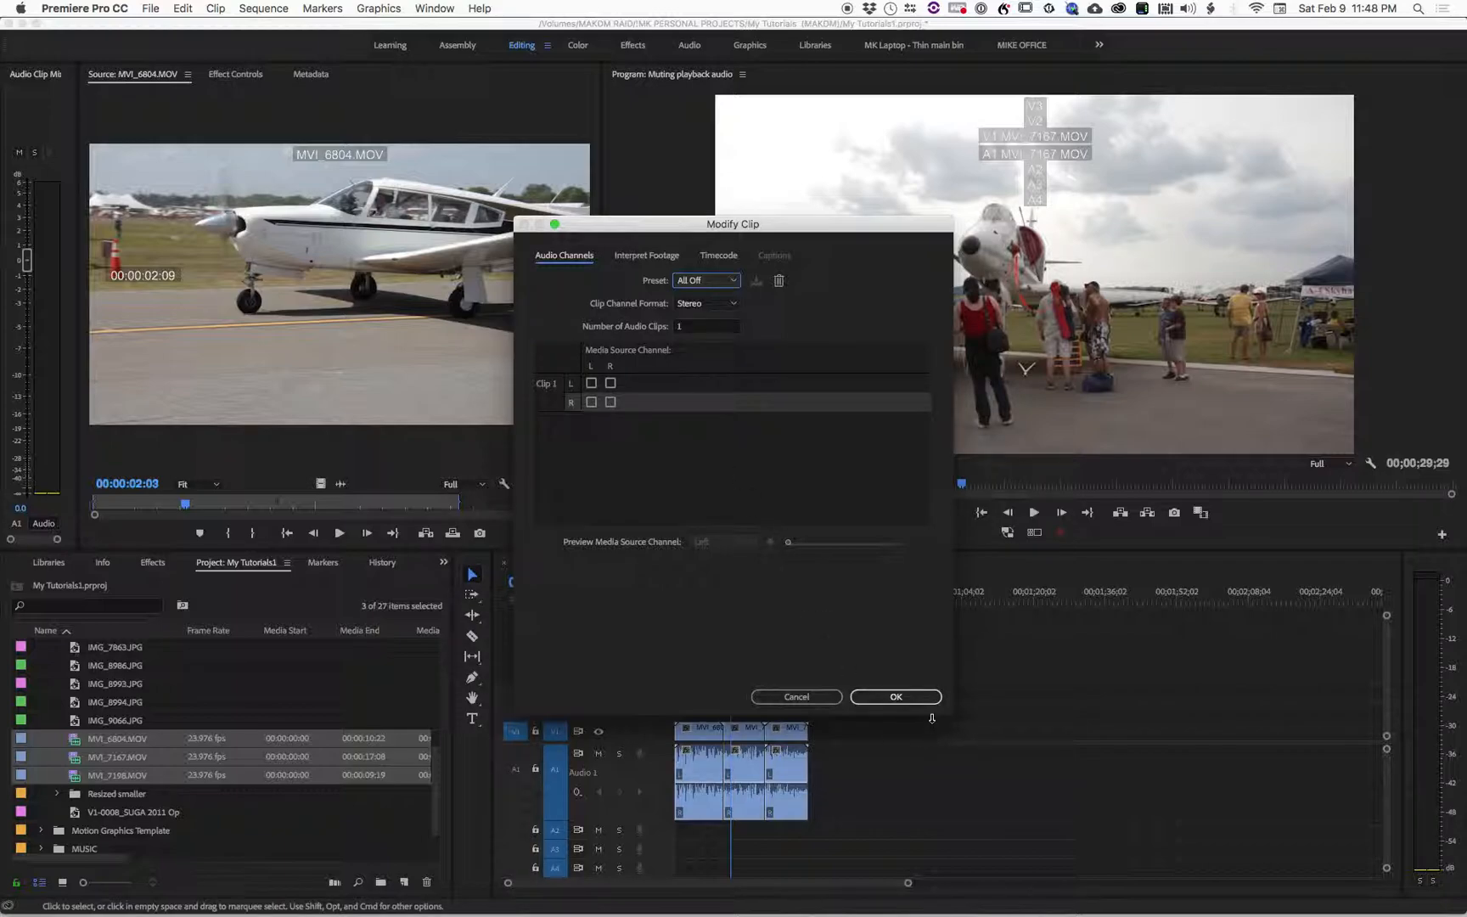
click(893, 696)
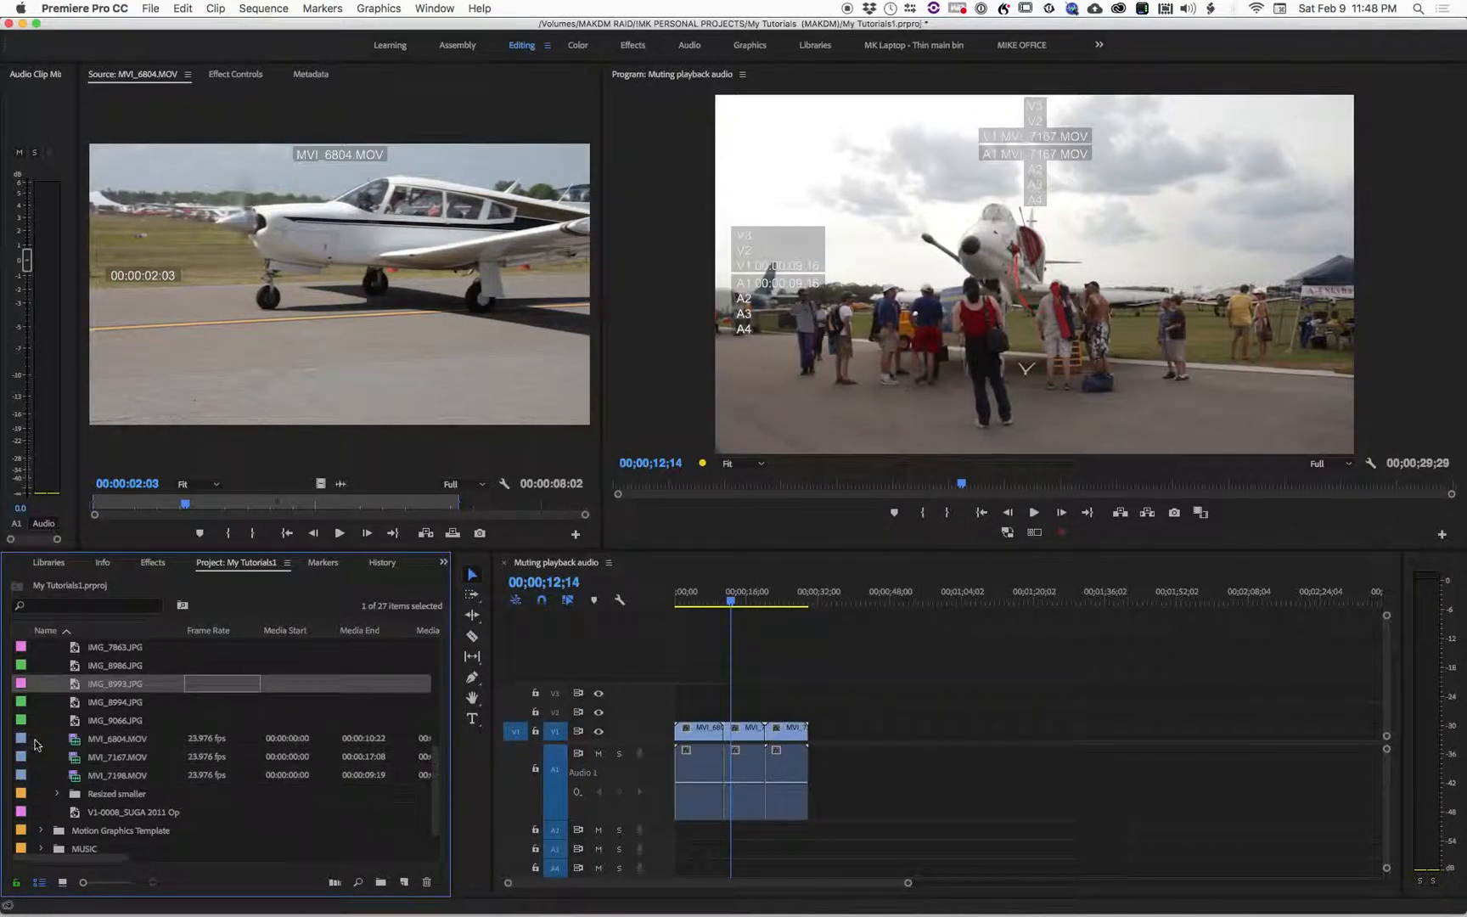
Review MVI_7167.MOV then MVI_7198.MOV in the source monitor and play the N4284F plane clip.
double_click(117, 755)
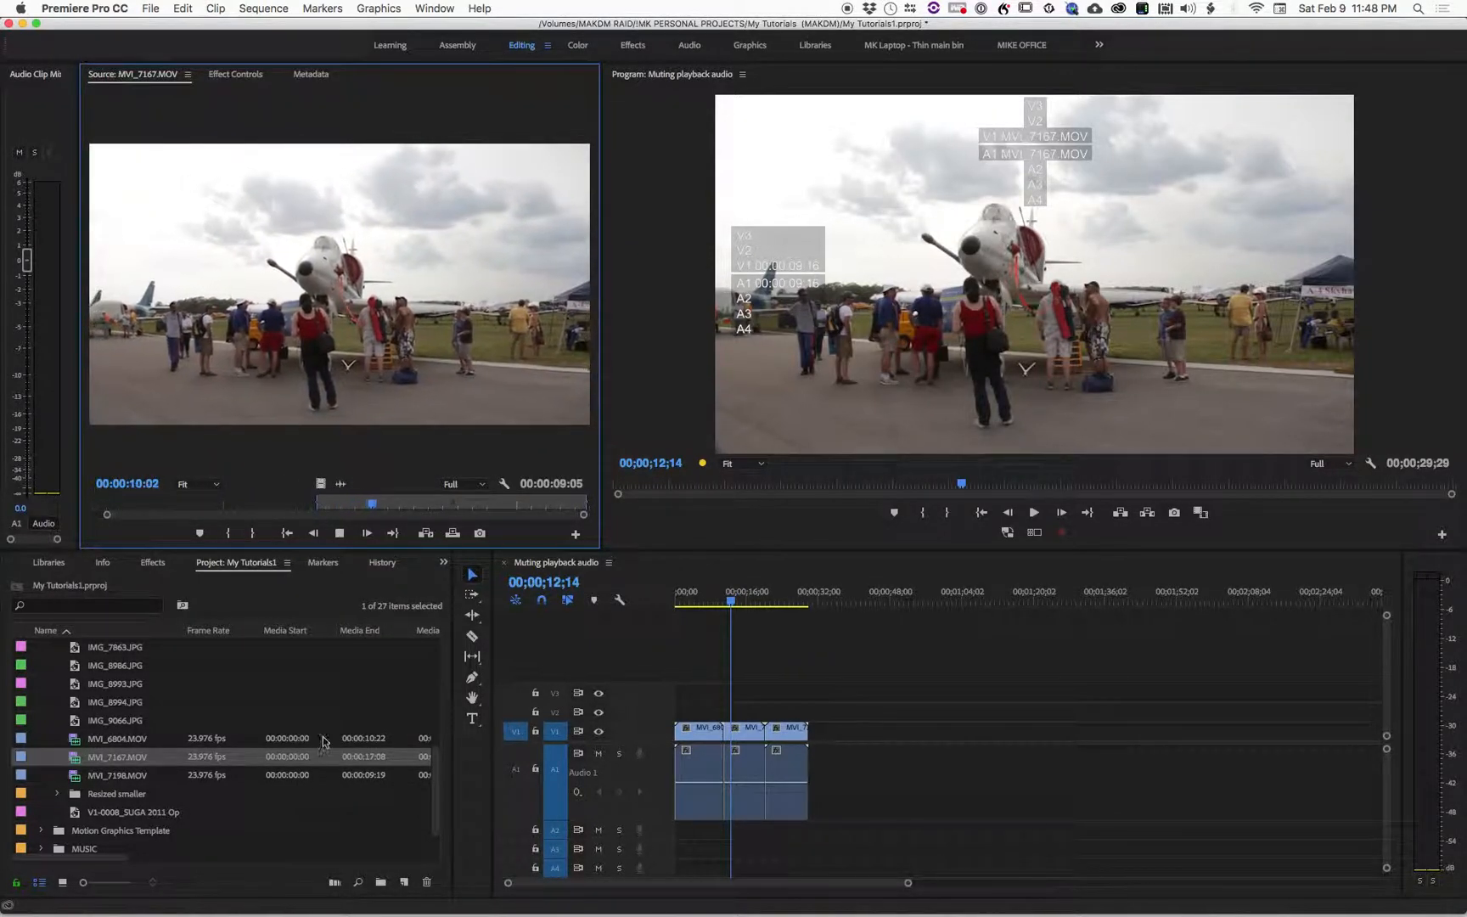
double_click(117, 774)
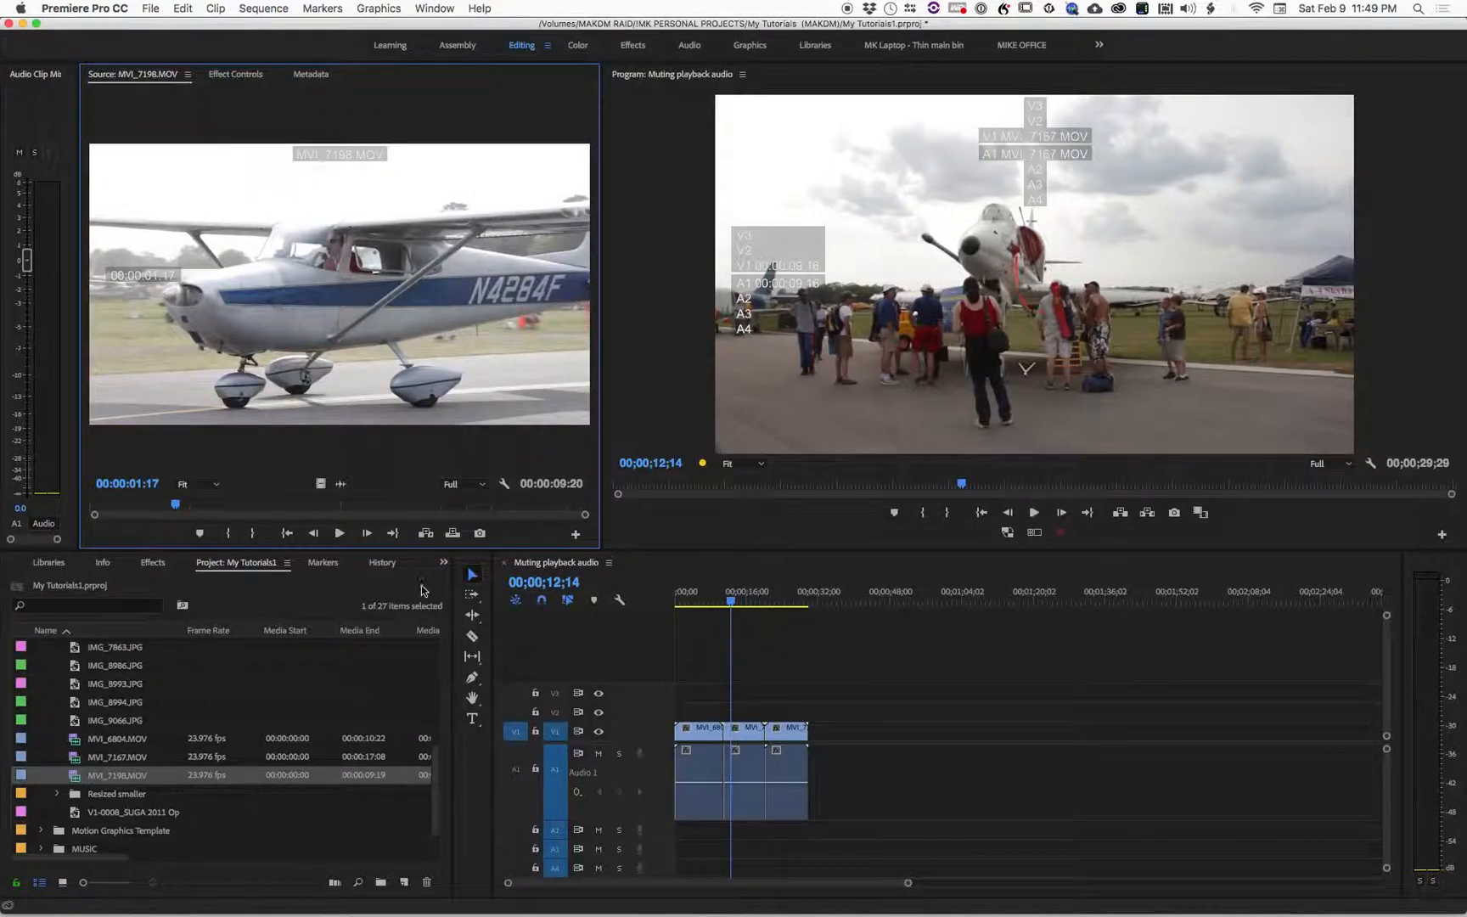
click(338, 533)
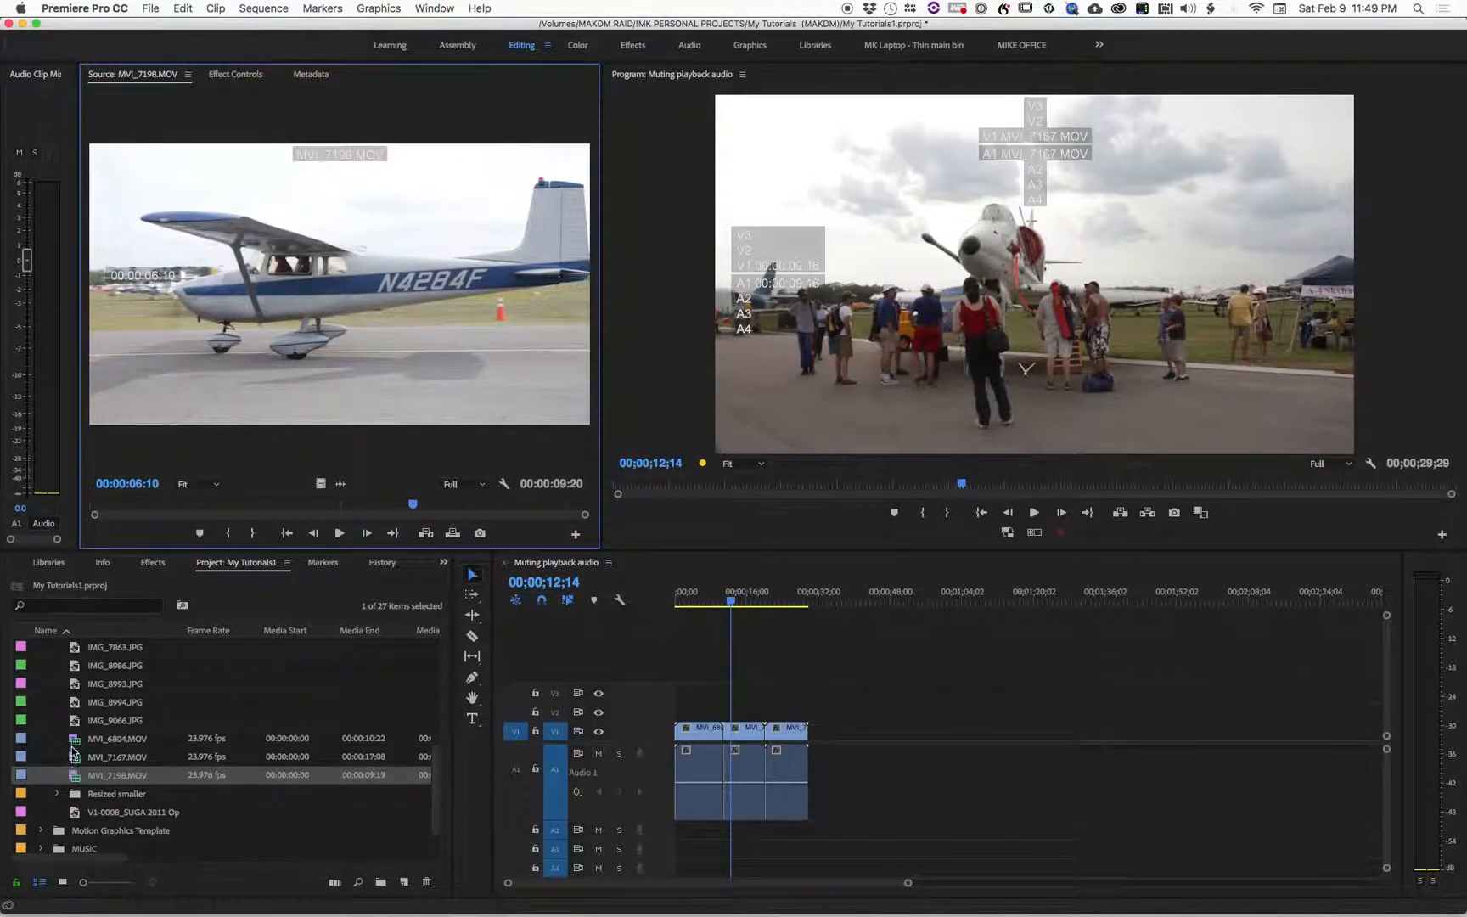
Set the three MVI clips' audio channels back to Use File, restoring the timeline waveforms.
right_click(117, 774)
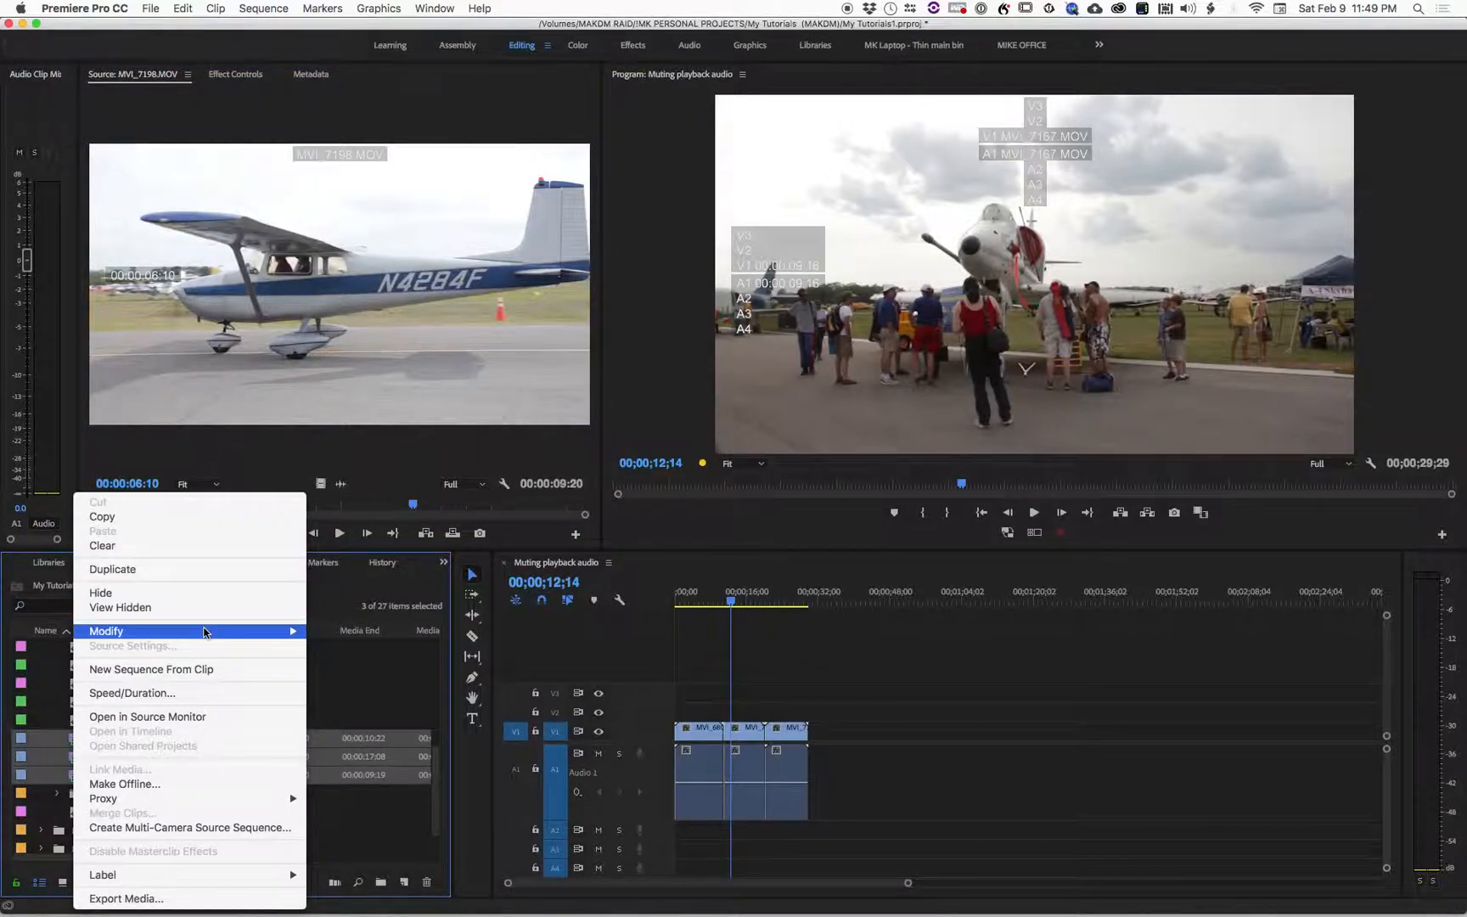
click(105, 630)
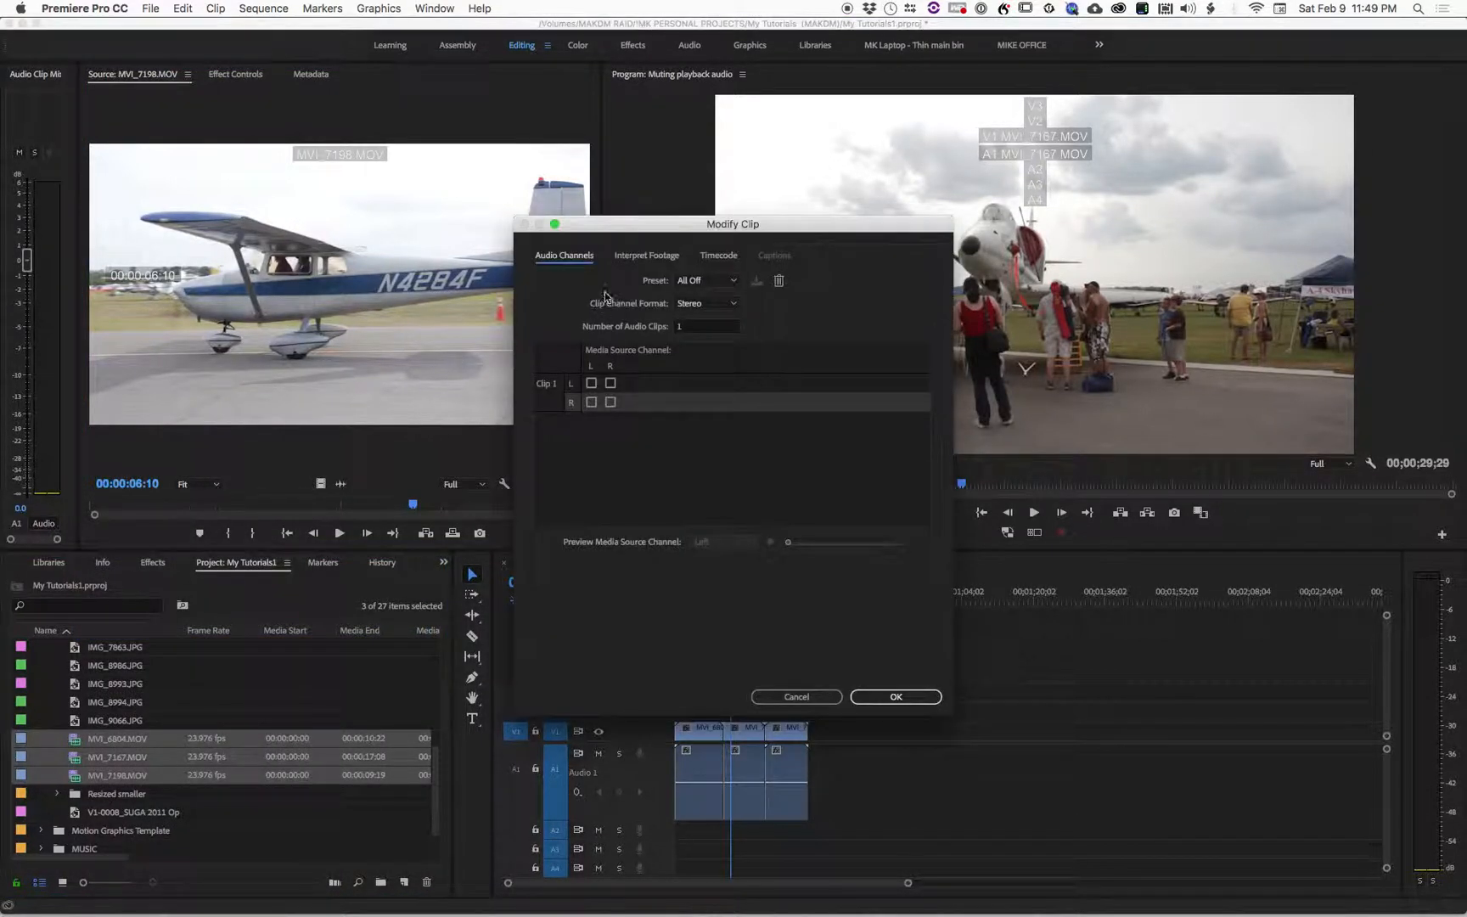
click(706, 280)
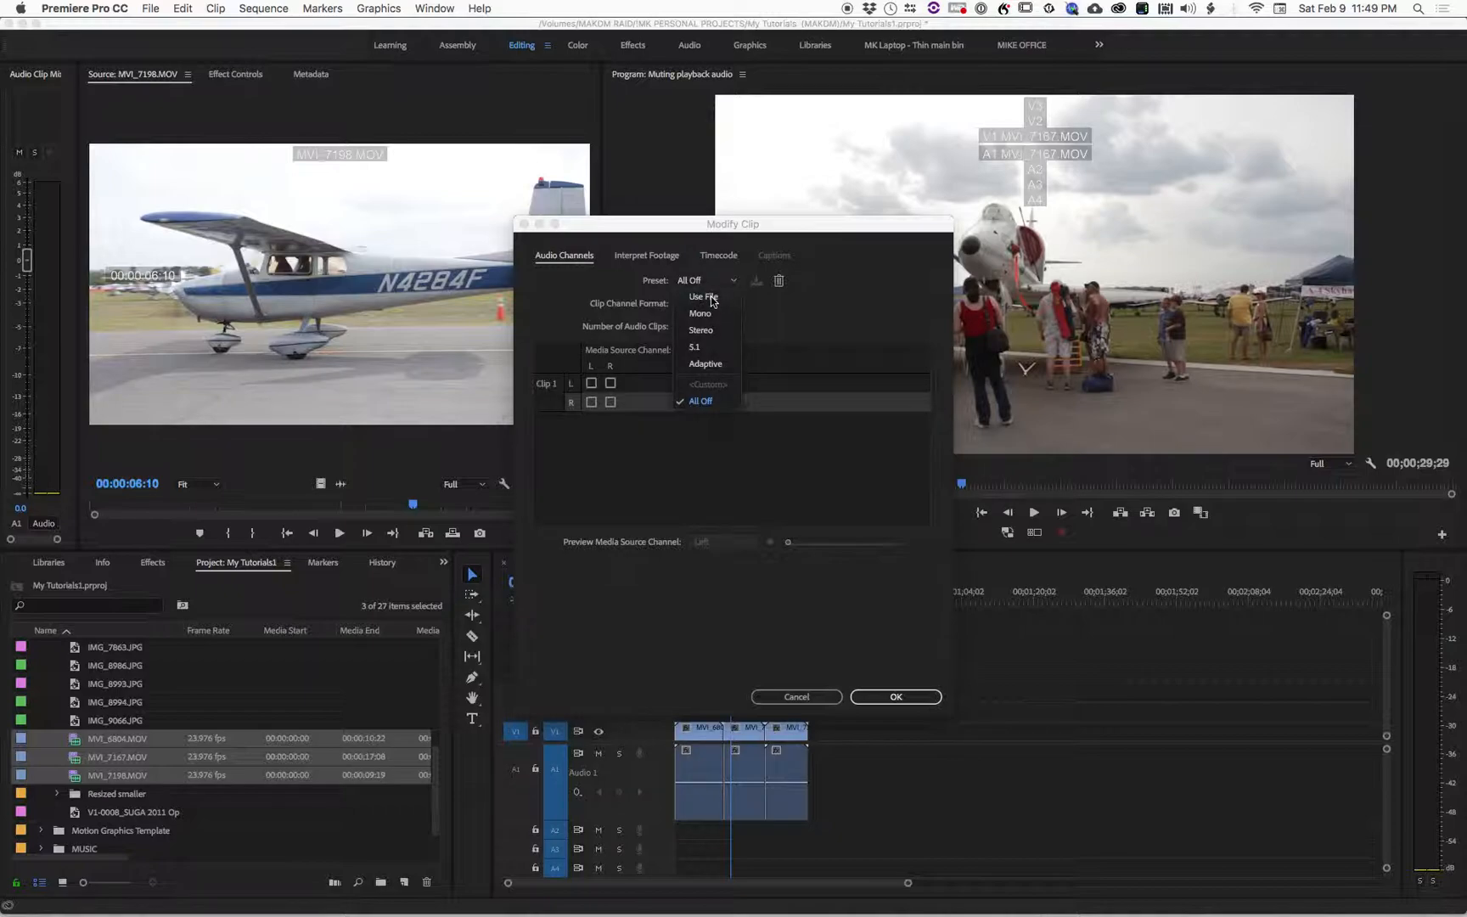
click(701, 297)
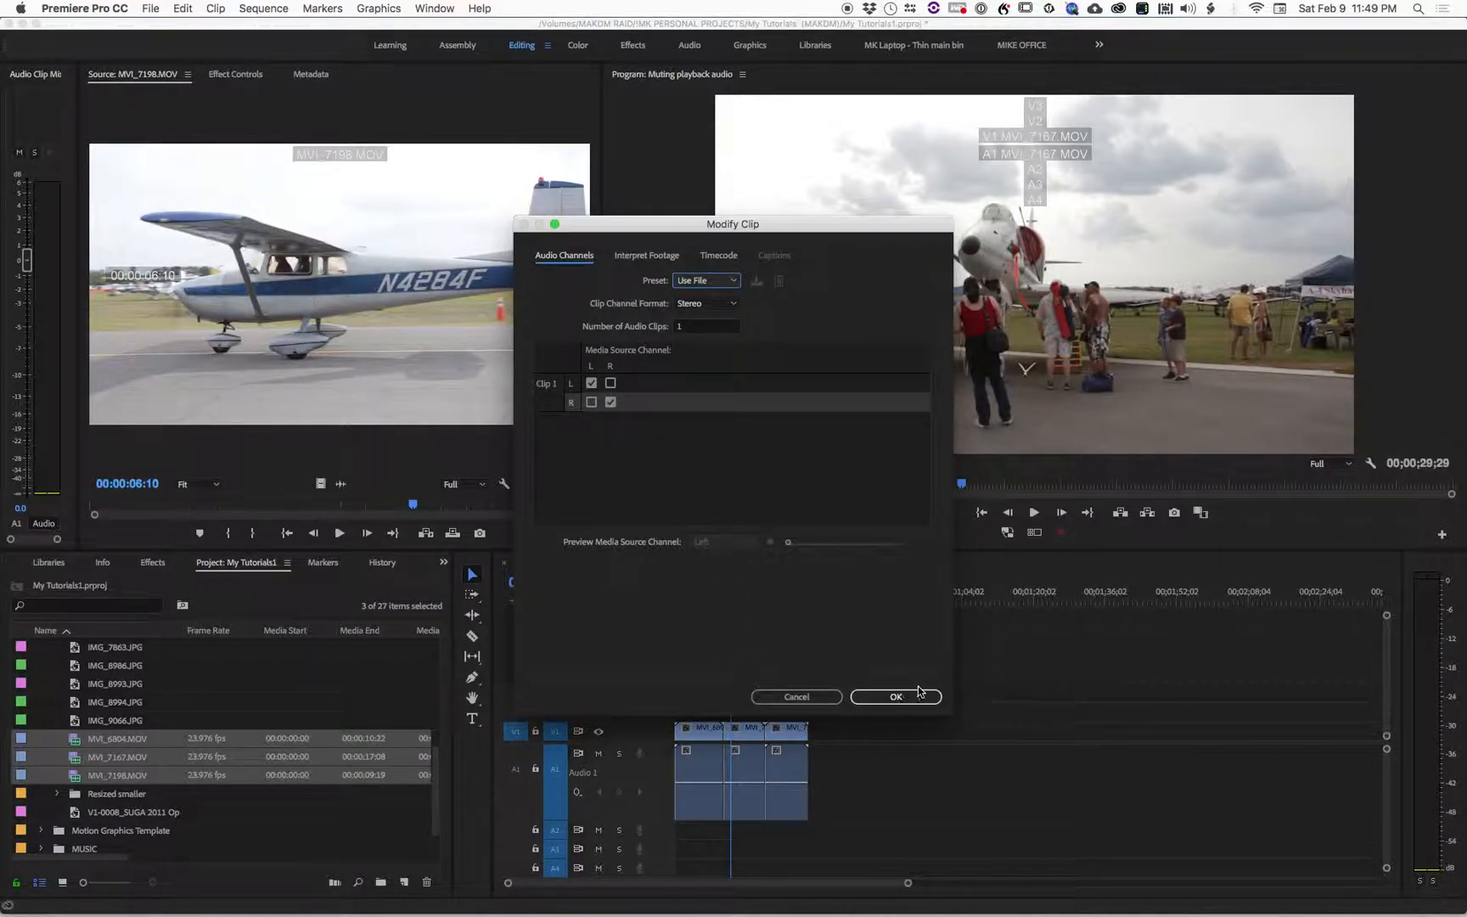
click(895, 696)
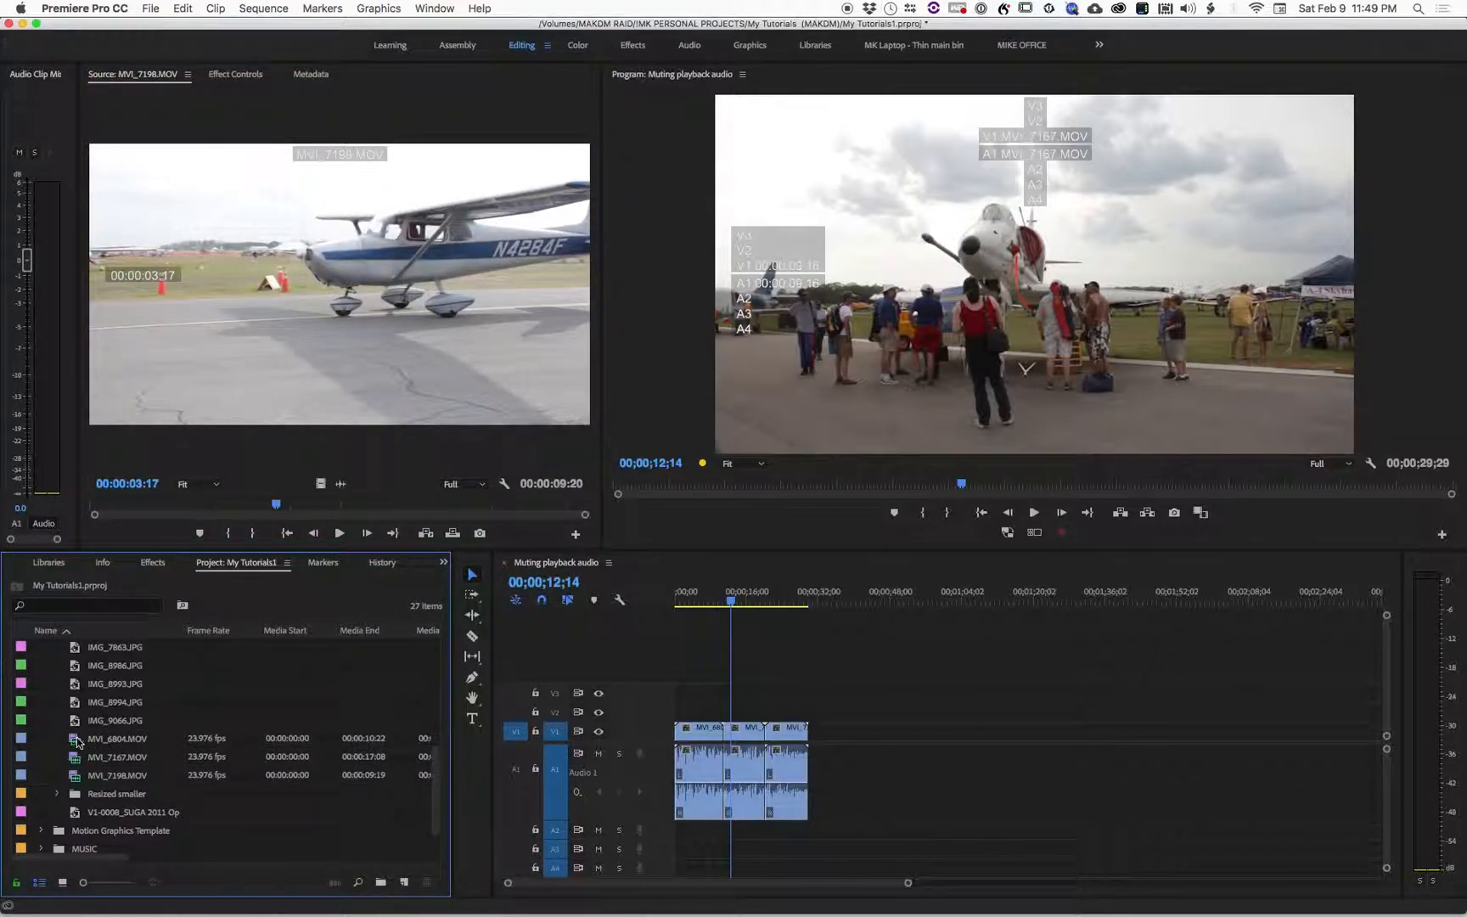
Load MVI_6804.MOV into the source monitor with its audio restored.
double_click(115, 738)
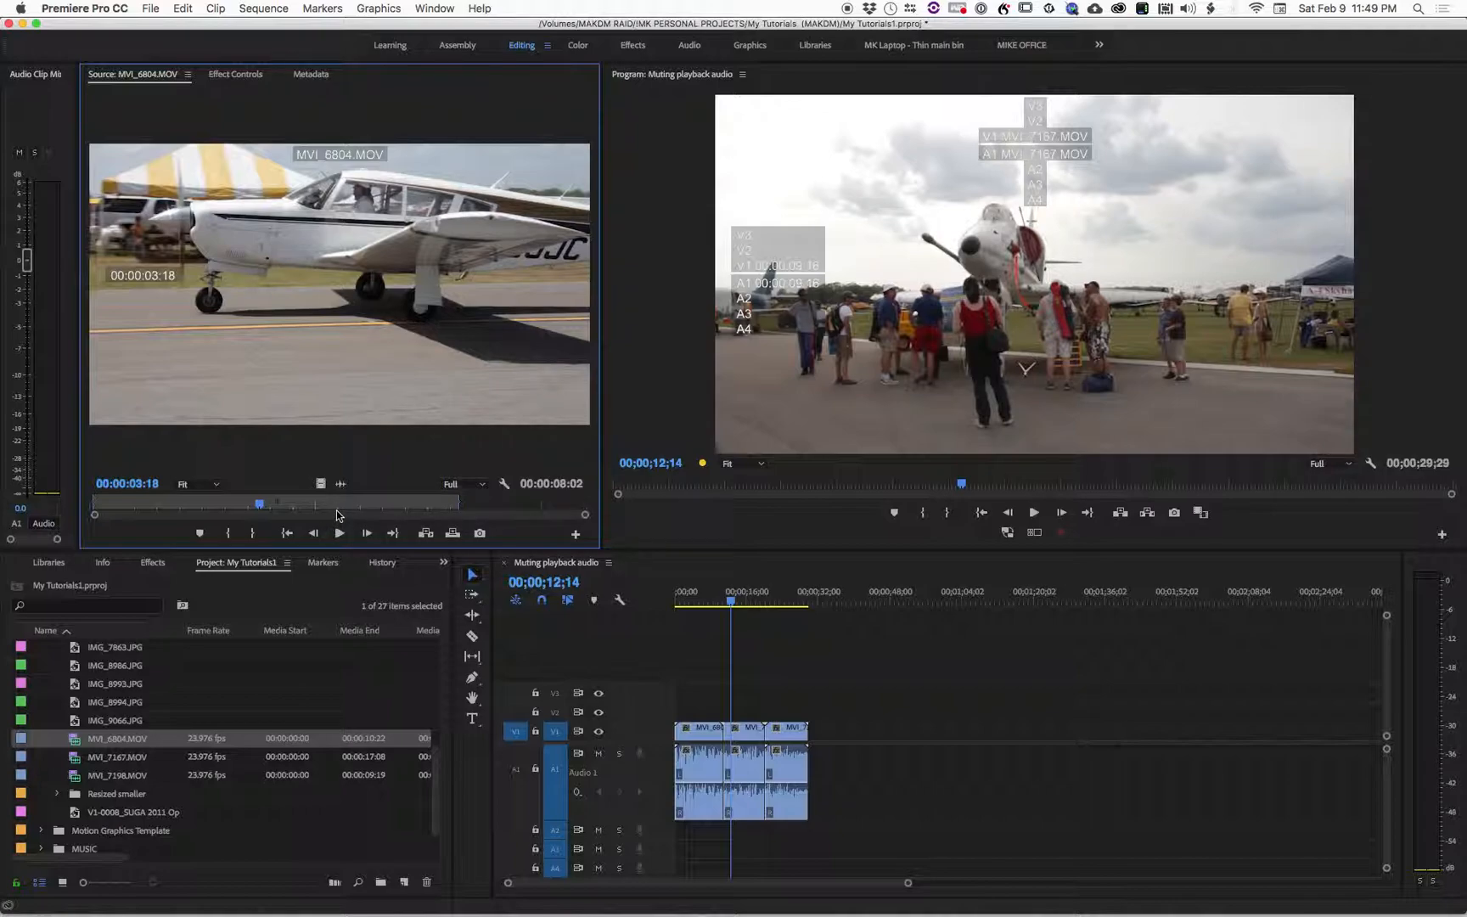
mouse_move(509, 514)
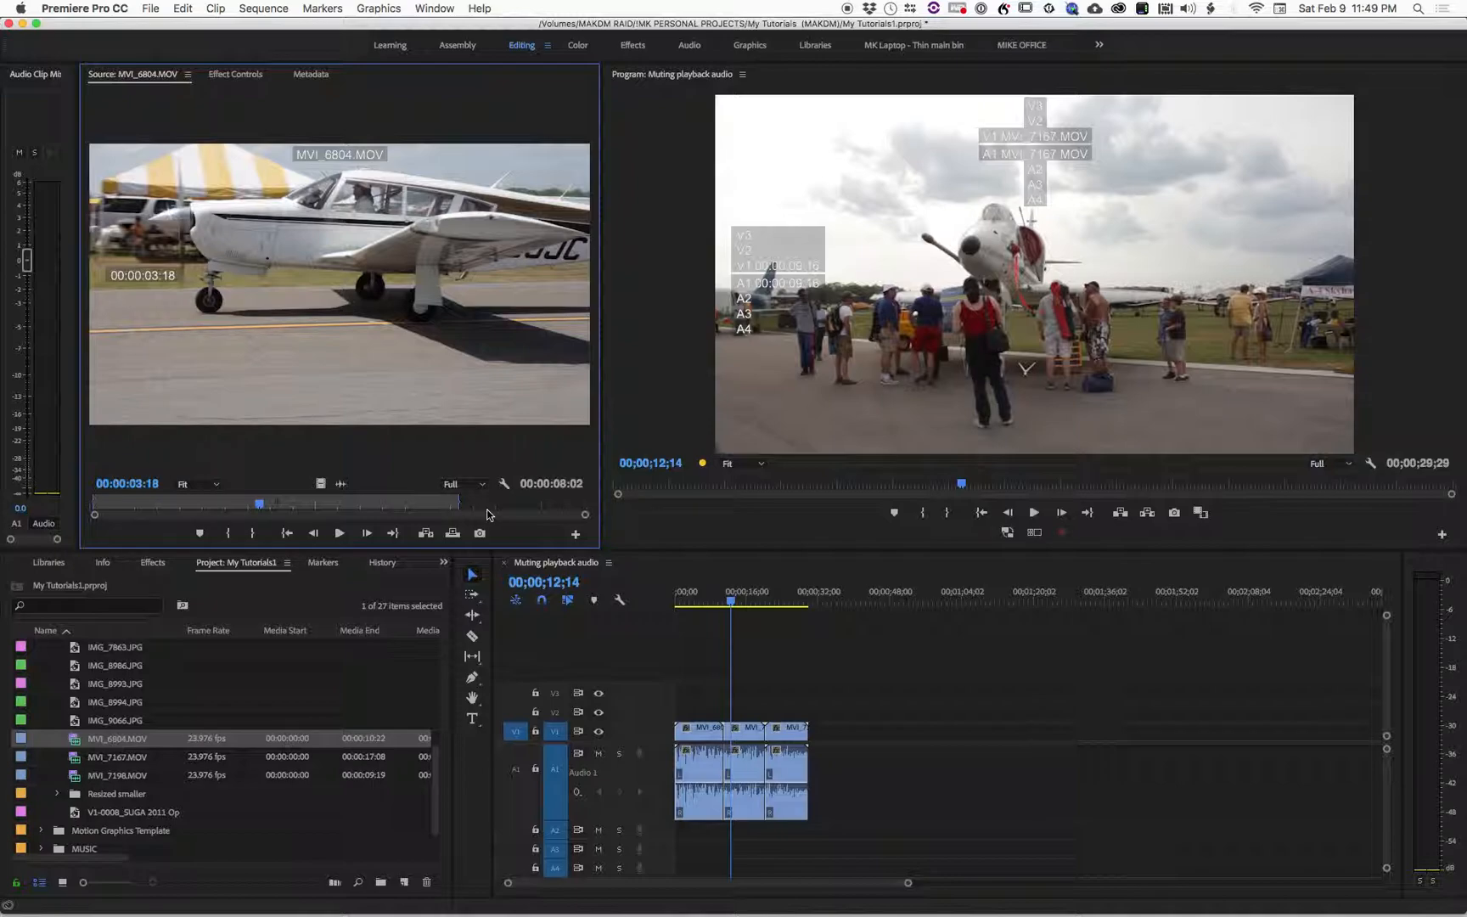
mouse_move(407, 515)
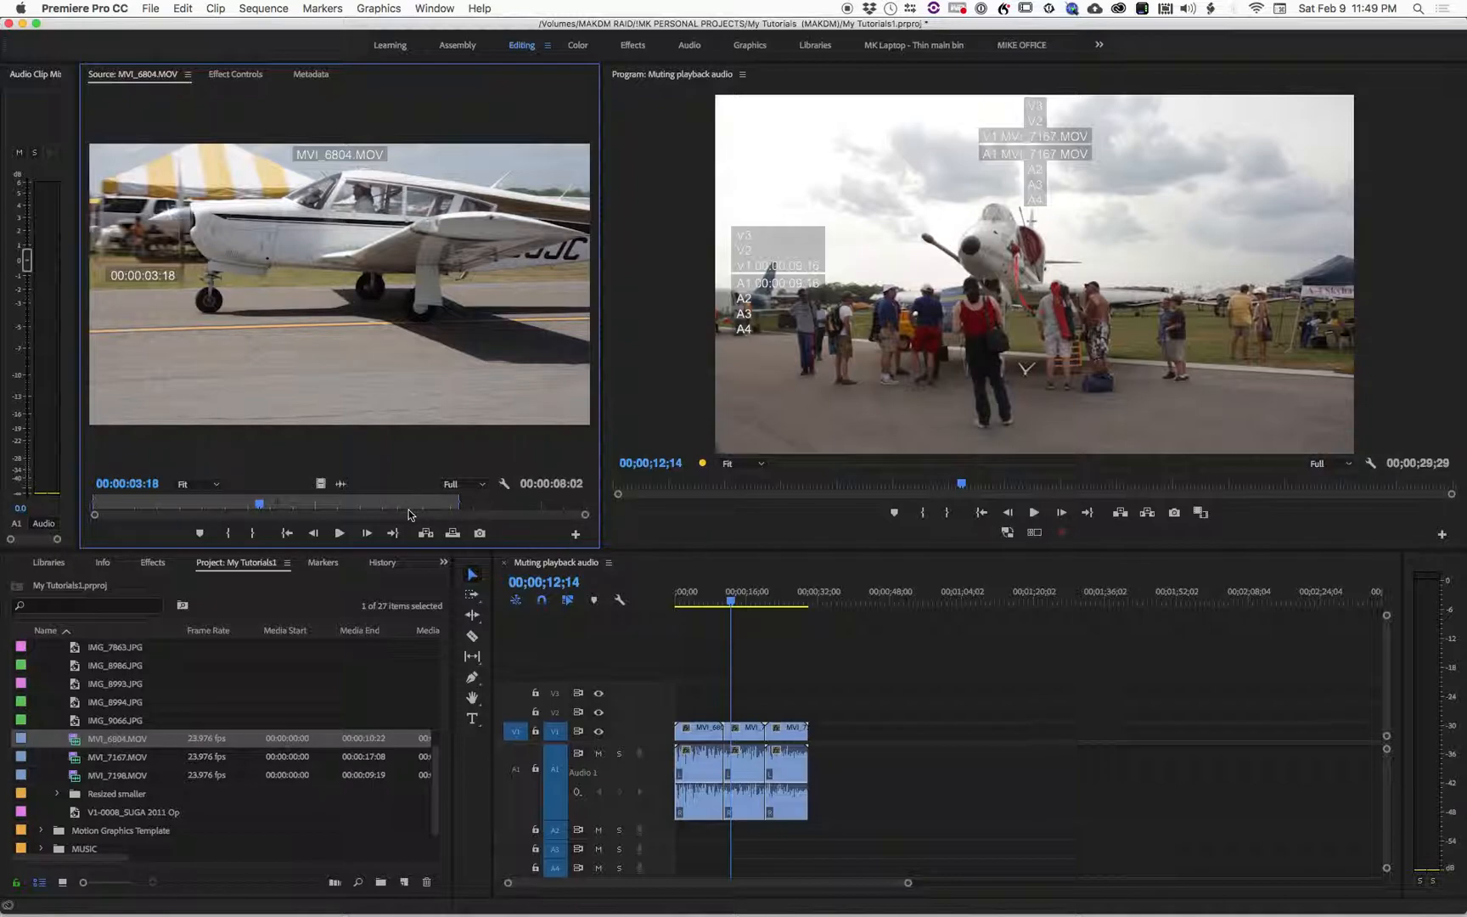